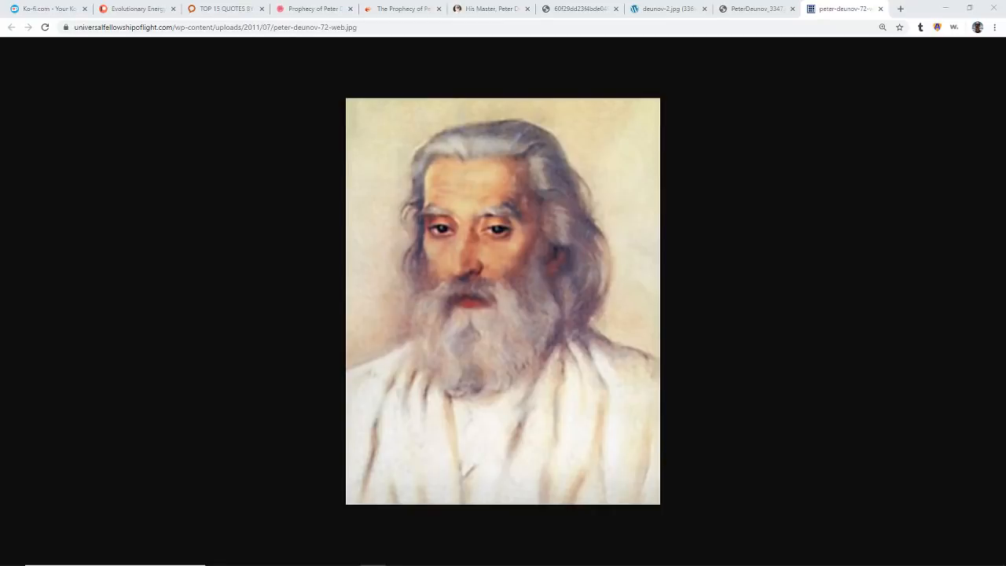
{"action": "mouse_move", "coordinate": [800, 211]}
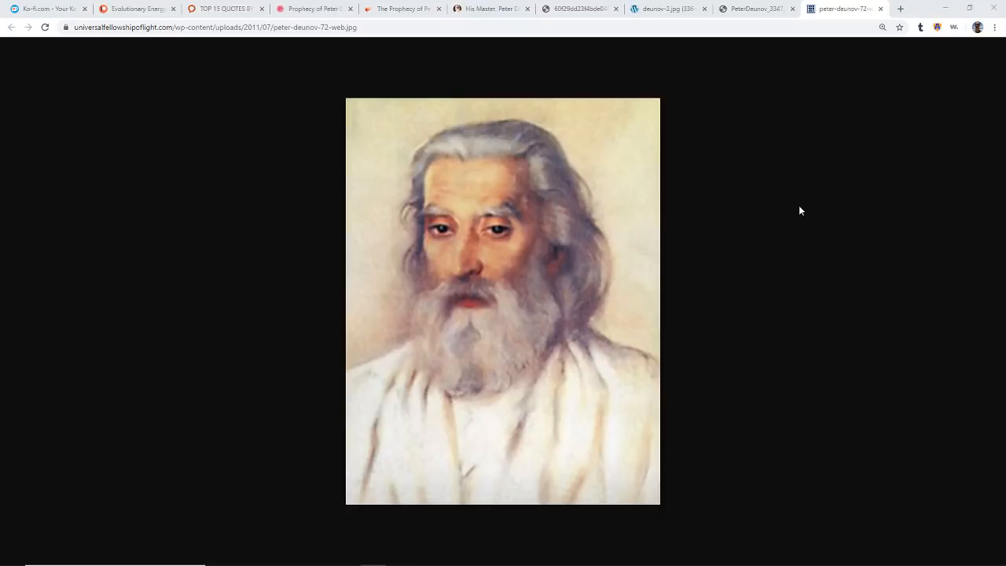
{"action": "mouse_move", "coordinate": [866, 145]}
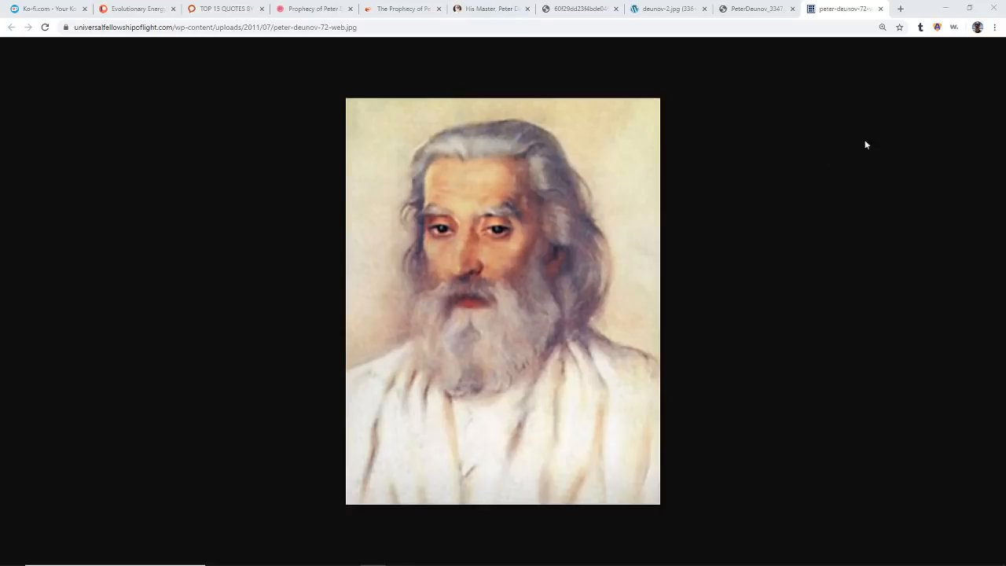
Show the black-and-white photo of Deunov with hands joined in prayer.
{"action": "left_click", "coordinate": [757, 9]}
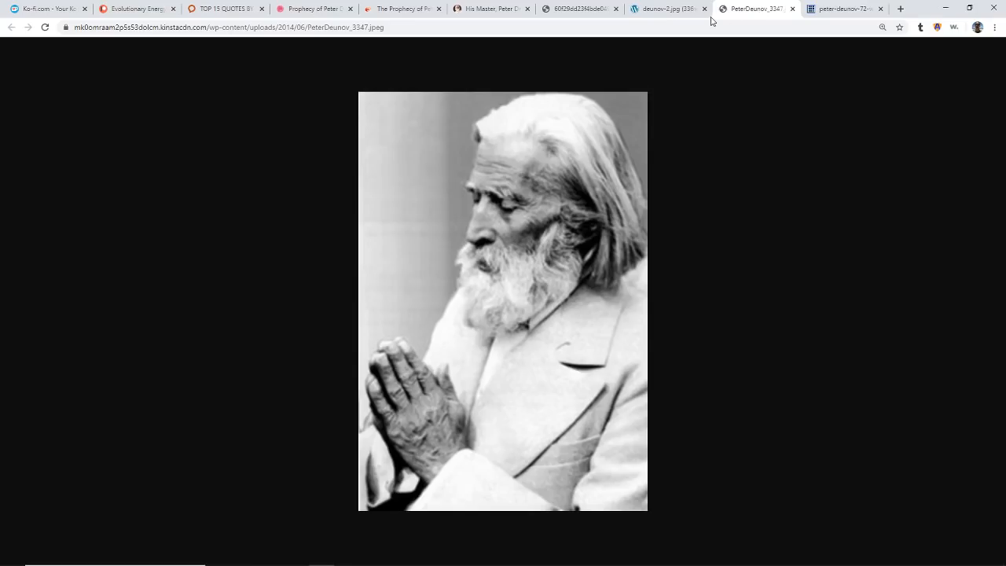
{"action": "mouse_move", "coordinate": [668, 8]}
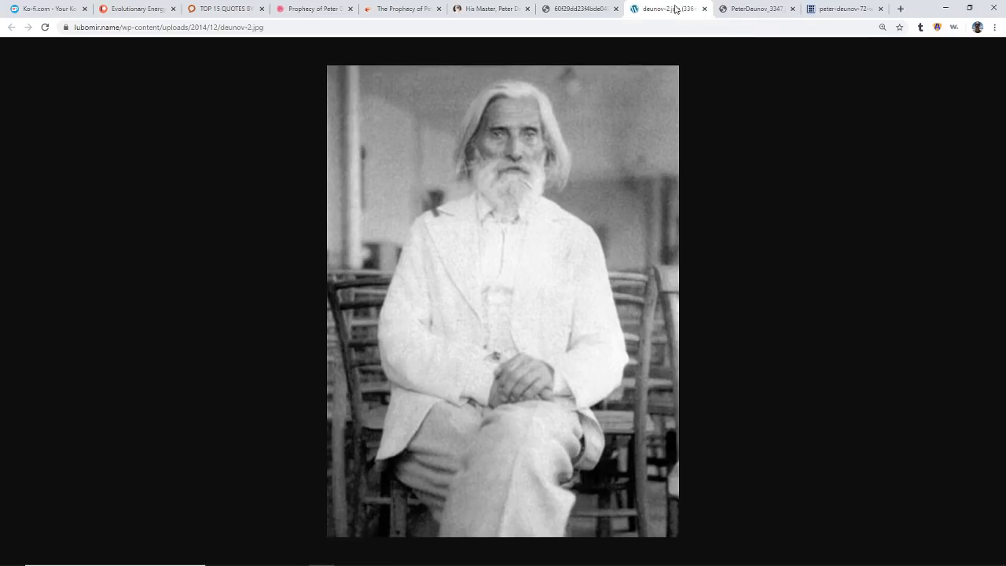
{"action": "mouse_move", "coordinate": [578, 8]}
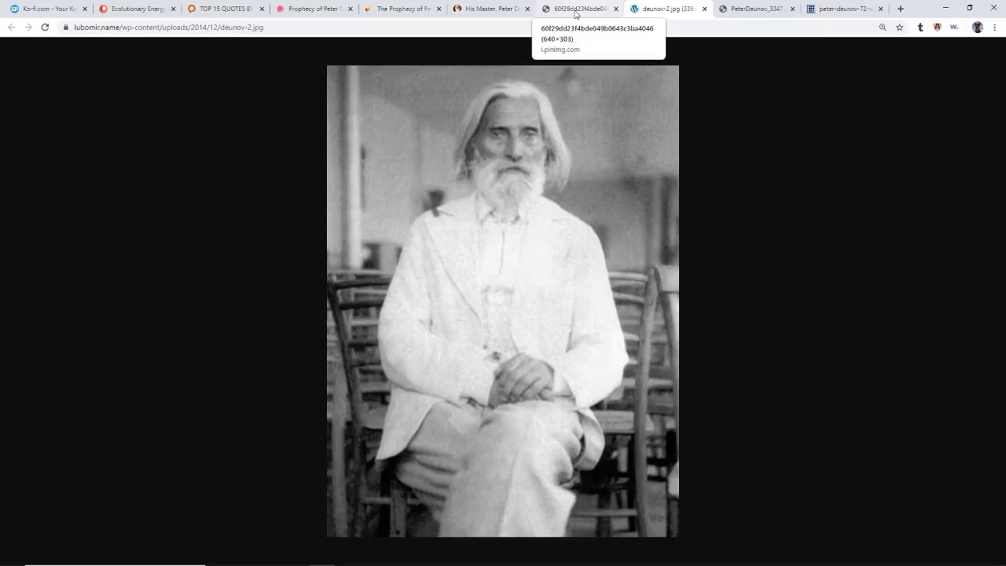
{"action": "mouse_move", "coordinate": [588, 16]}
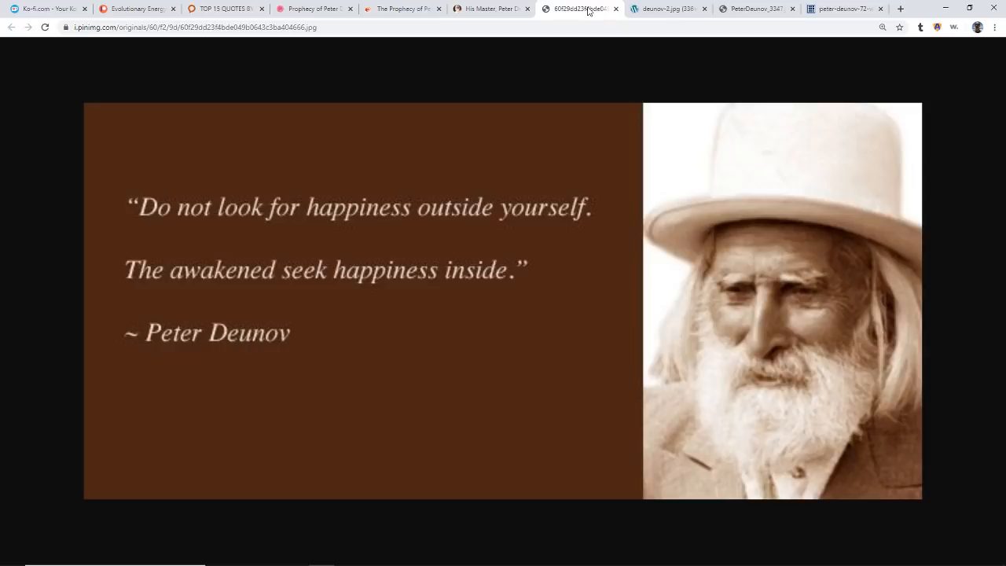
{"action": "mouse_move", "coordinate": [533, 67]}
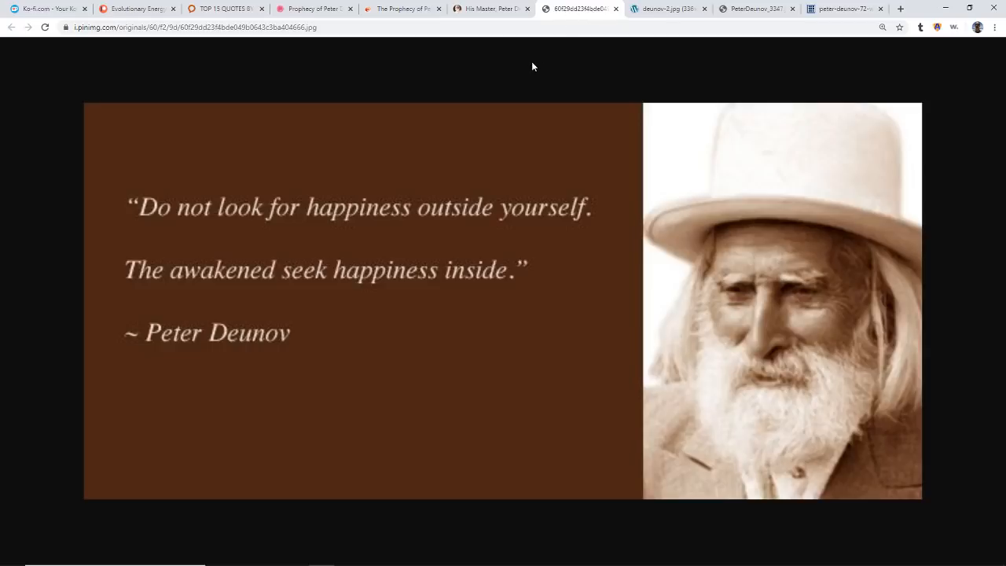
{"action": "mouse_move", "coordinate": [549, 66]}
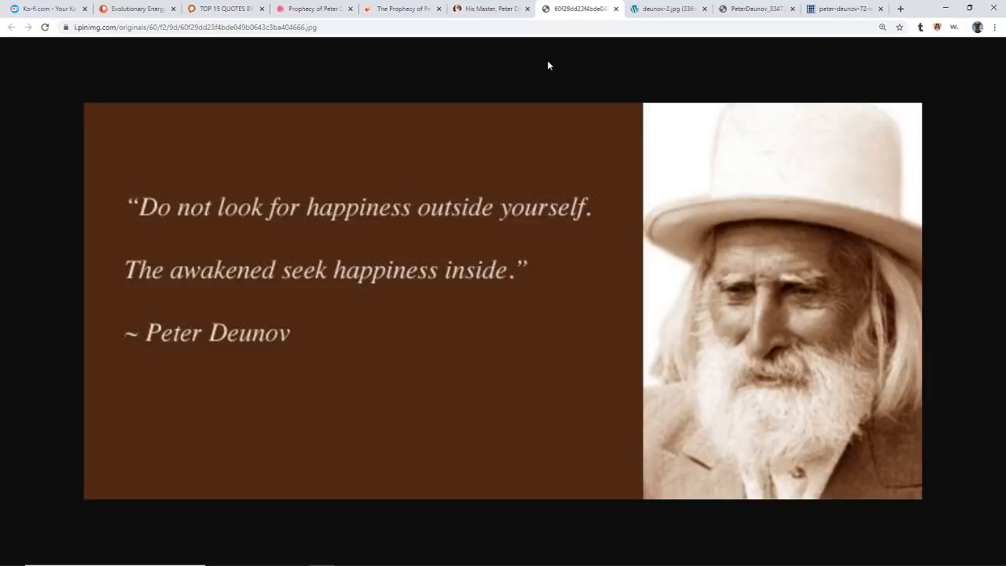
Switch to the with-omraam.com 'His Master, Peter Deunov' biography tab.
{"action": "left_click", "coordinate": [487, 9]}
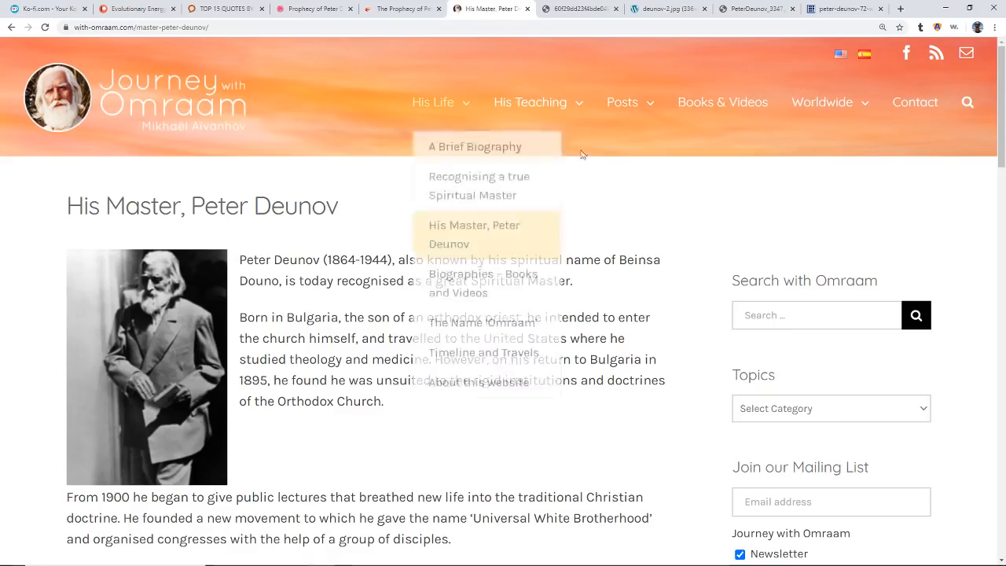
{"action": "mouse_move", "coordinate": [365, 122]}
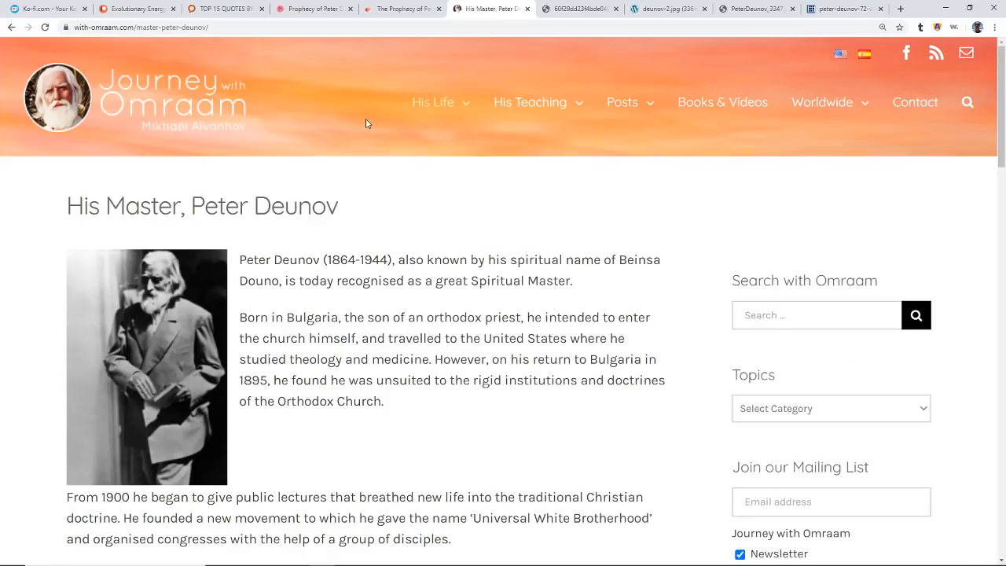
{"action": "mouse_move", "coordinate": [393, 130]}
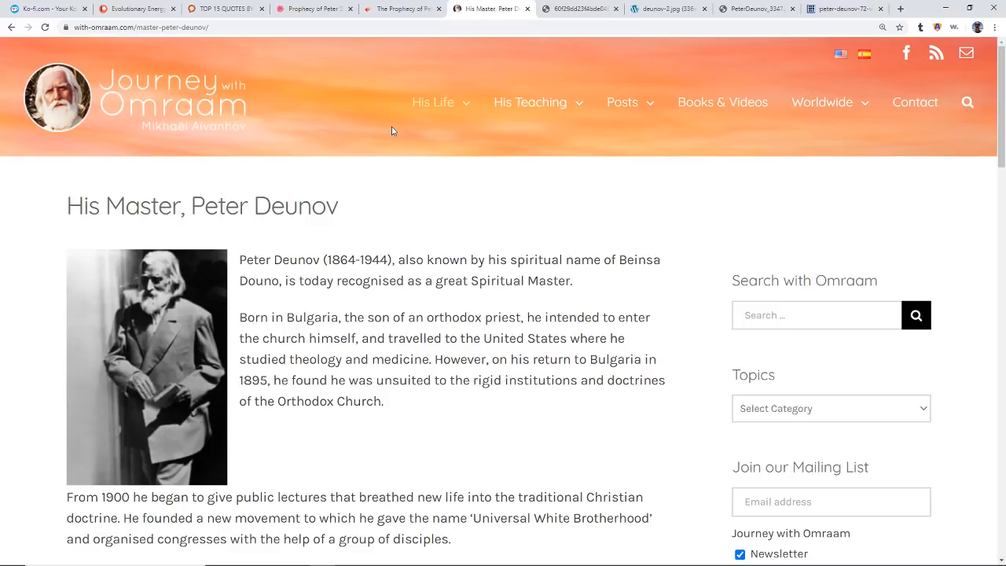
{"action": "mouse_move", "coordinate": [501, 256]}
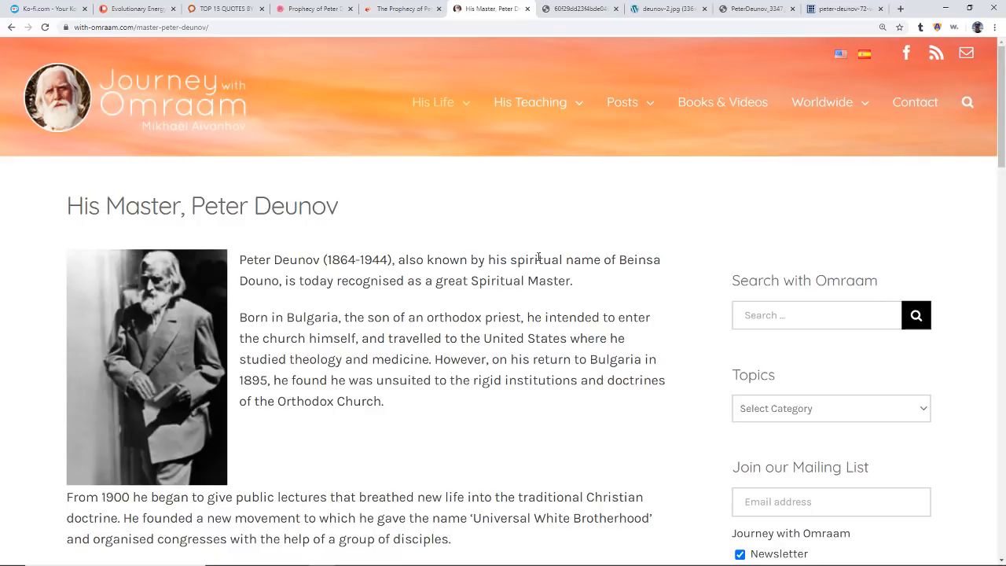
{"action": "mouse_move", "coordinate": [477, 374]}
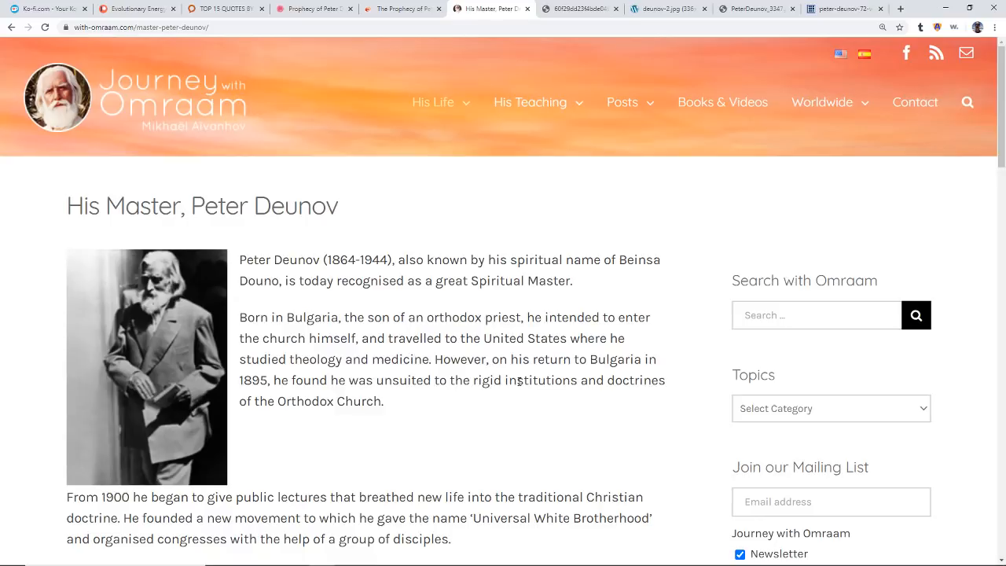
{"action": "mouse_move", "coordinate": [583, 435]}
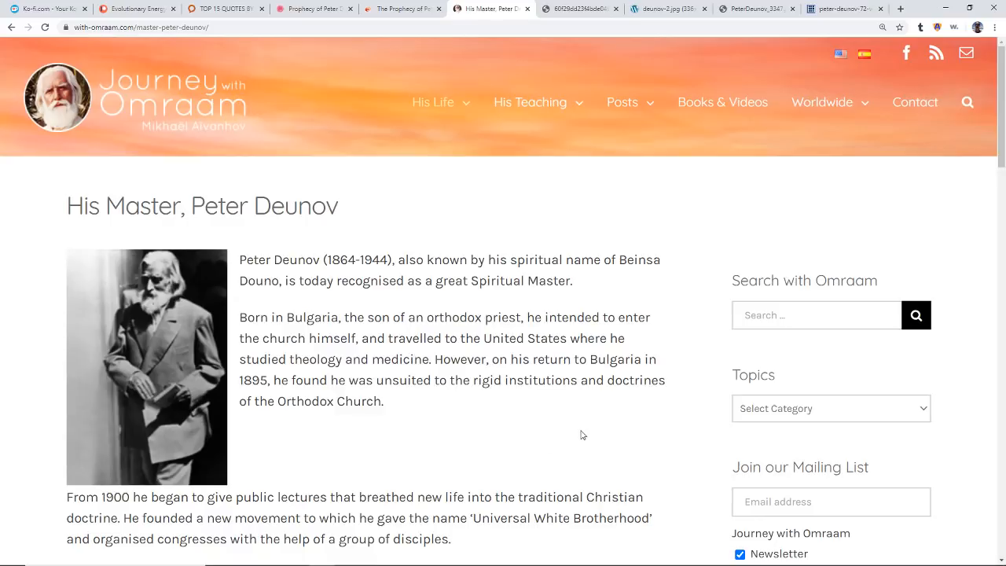
{"action": "scroll", "scroll_direction": "down", "scroll_amount": 3}
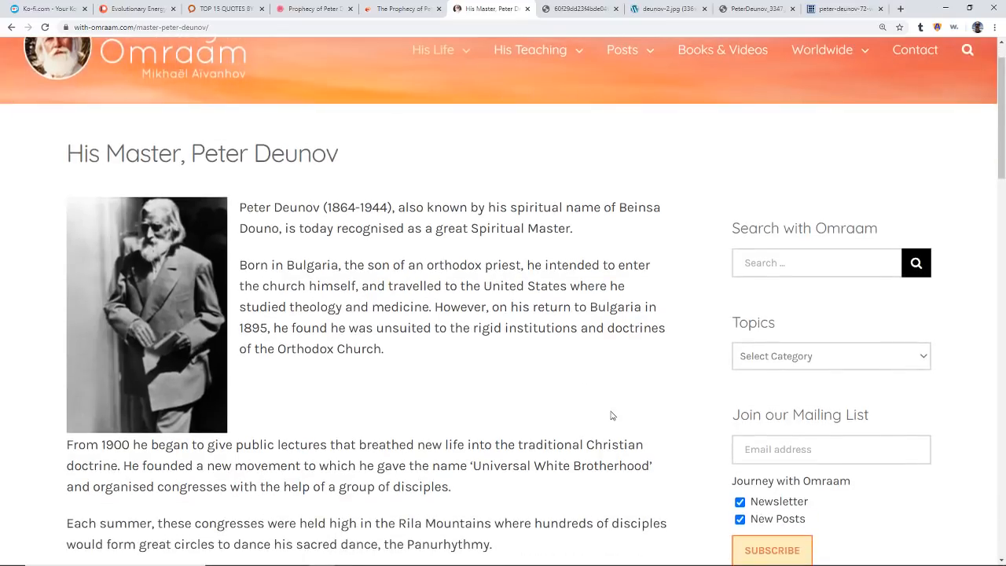
{"action": "scroll", "scroll_direction": "down", "scroll_amount": 3}
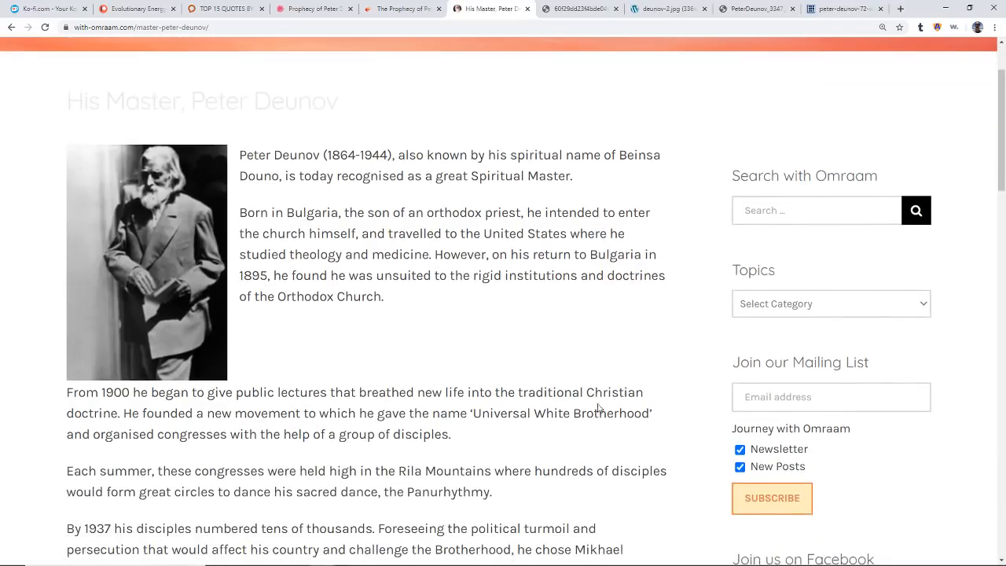
{"action": "mouse_move", "coordinate": [566, 409]}
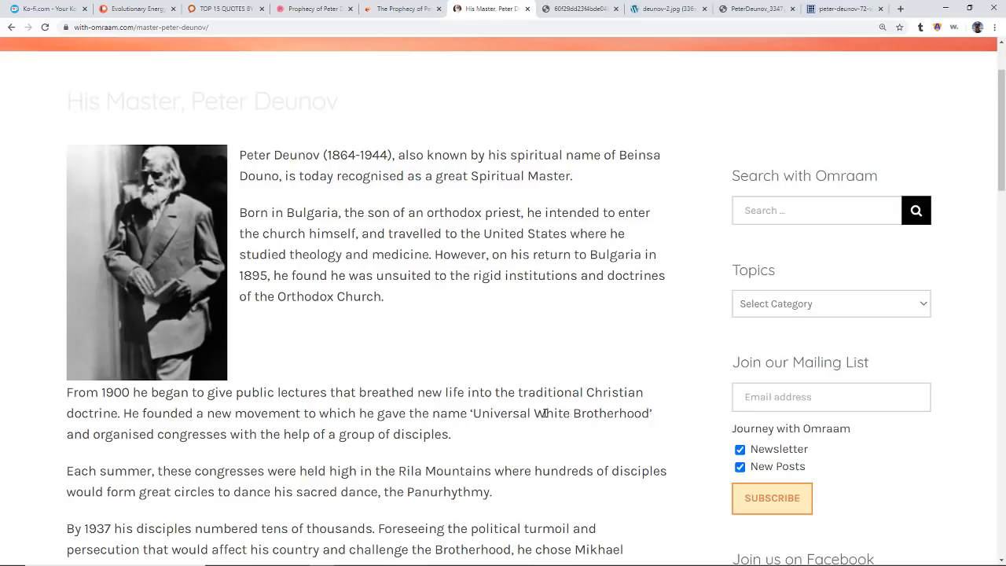
{"action": "mouse_move", "coordinate": [527, 412]}
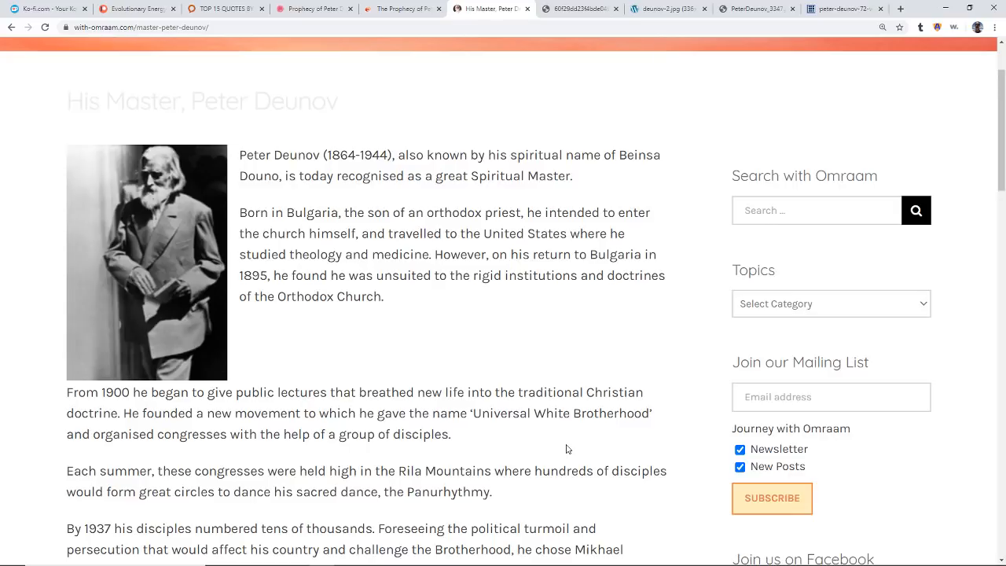
{"action": "mouse_move", "coordinate": [562, 448]}
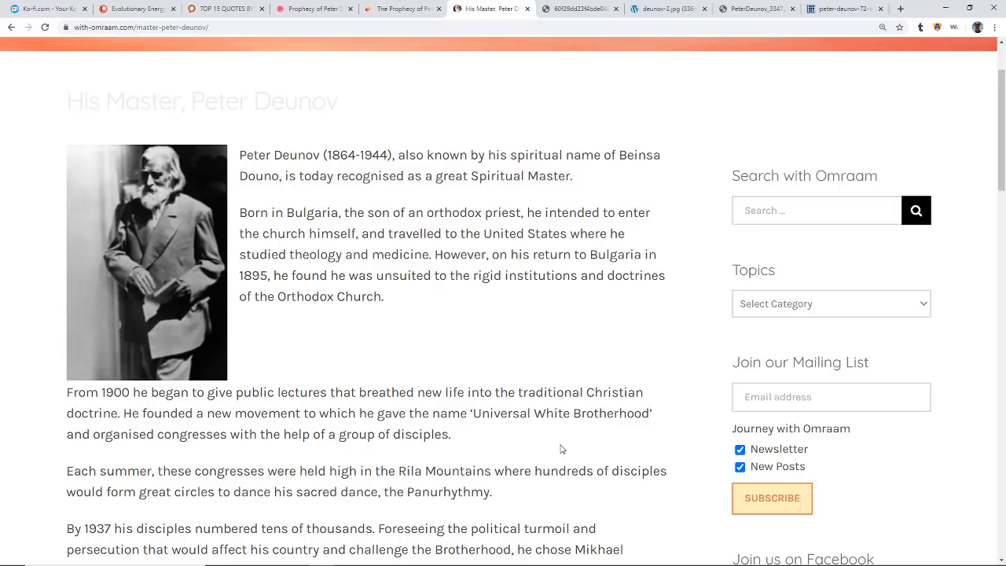
Scroll the biography page past the photo carousels to the embedded retrospective video.
{"action": "scroll", "scroll_direction": "down", "scroll_amount": 3}
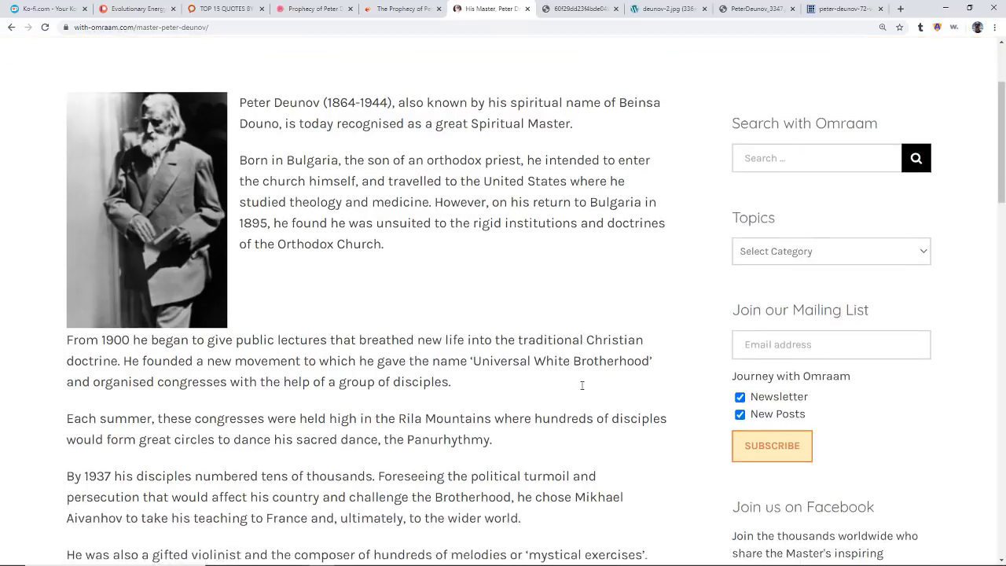
{"action": "scroll", "scroll_direction": "down", "scroll_amount": 3}
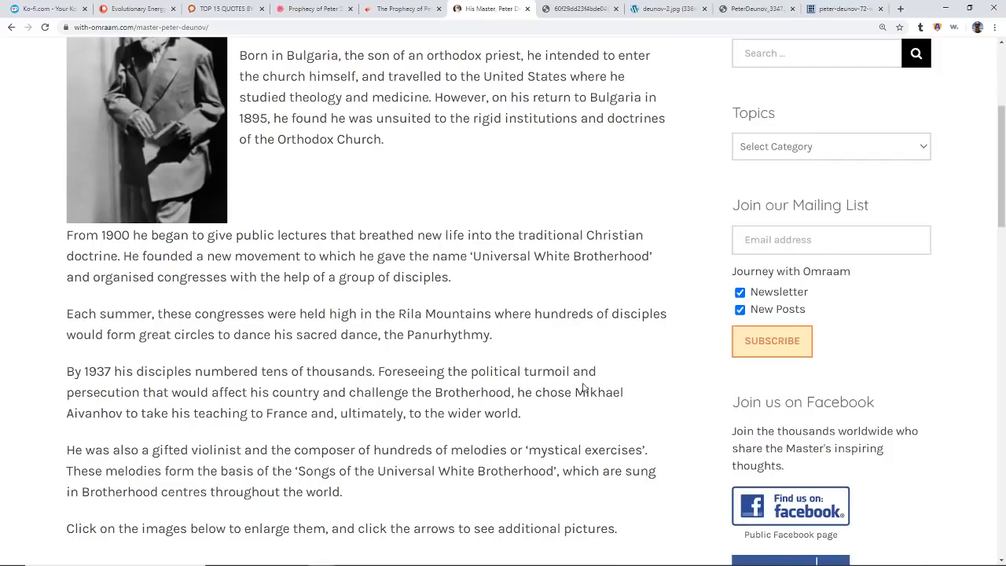
{"action": "mouse_move", "coordinate": [638, 375]}
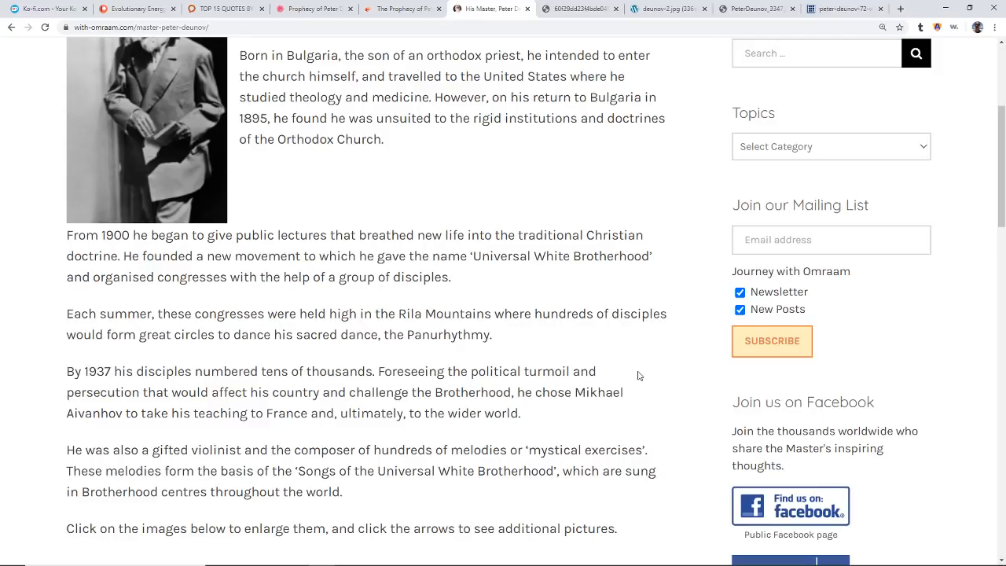
{"action": "scroll", "scroll_direction": "down", "scroll_amount": 3}
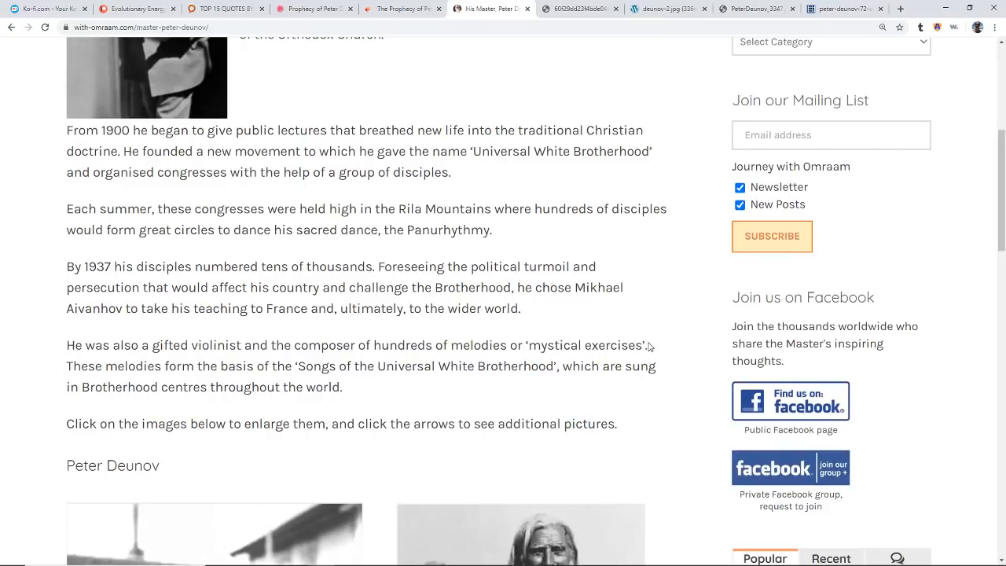
{"action": "scroll", "scroll_direction": "down", "scroll_amount": 3}
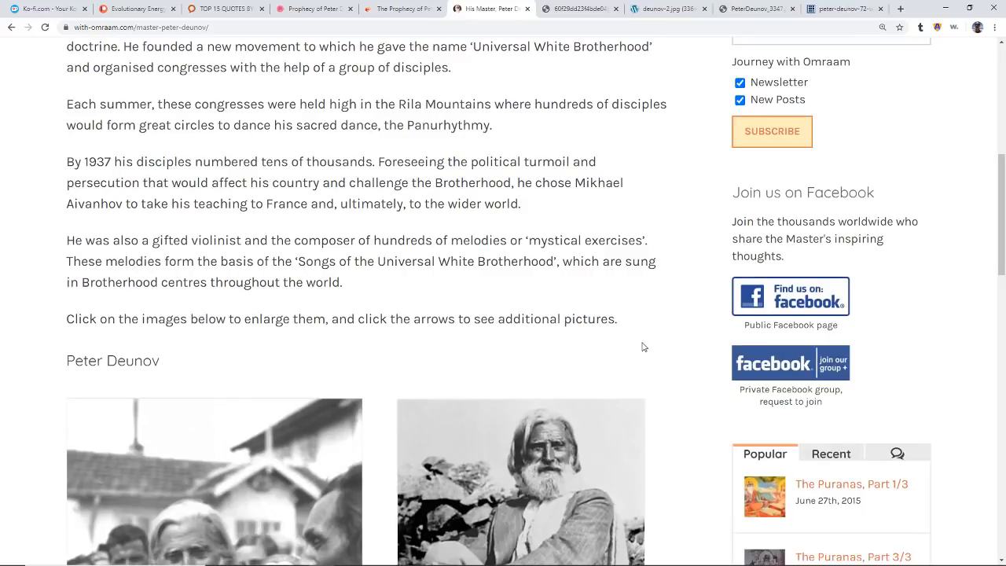
{"action": "scroll", "scroll_direction": "down", "scroll_amount": 3}
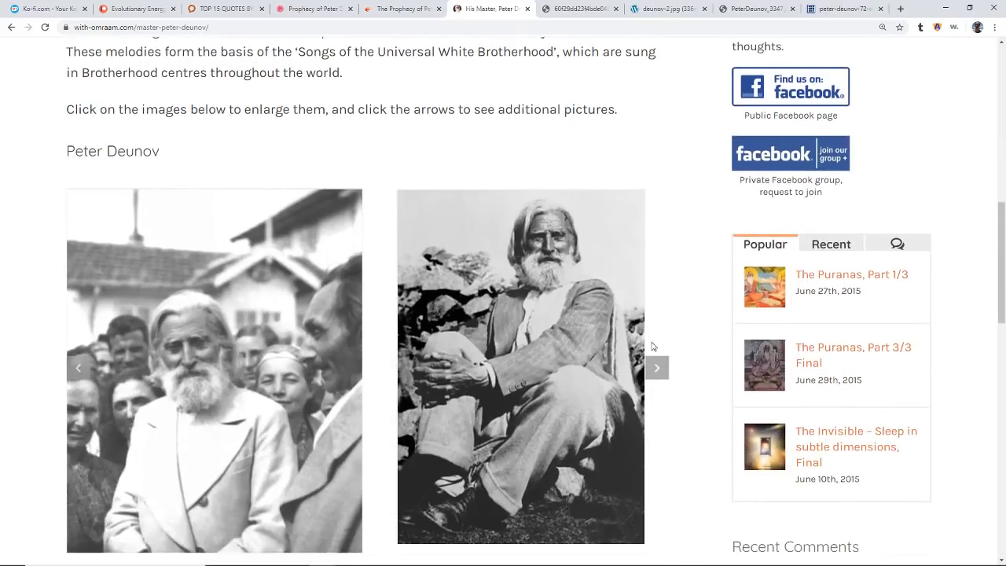
{"action": "mouse_move", "coordinate": [659, 348]}
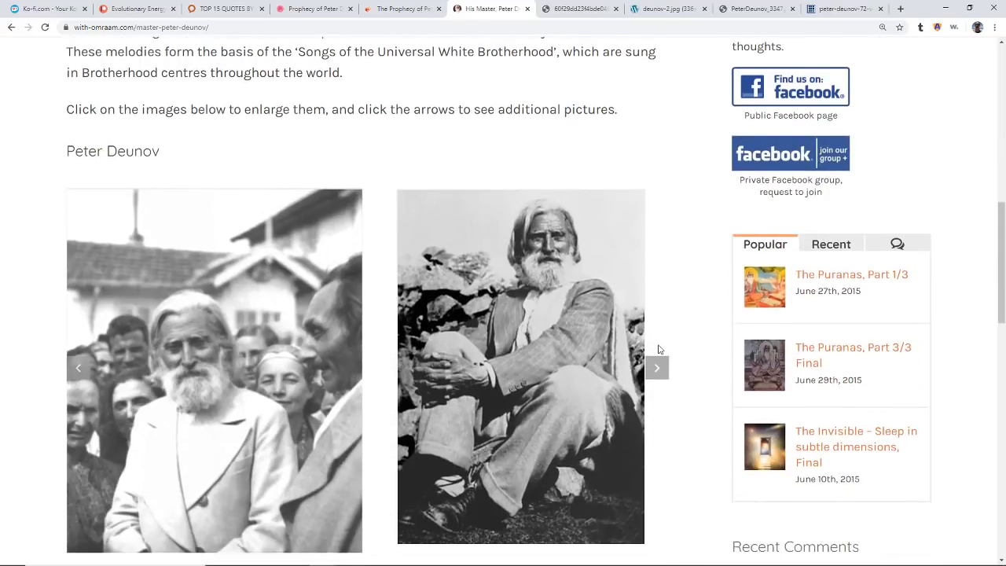
{"action": "scroll", "scroll_direction": "down", "scroll_amount": 3}
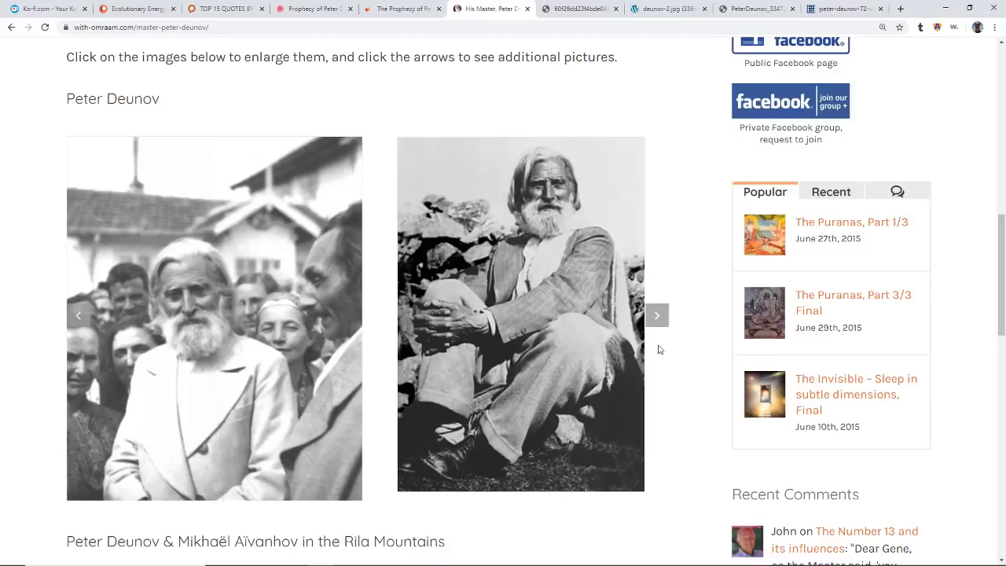
{"action": "scroll", "scroll_direction": "down", "scroll_amount": 3}
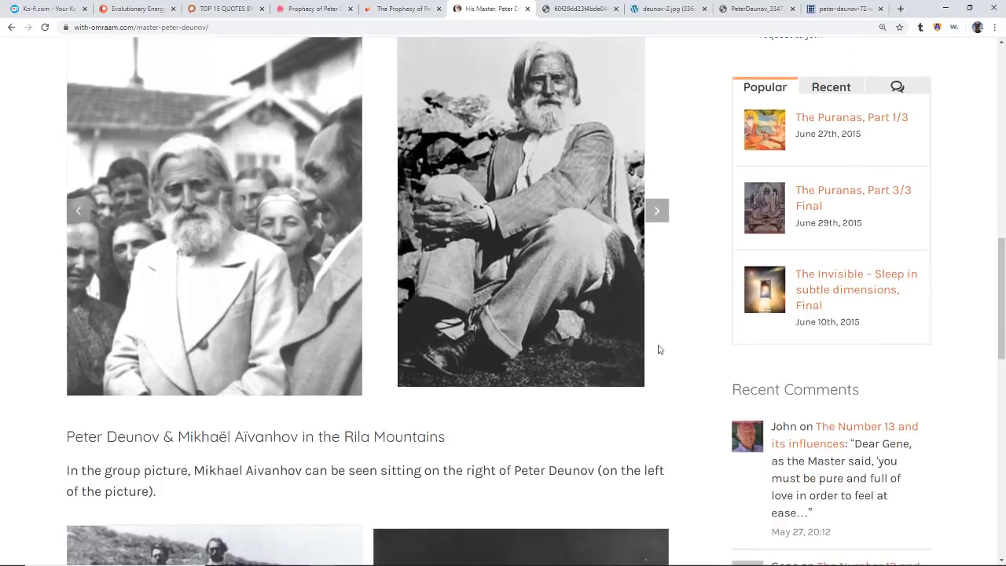
{"action": "scroll", "scroll_direction": "down", "scroll_amount": 3}
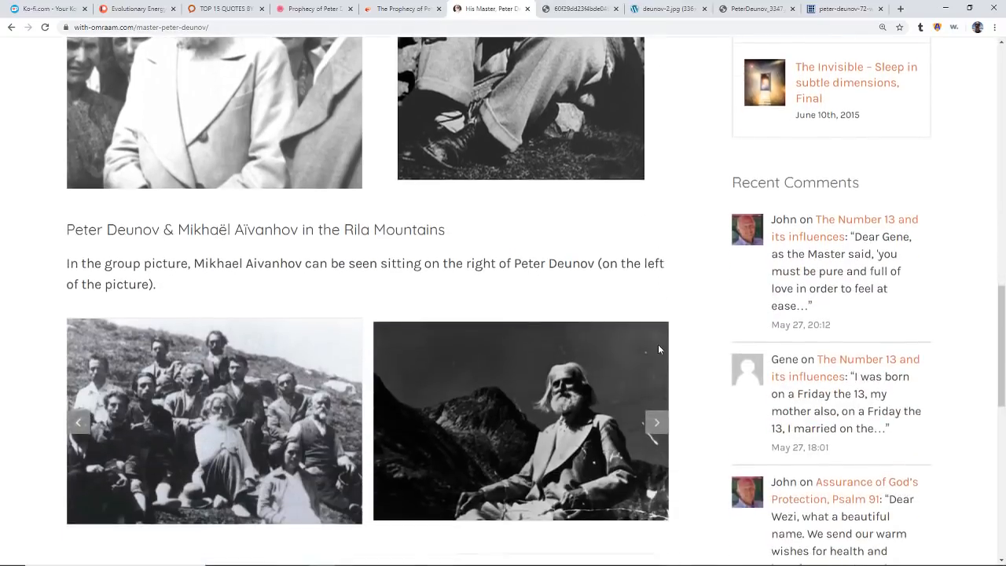
{"action": "scroll", "scroll_direction": "down", "scroll_amount": 3}
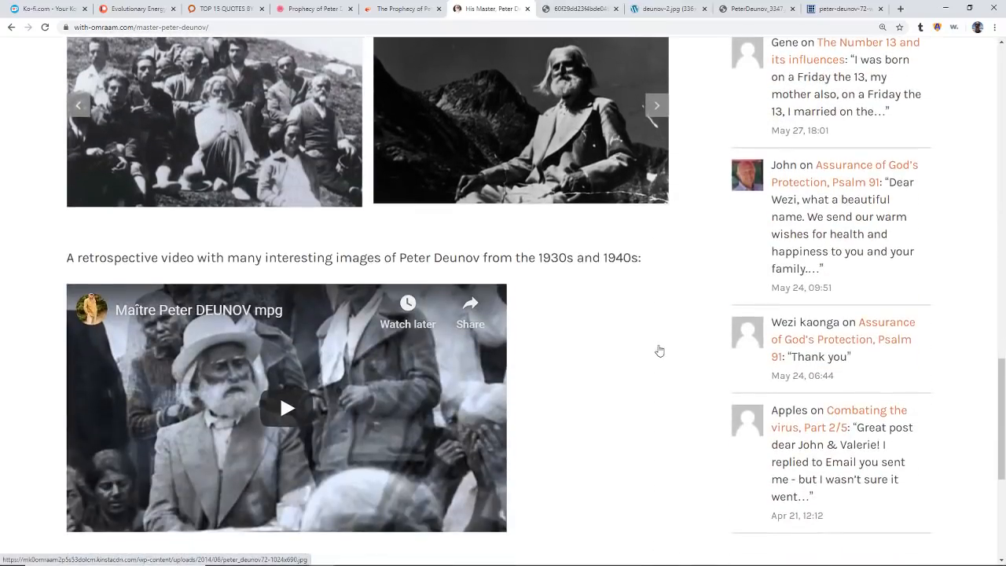
{"action": "scroll", "scroll_direction": "down", "scroll_amount": 3}
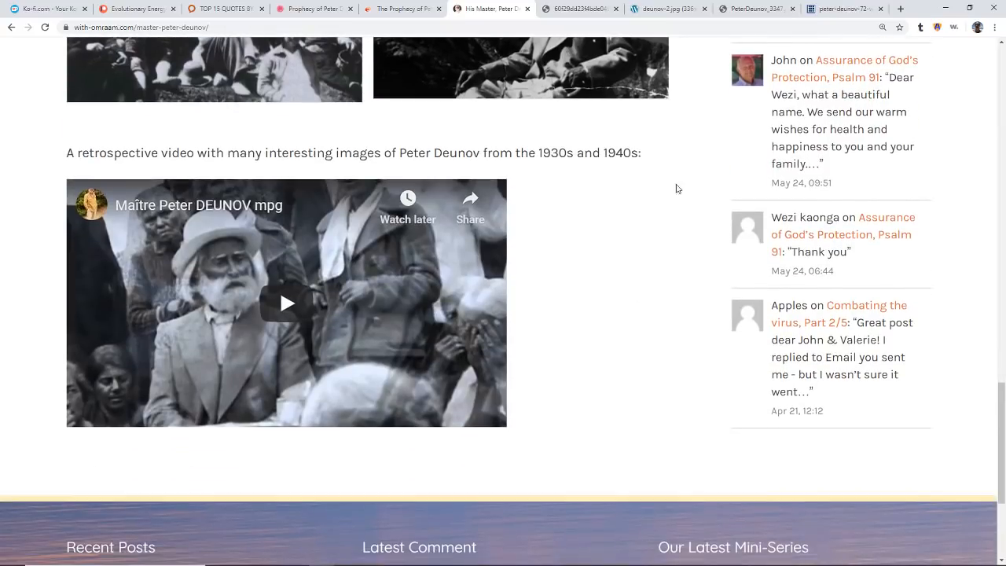
Switch to the Angelfire 'The Prophecy of Peter Deunov' tab.
{"action": "left_click", "coordinate": [401, 9]}
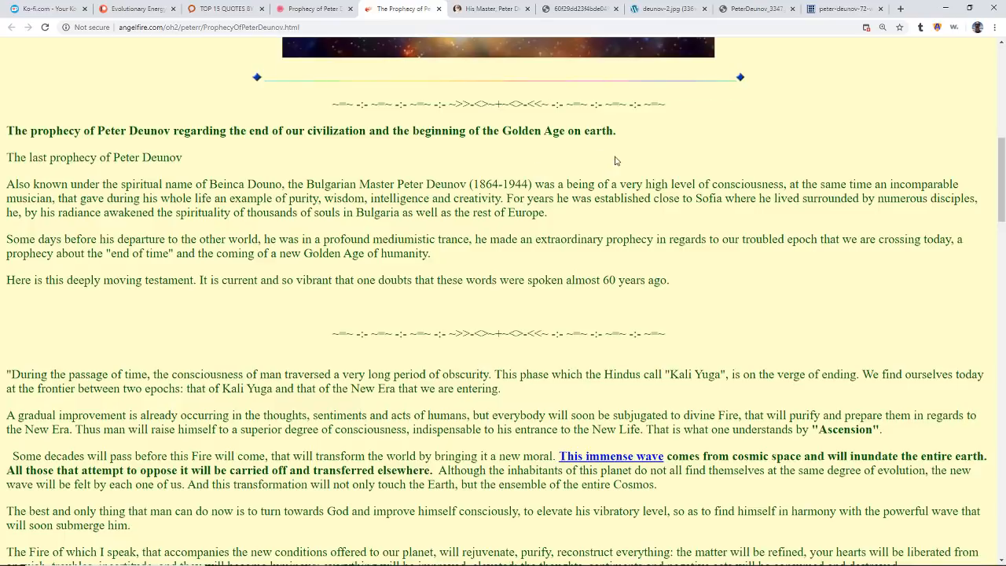
{"action": "mouse_move", "coordinate": [625, 162]}
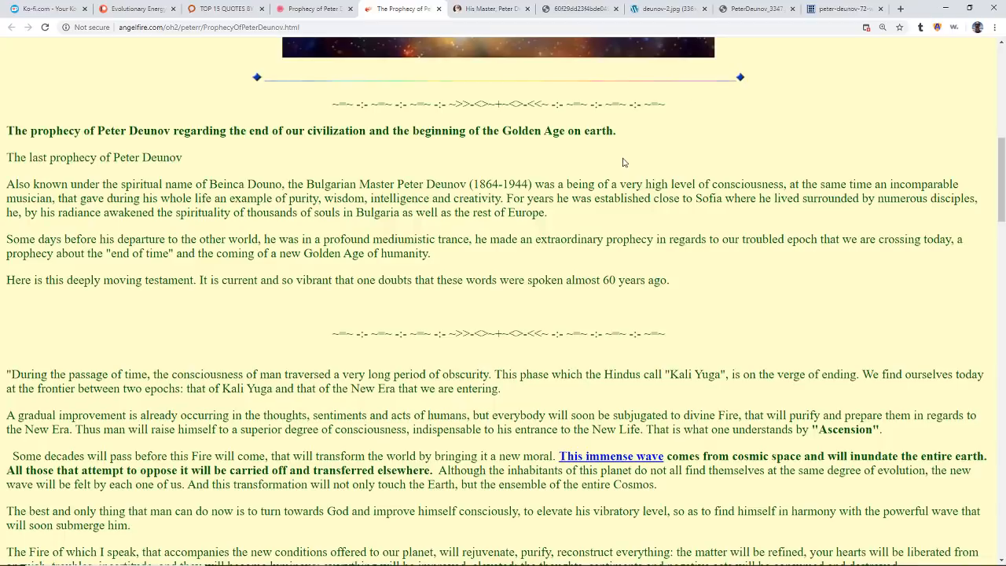
{"action": "mouse_move", "coordinate": [688, 226]}
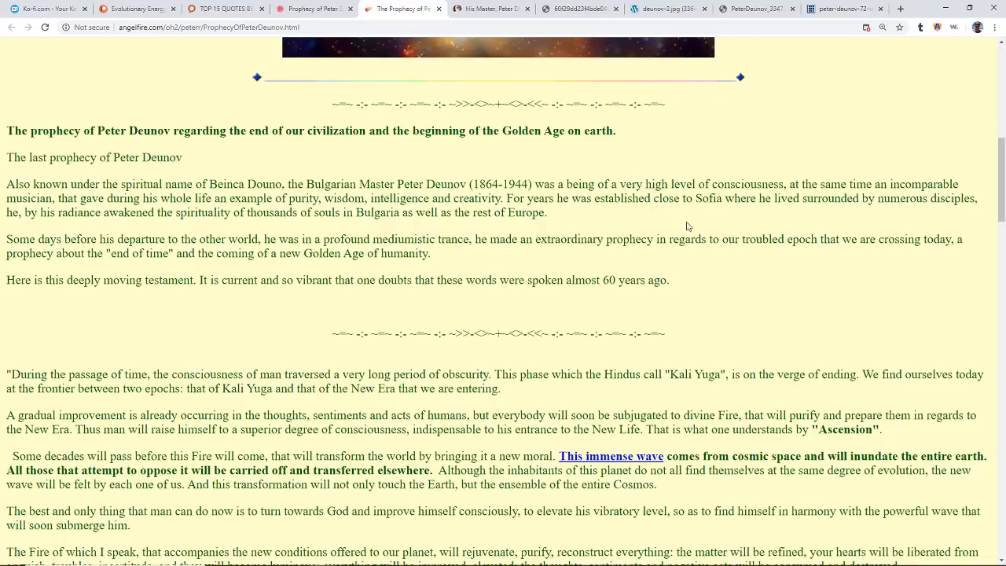
Scroll slightly so 'The last prophecy of Peter Deunov' sits at the top.
{"action": "scroll", "scroll_direction": "down", "scroll_amount": 3}
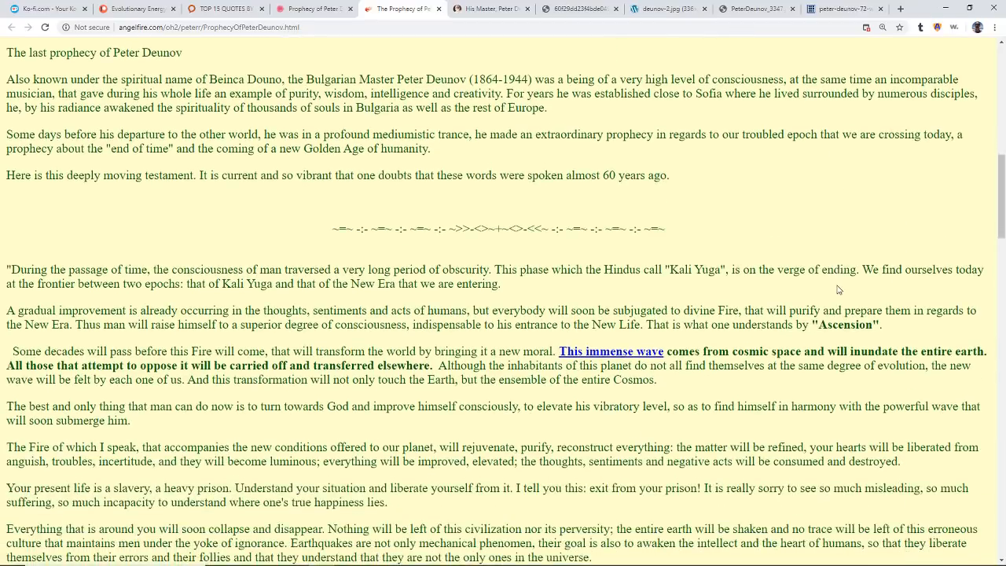
{"action": "mouse_move", "coordinate": [827, 281]}
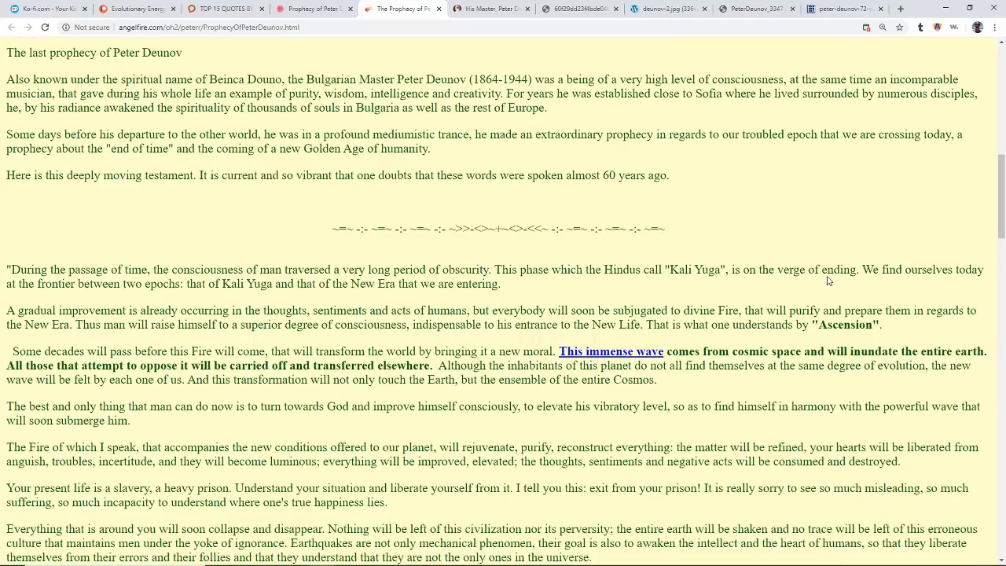
{"action": "mouse_move", "coordinate": [773, 293]}
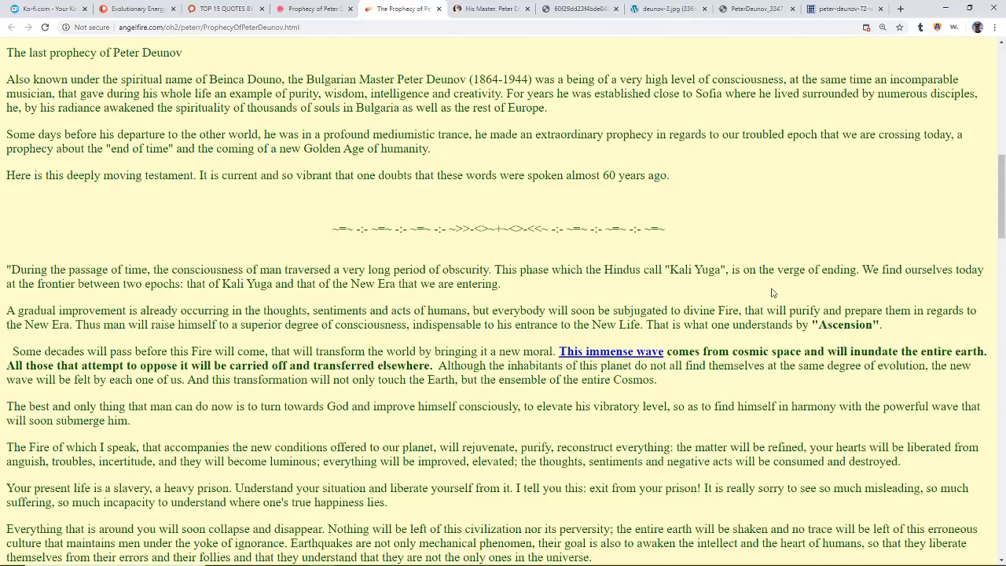
{"action": "mouse_move", "coordinate": [761, 305]}
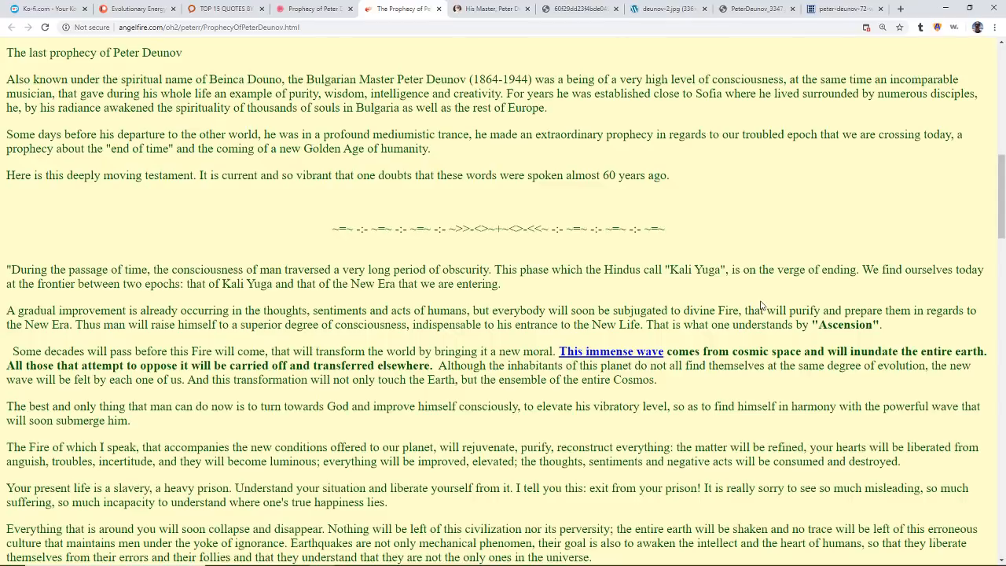
{"action": "mouse_move", "coordinate": [707, 322]}
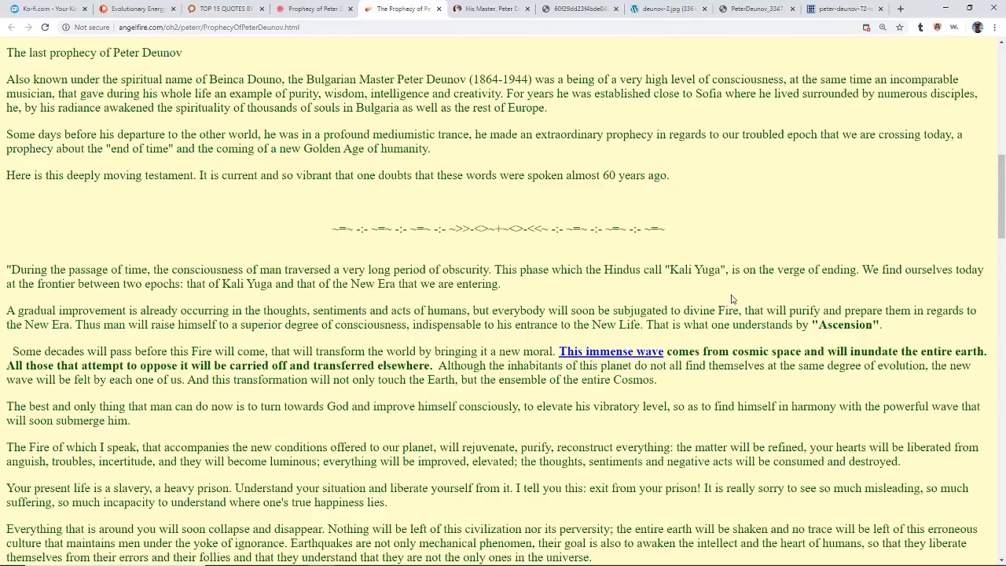
{"action": "mouse_move", "coordinate": [717, 299]}
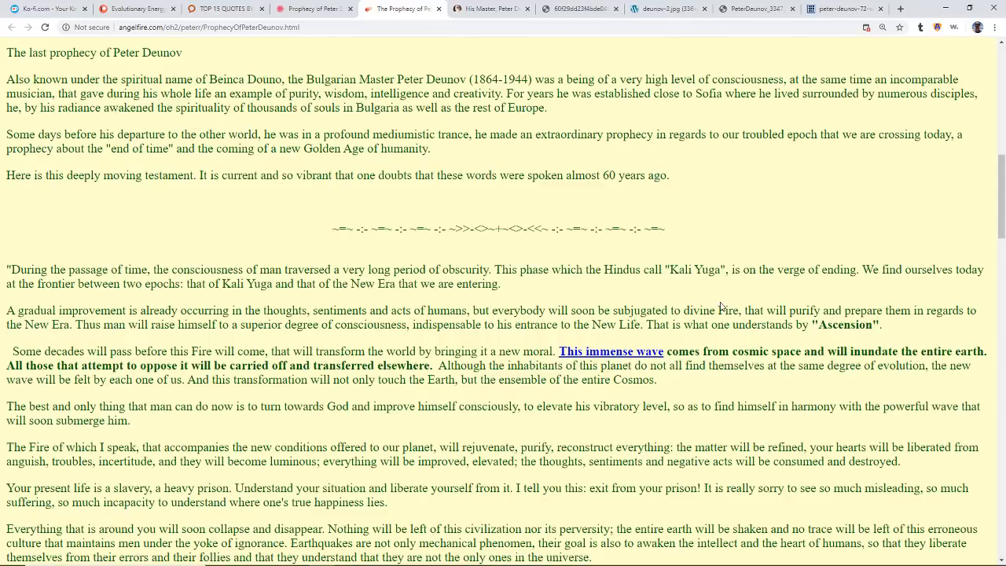
{"action": "mouse_move", "coordinate": [783, 300]}
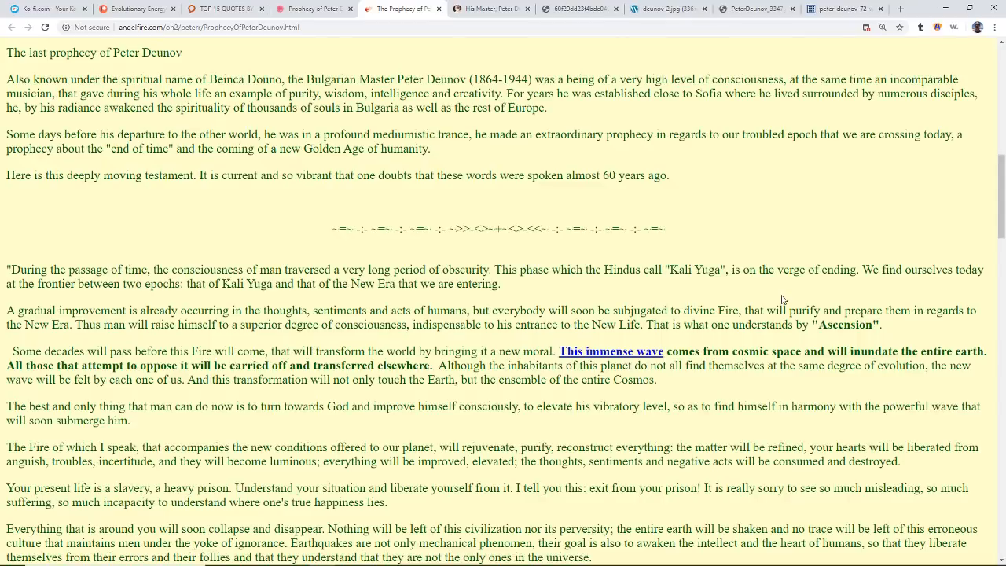
{"action": "mouse_move", "coordinate": [635, 340]}
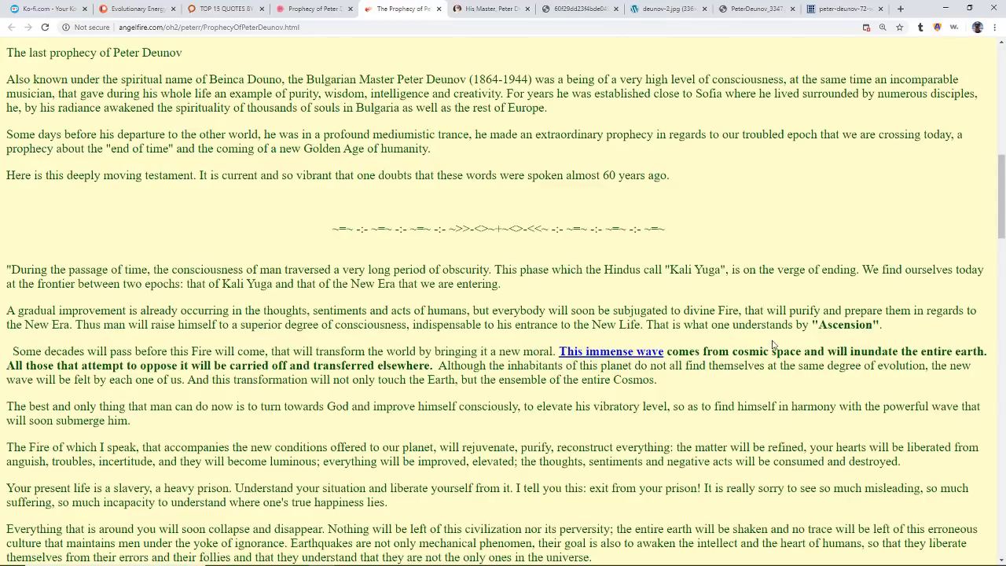
{"action": "mouse_move", "coordinate": [754, 344]}
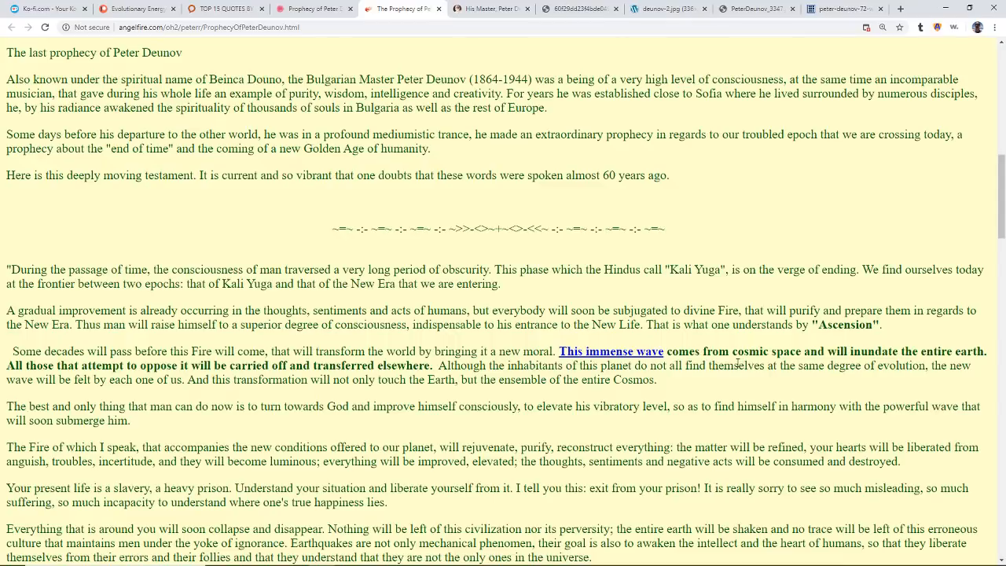
{"action": "mouse_move", "coordinate": [715, 389]}
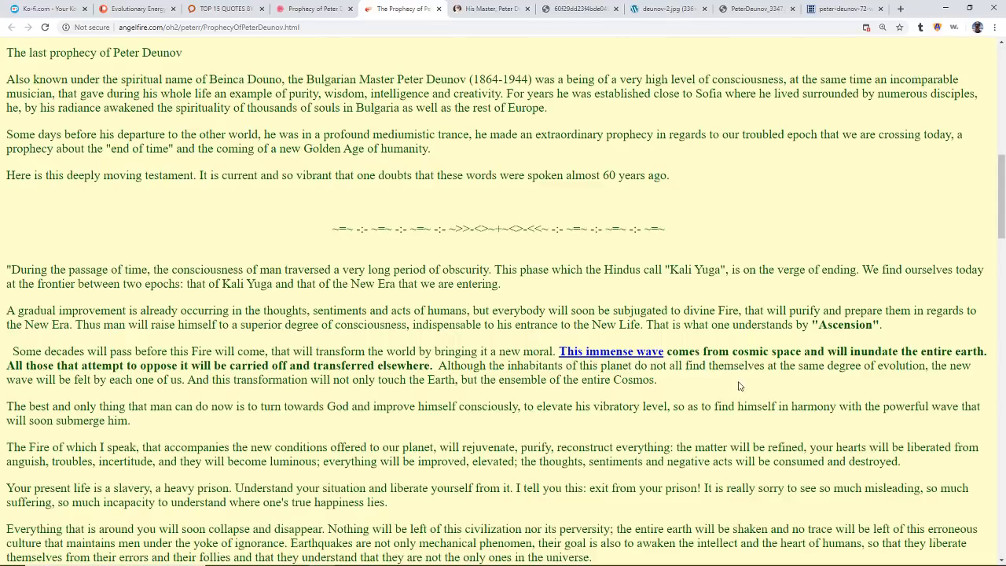
Scroll down until the 'thirteenth zone' paragraph is visible.
{"action": "scroll", "scroll_direction": "down", "scroll_amount": 3}
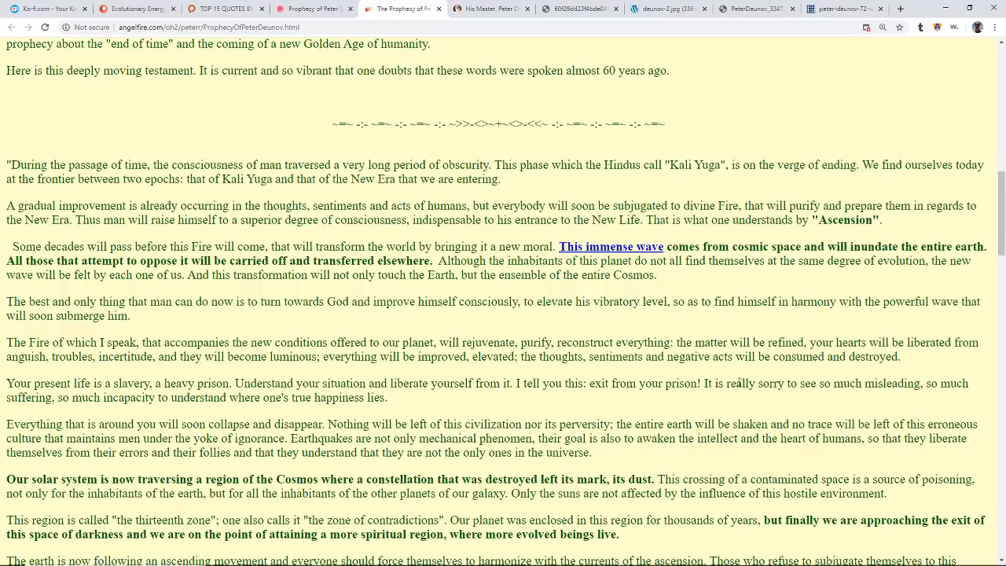
Scroll to the passages on Kali Yuga ending, the purifying Fire and Love.
{"action": "scroll", "scroll_direction": "down", "scroll_amount": 3}
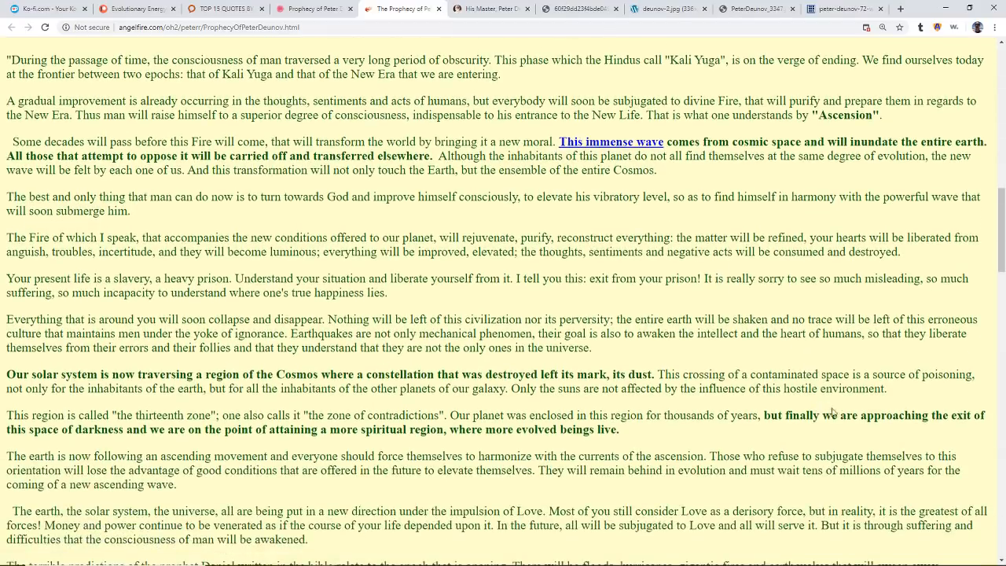
{"action": "mouse_move", "coordinate": [860, 427]}
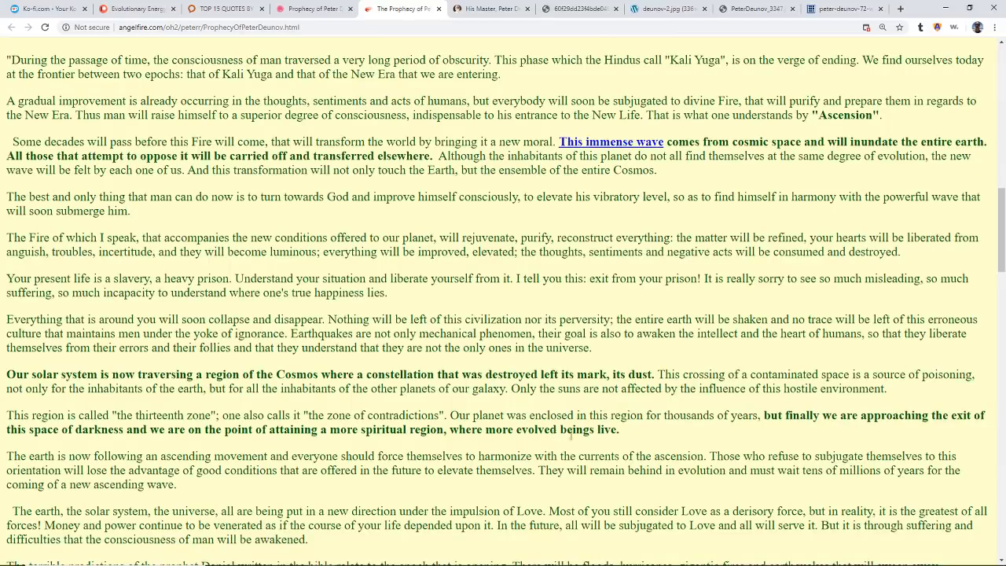
{"action": "mouse_move", "coordinate": [634, 437]}
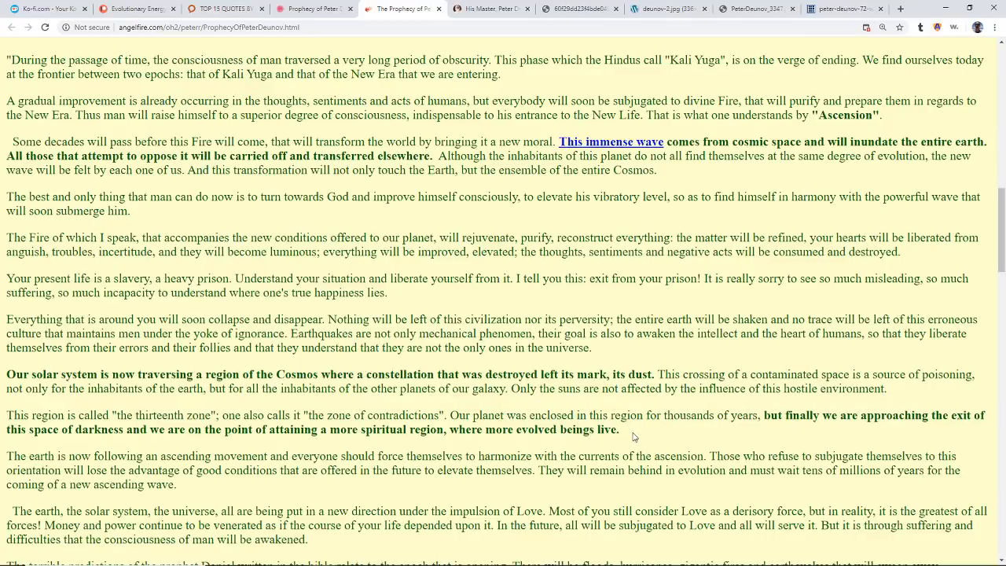
{"action": "mouse_move", "coordinate": [669, 427]}
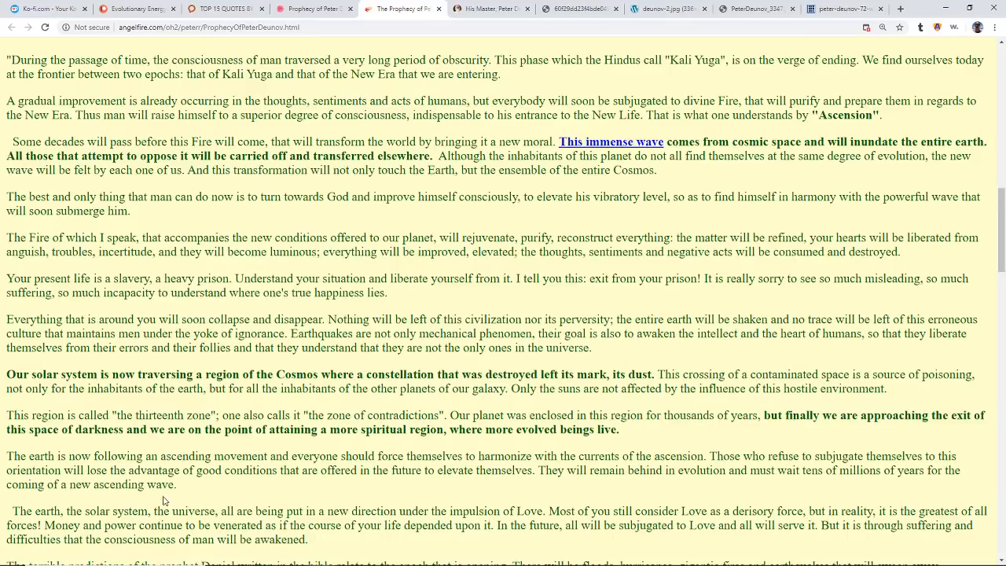
{"action": "mouse_move", "coordinate": [8, 459]}
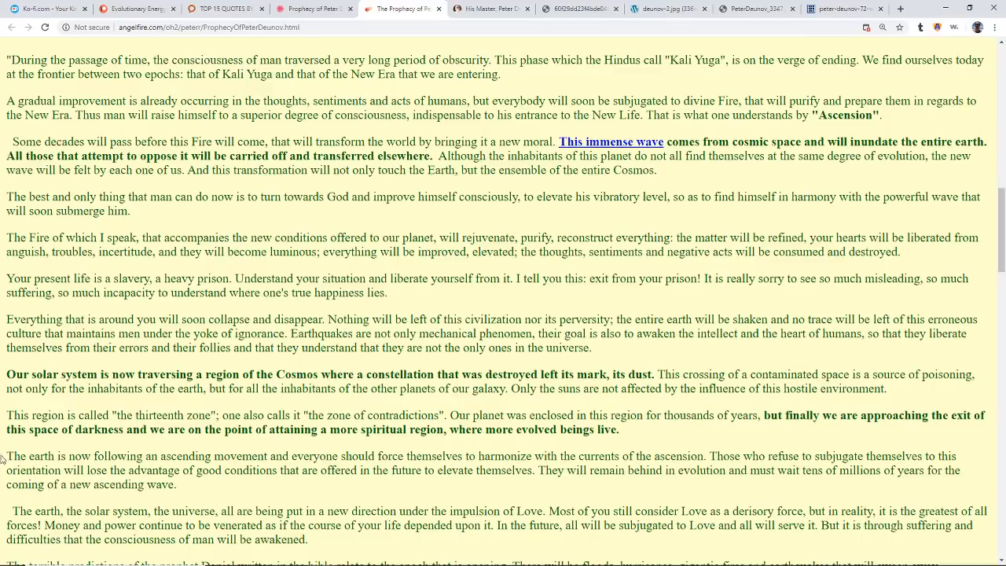
Scroll to the paragraphs on Daniel's predictions, the New Earth and Golden Age.
{"action": "scroll", "scroll_direction": "down", "scroll_amount": 3}
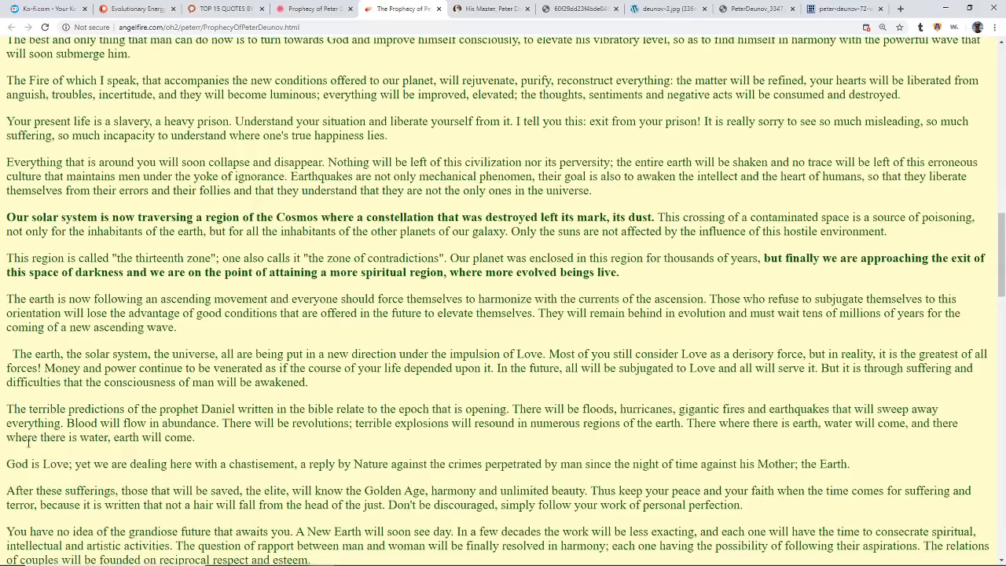
{"action": "mouse_move", "coordinate": [220, 438]}
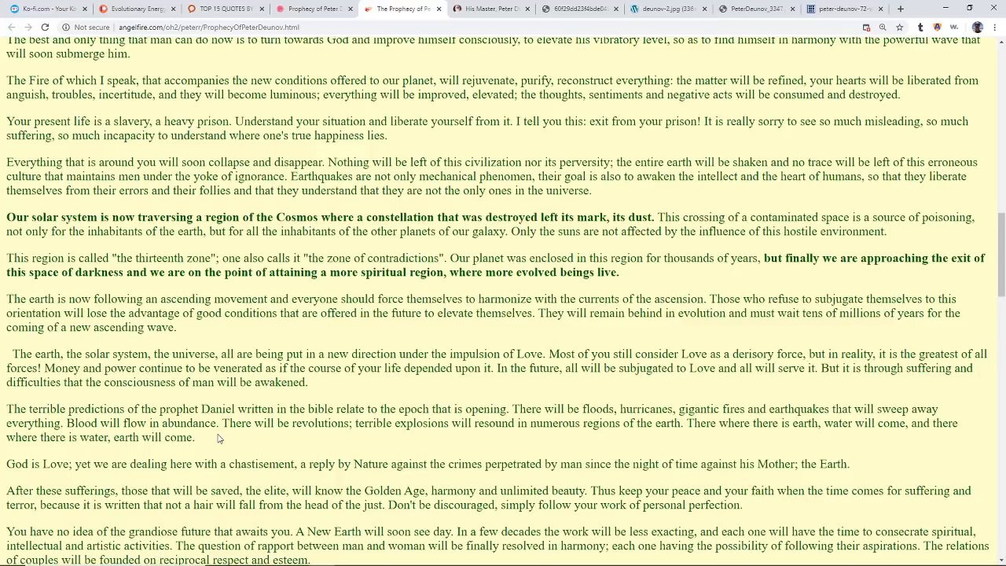
{"action": "mouse_move", "coordinate": [216, 452]}
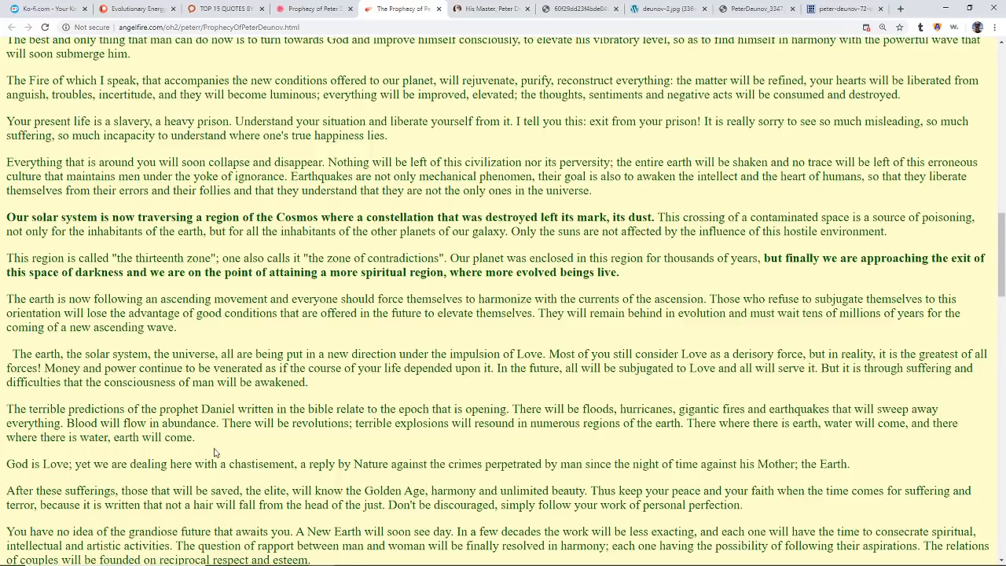
Scroll until the 'Humans will voyage' paragraph appears at the bottom.
{"action": "scroll", "scroll_direction": "down", "scroll_amount": 3}
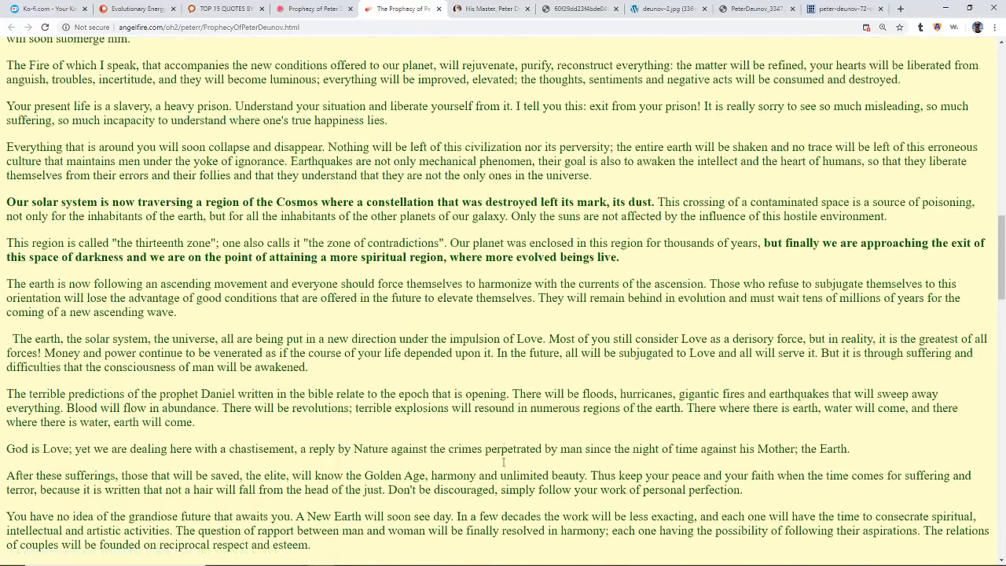
{"action": "scroll", "scroll_direction": "down", "scroll_amount": 3}
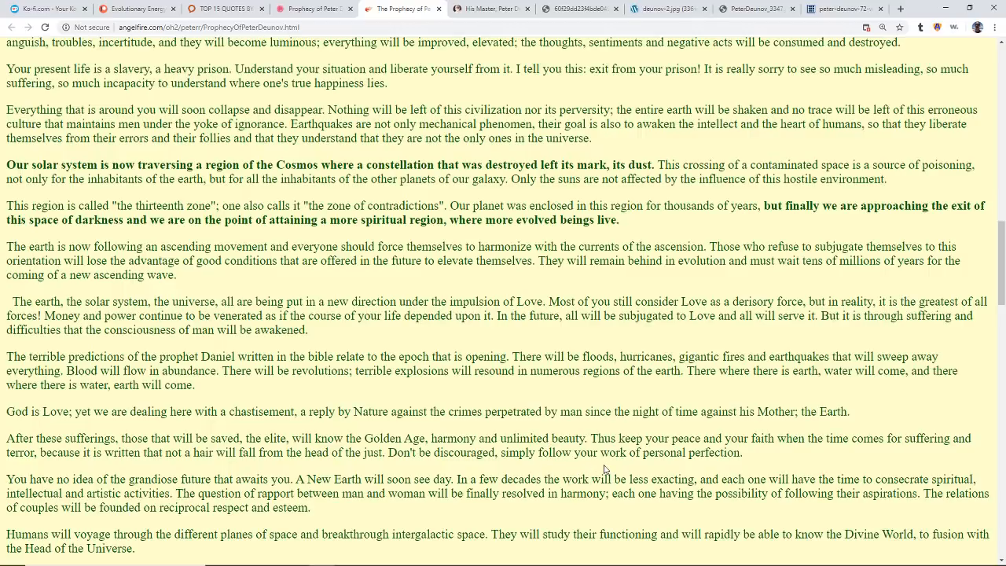
{"action": "mouse_move", "coordinate": [578, 469]}
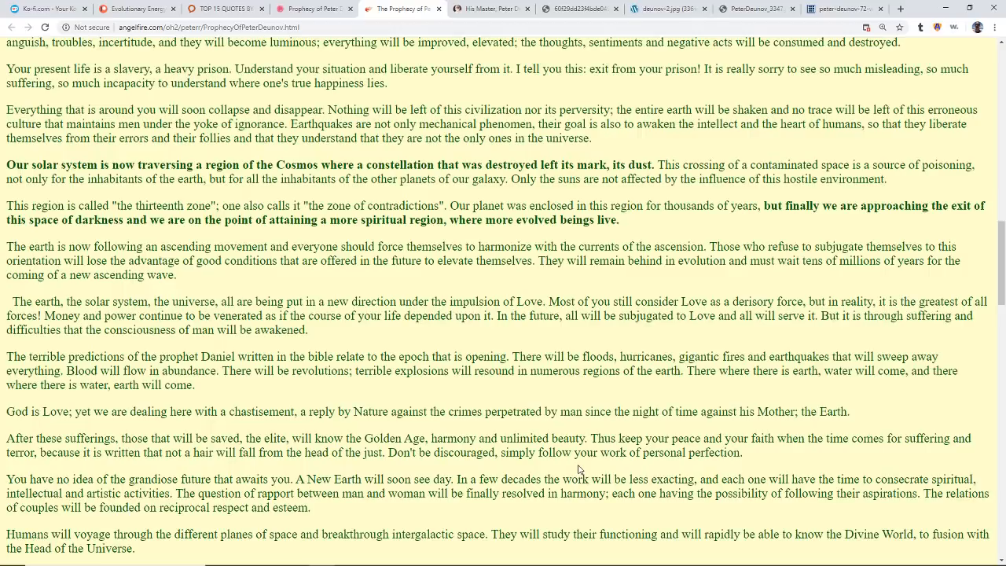
Scroll to the sixth race New Era and 'Brothers of Humanity' paragraphs.
{"action": "scroll", "scroll_direction": "down", "scroll_amount": 3}
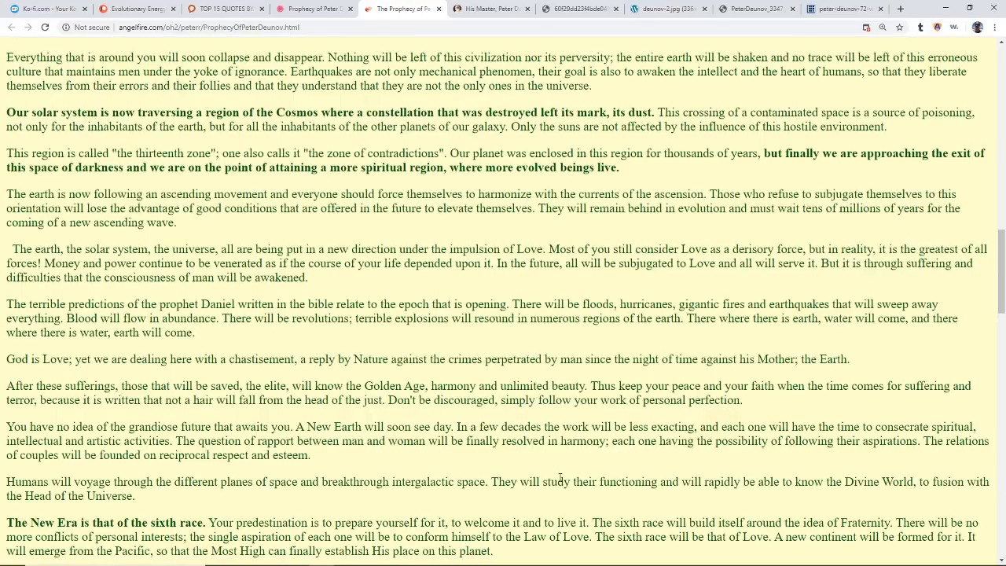
{"action": "scroll", "scroll_direction": "down", "scroll_amount": 3}
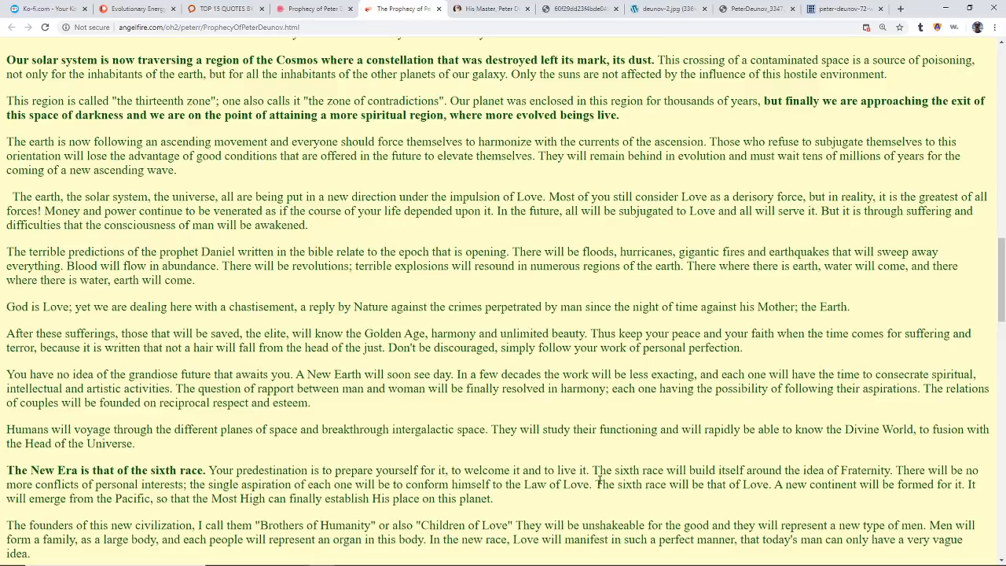
{"action": "mouse_move", "coordinate": [559, 496]}
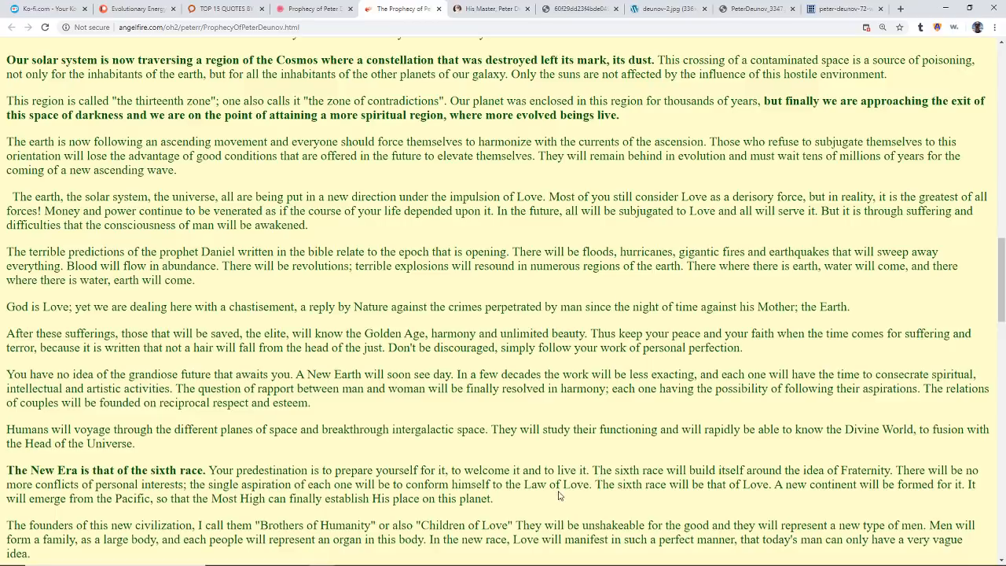
{"action": "mouse_move", "coordinate": [595, 496]}
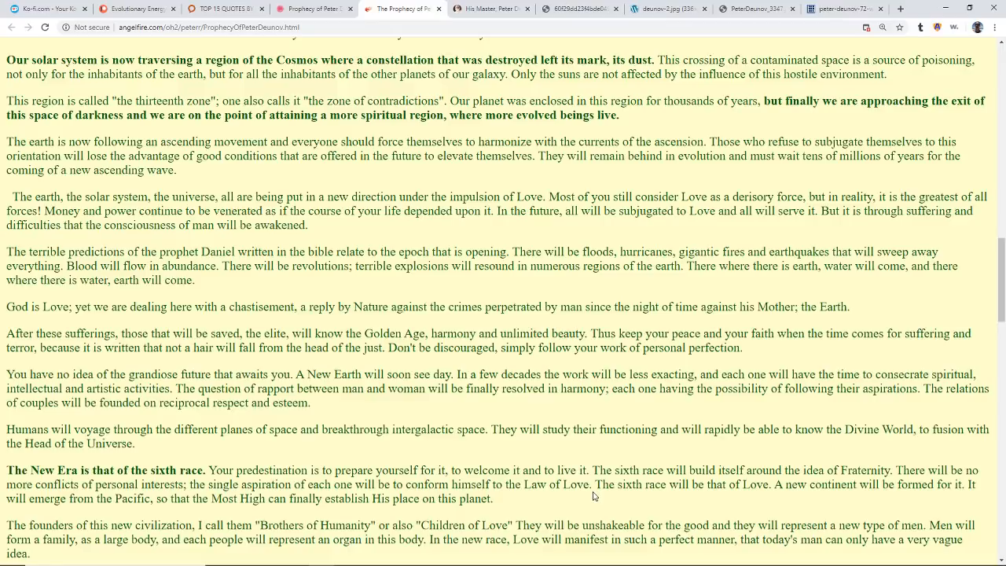
{"action": "mouse_move", "coordinate": [512, 498]}
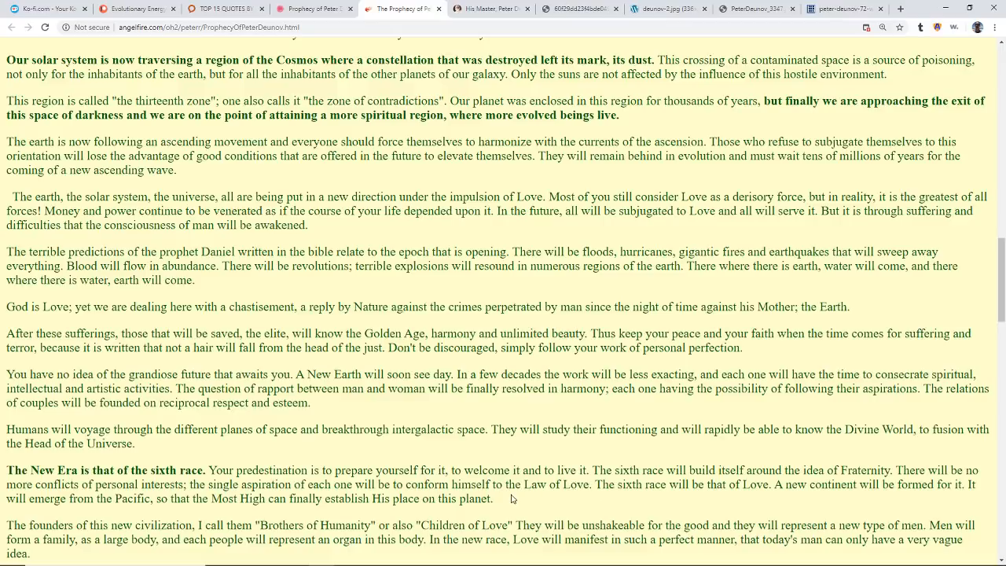
Scroll the prophecy to the earth freed from darkness and the new culture's three foundations.
{"action": "scroll", "scroll_direction": "down", "scroll_amount": 3}
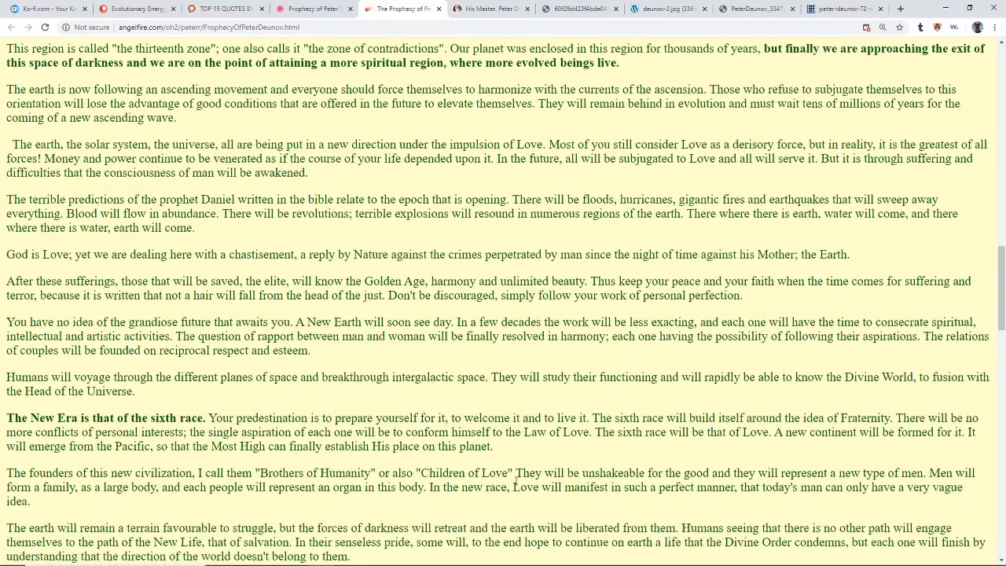
{"action": "scroll", "scroll_direction": "down", "scroll_amount": 3}
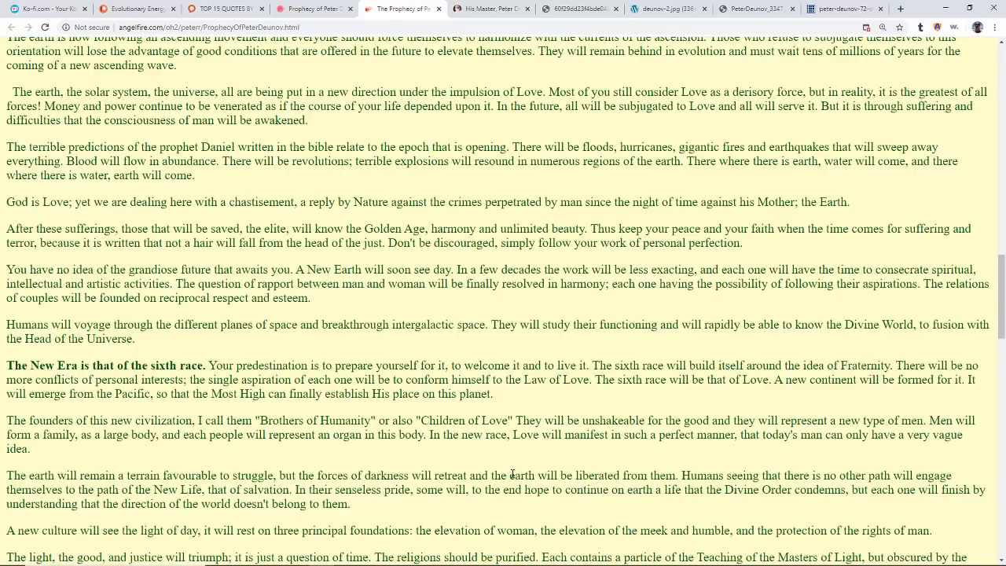
{"action": "mouse_move", "coordinate": [534, 469]}
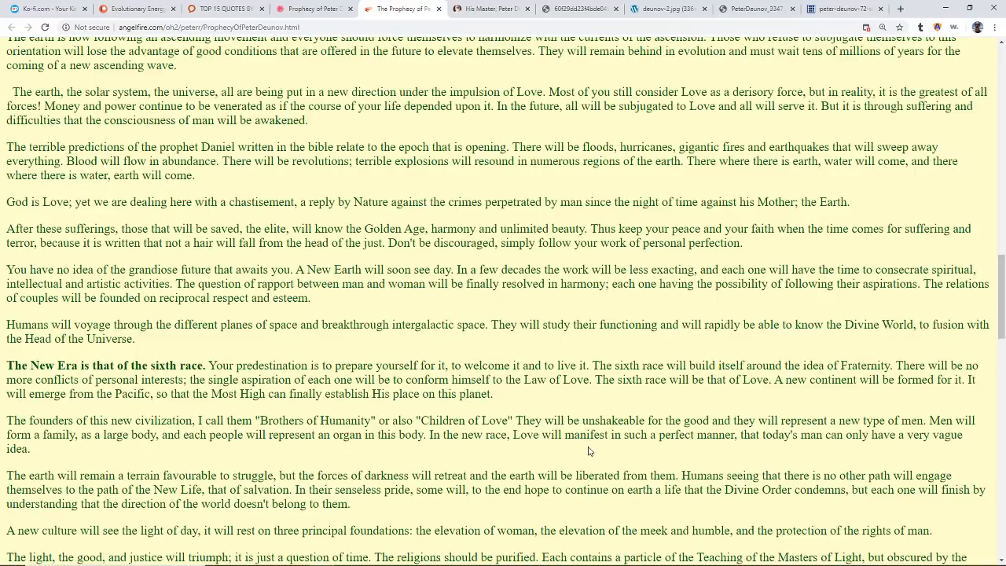
{"action": "mouse_move", "coordinate": [624, 448]}
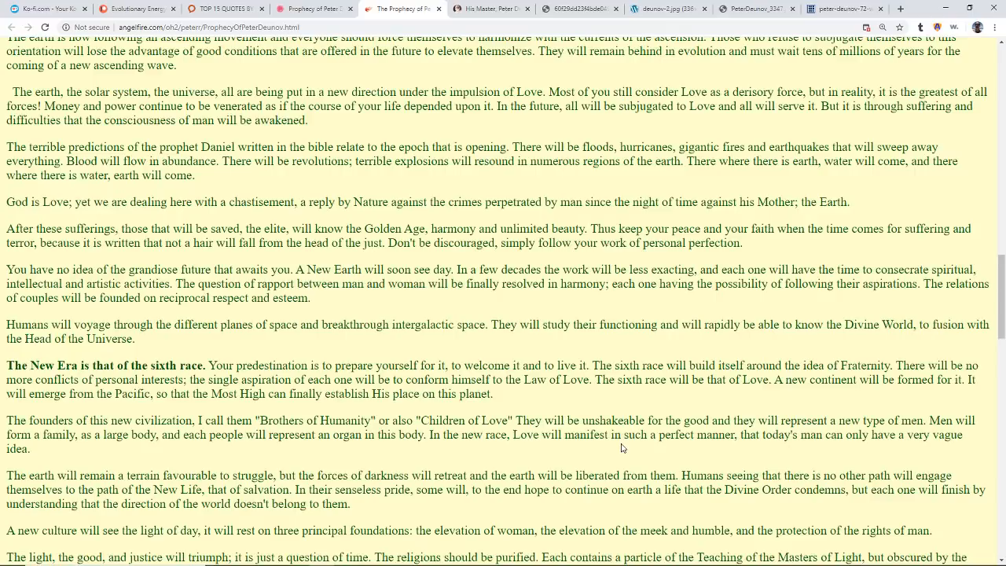
{"action": "mouse_move", "coordinate": [597, 463]}
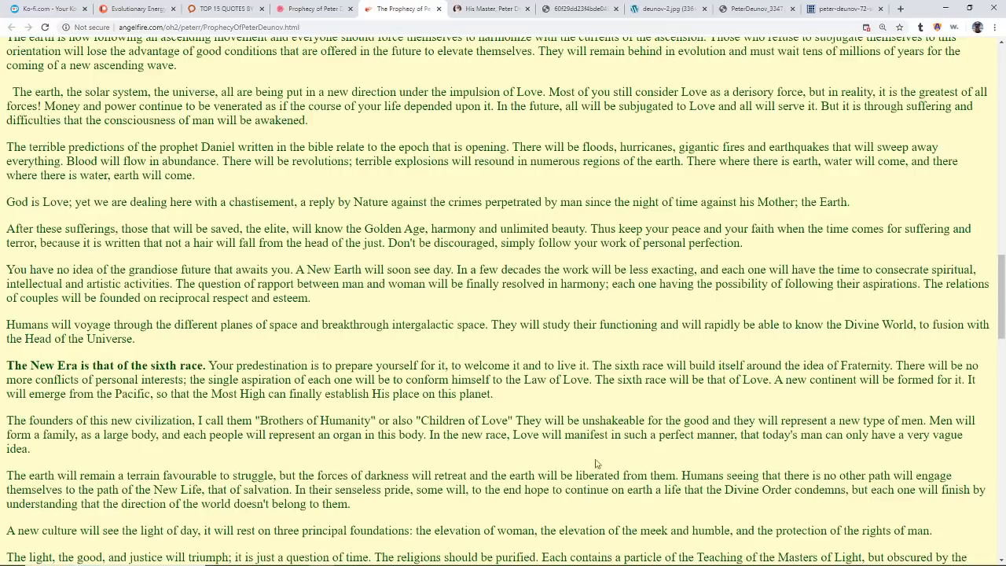
{"action": "mouse_move", "coordinate": [64, 453]}
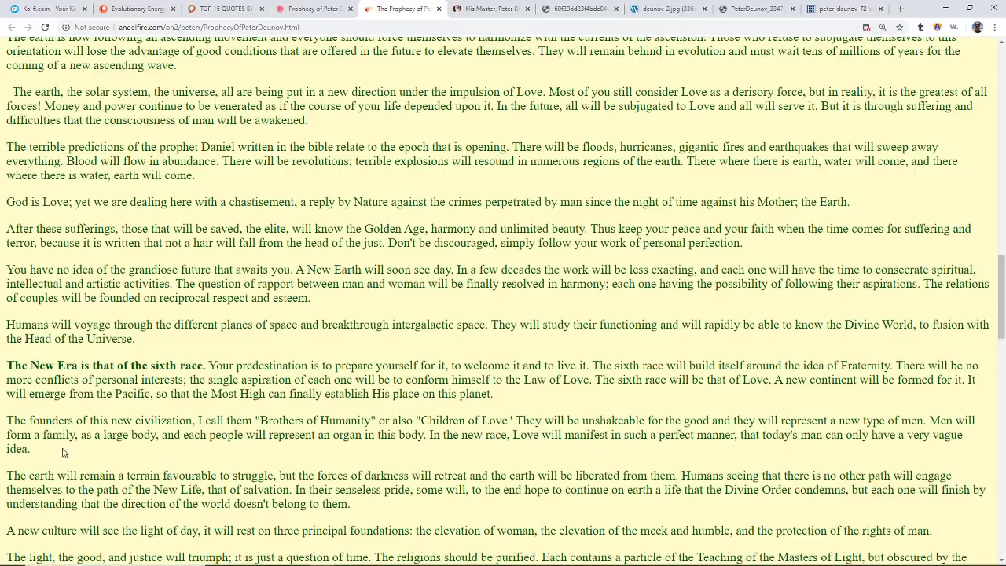
{"action": "mouse_move", "coordinate": [49, 454]}
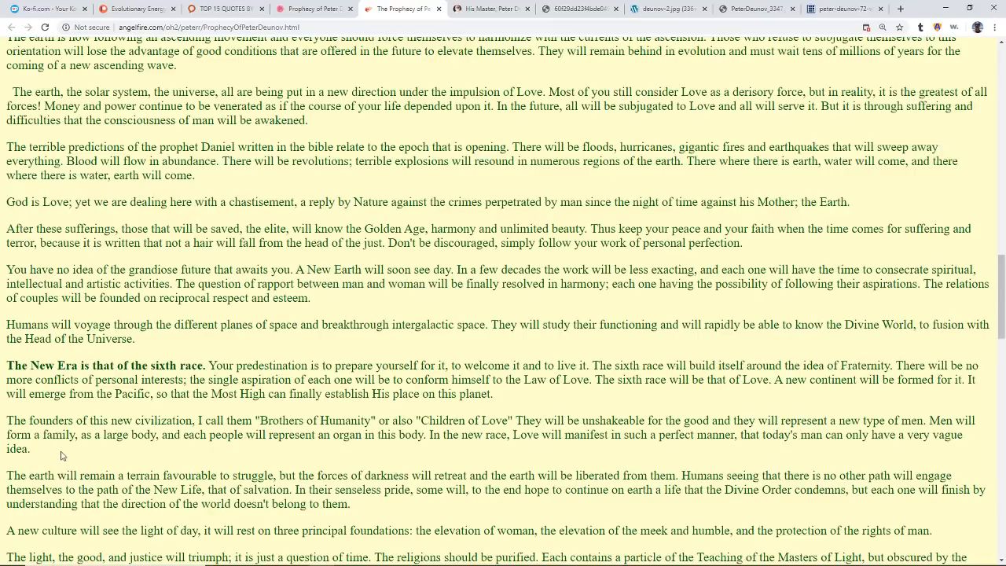
{"action": "mouse_move", "coordinate": [104, 453]}
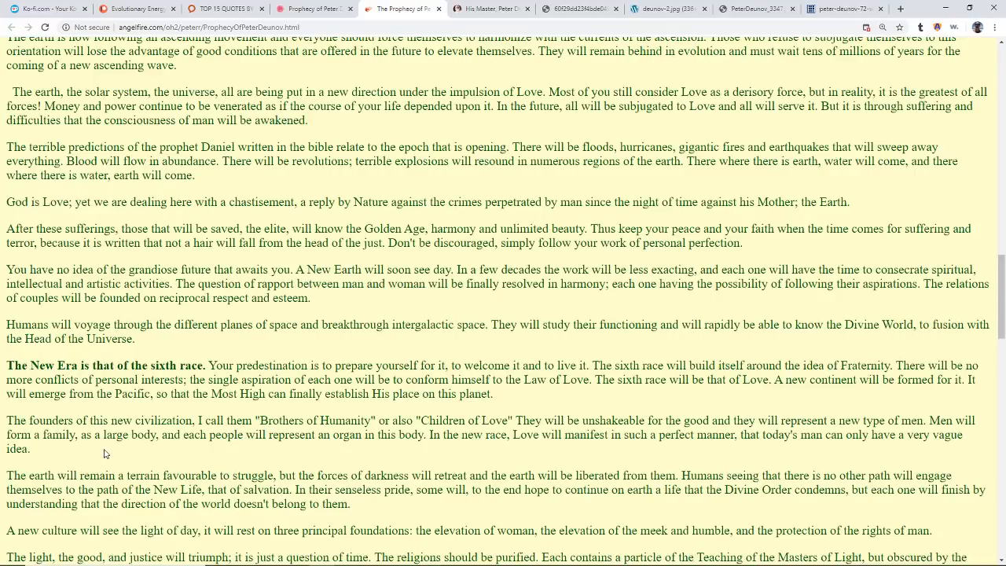
{"action": "mouse_move", "coordinate": [81, 458]}
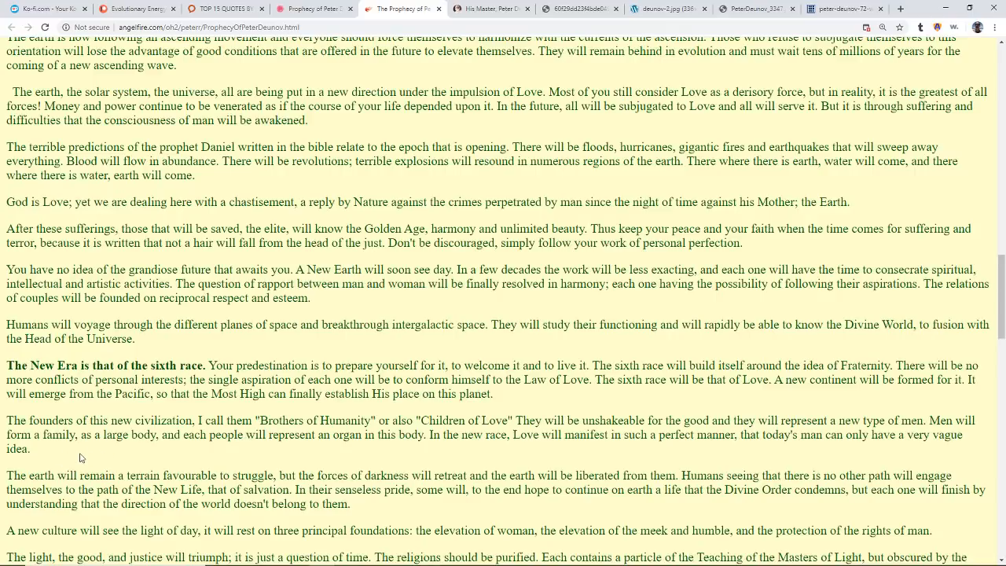
Scroll to religions being purified and Love and Fraternity as the base of all belief.
{"action": "scroll", "scroll_direction": "down", "scroll_amount": 3}
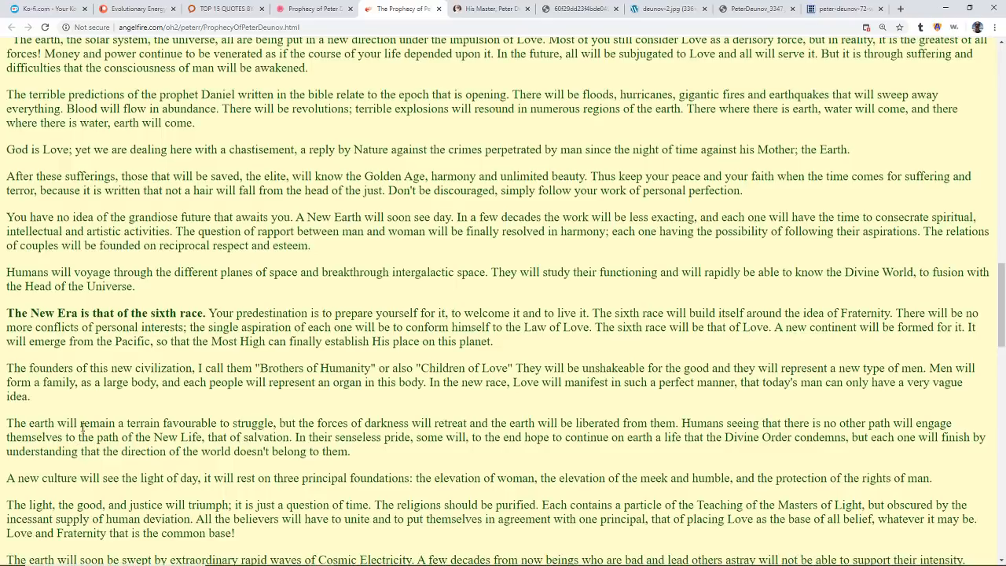
{"action": "mouse_move", "coordinate": [57, 408]}
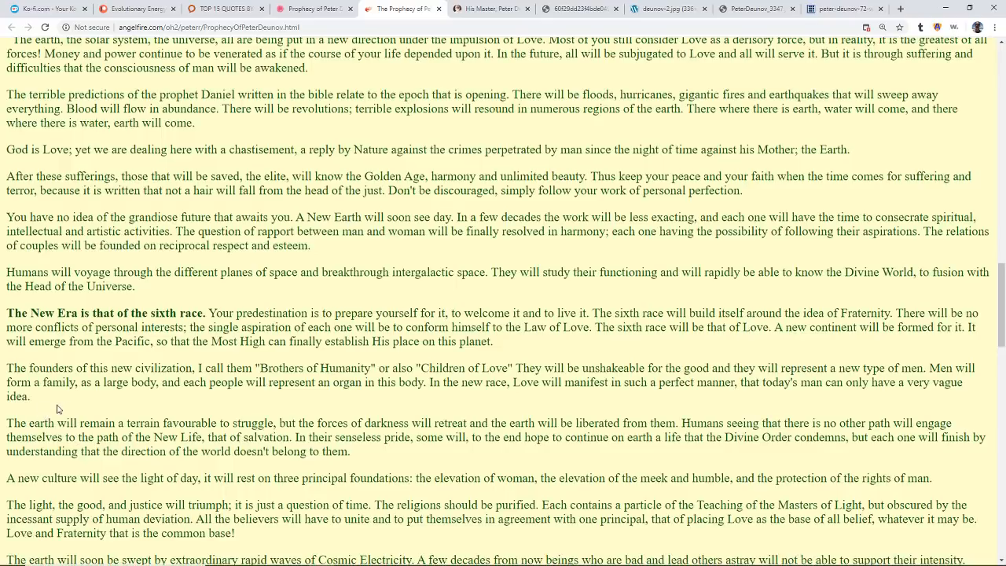
{"action": "mouse_move", "coordinate": [53, 412]}
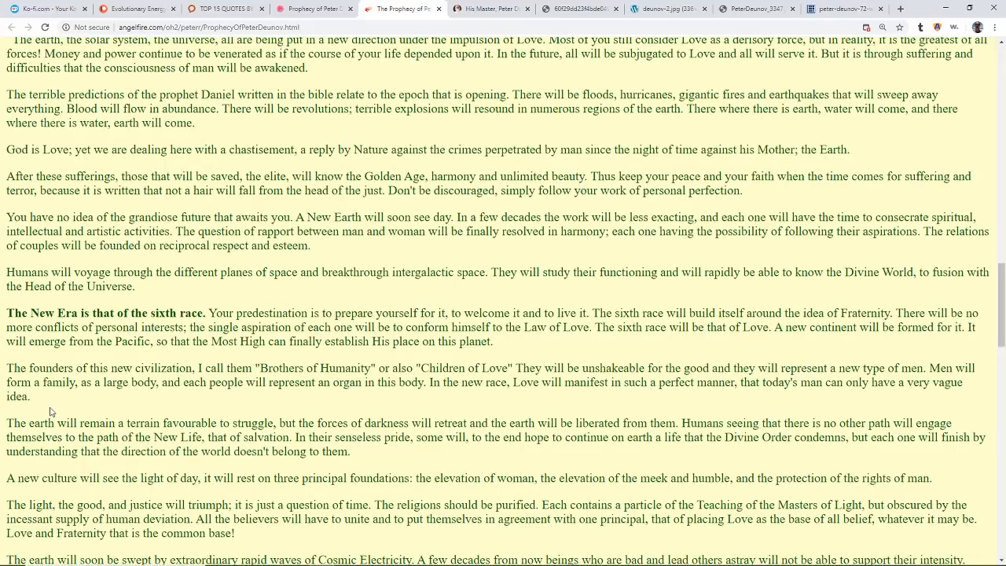
{"action": "mouse_move", "coordinate": [49, 408]}
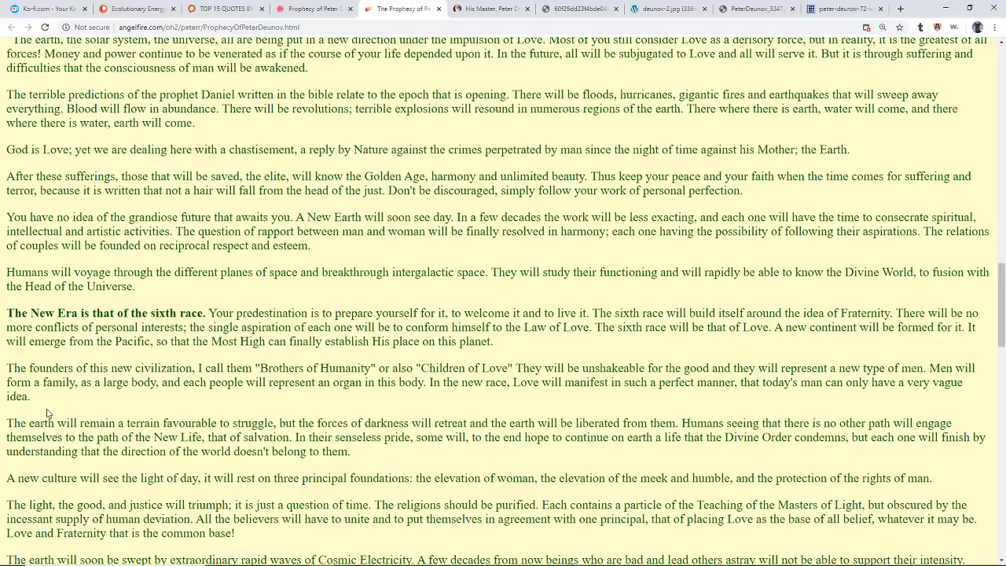
{"action": "mouse_move", "coordinate": [224, 438]}
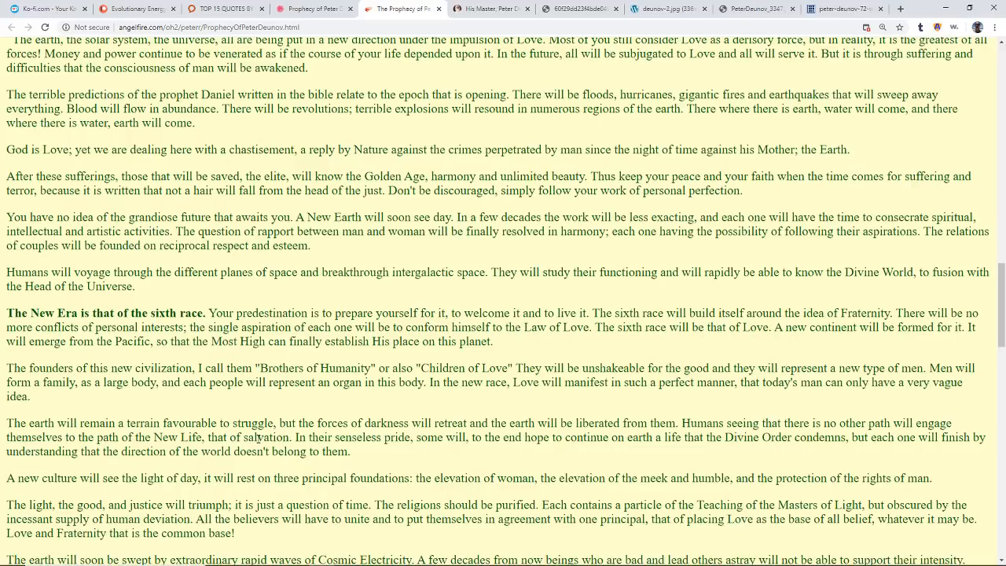
{"action": "scroll", "scroll_direction": "down", "scroll_amount": 3}
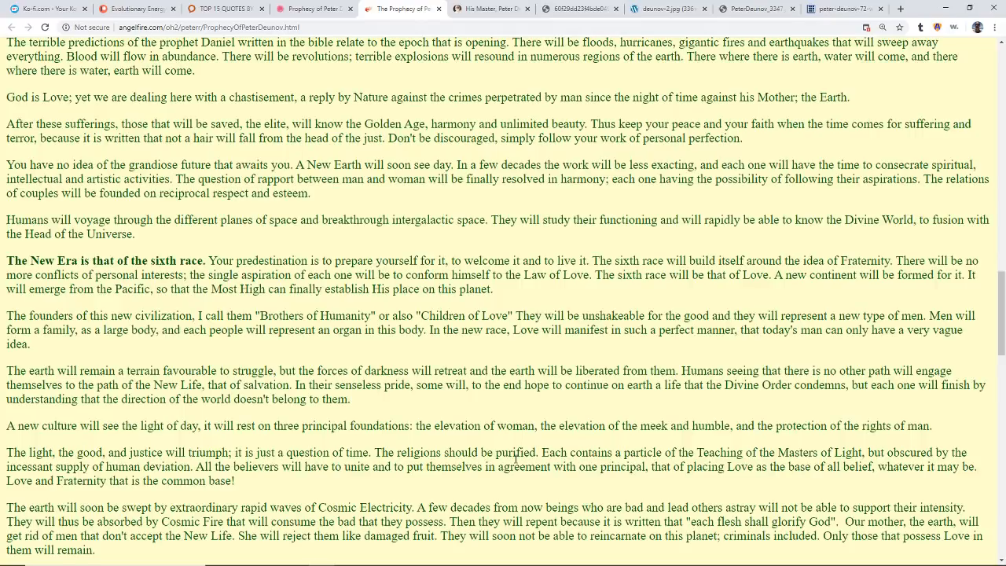
{"action": "mouse_move", "coordinate": [661, 493]}
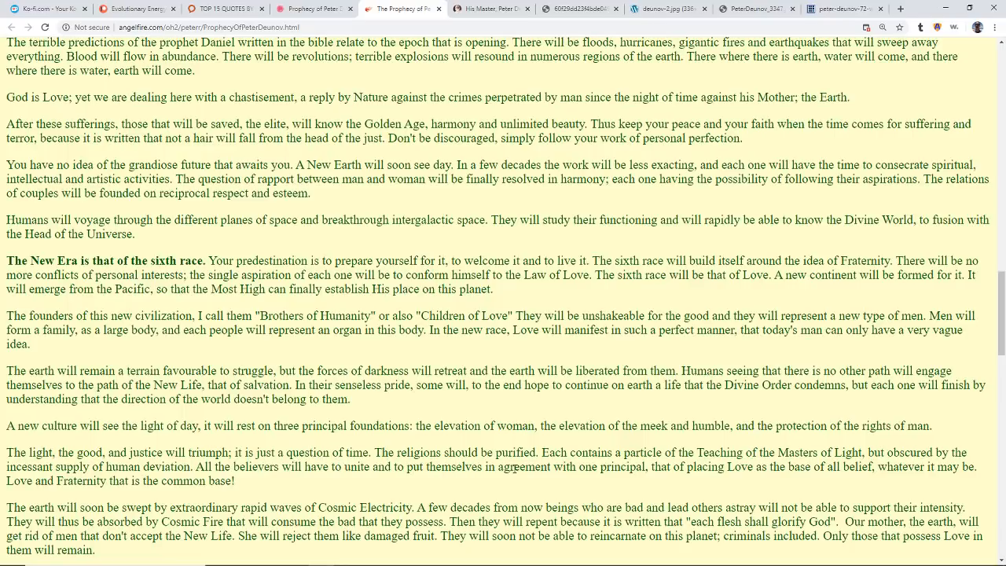
{"action": "mouse_move", "coordinate": [486, 479]}
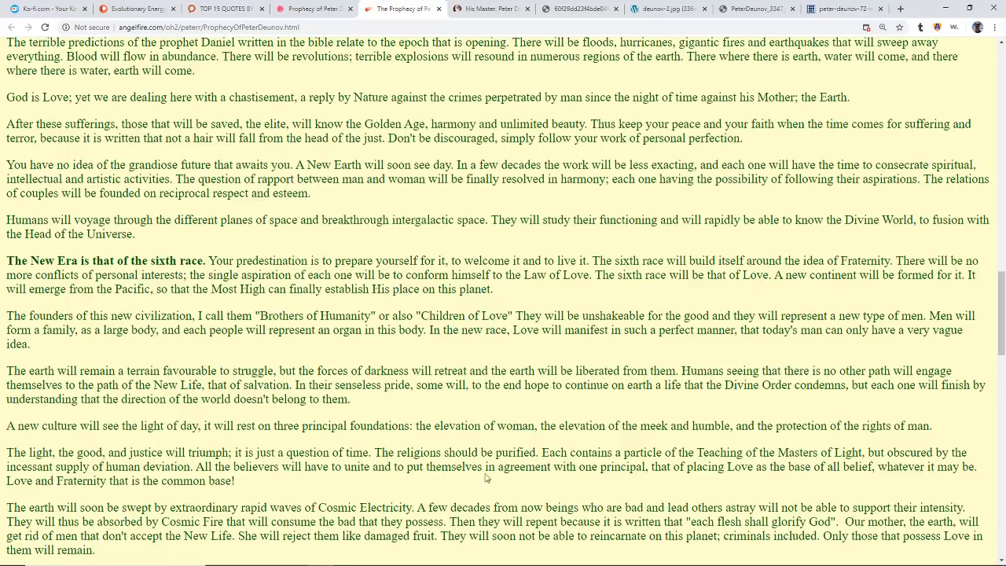
{"action": "mouse_move", "coordinate": [476, 488]}
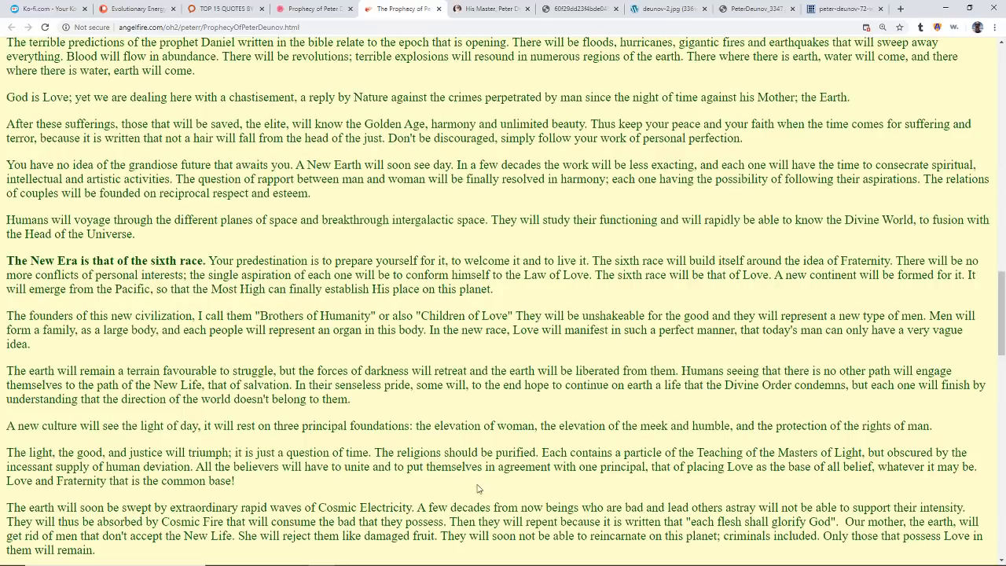
{"action": "mouse_move", "coordinate": [512, 489]}
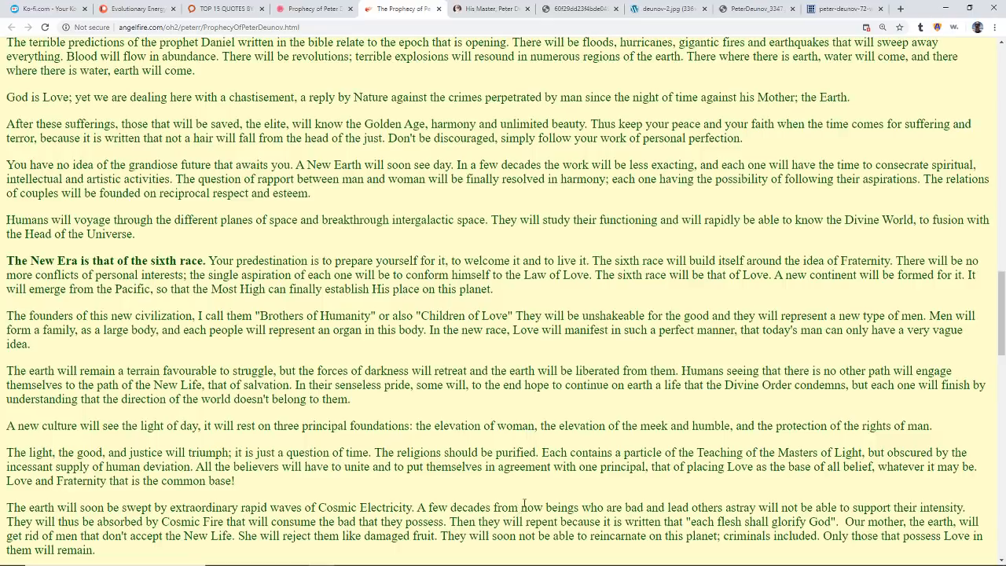
Scroll to earth's purification, submerging continents, and the sixth race's vegetarian diet.
{"action": "scroll", "scroll_direction": "down", "scroll_amount": 3}
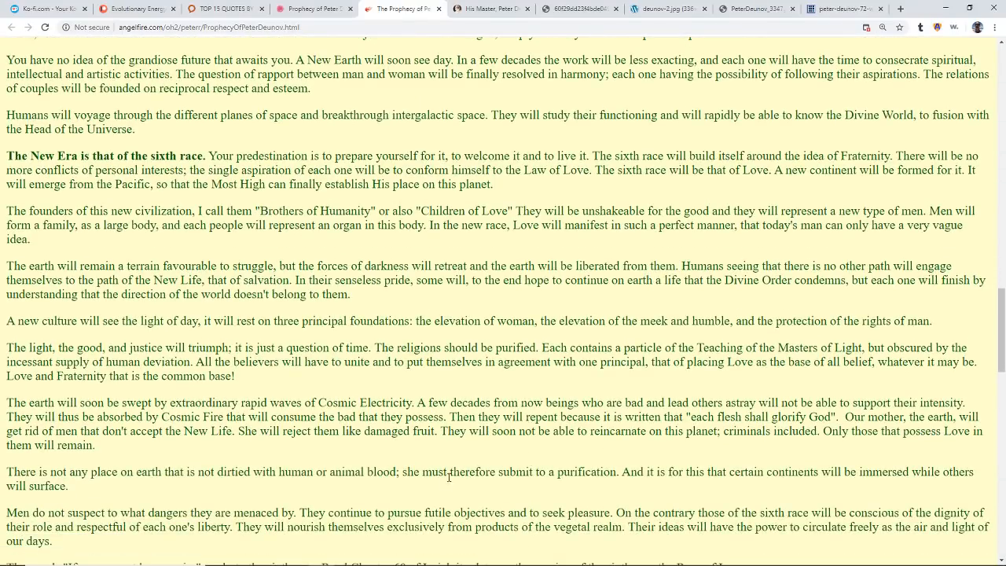
{"action": "mouse_move", "coordinate": [518, 488]}
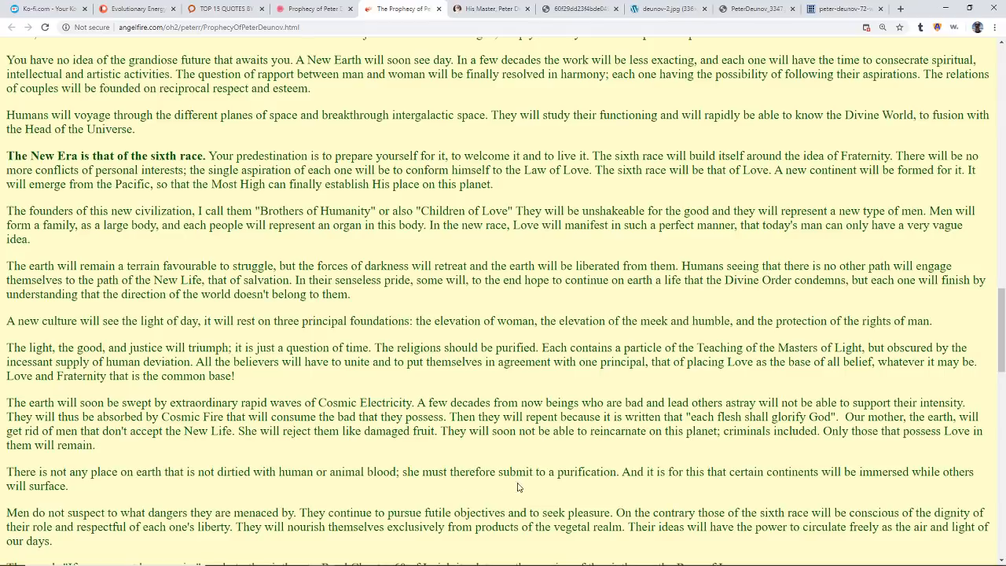
{"action": "mouse_move", "coordinate": [564, 487]}
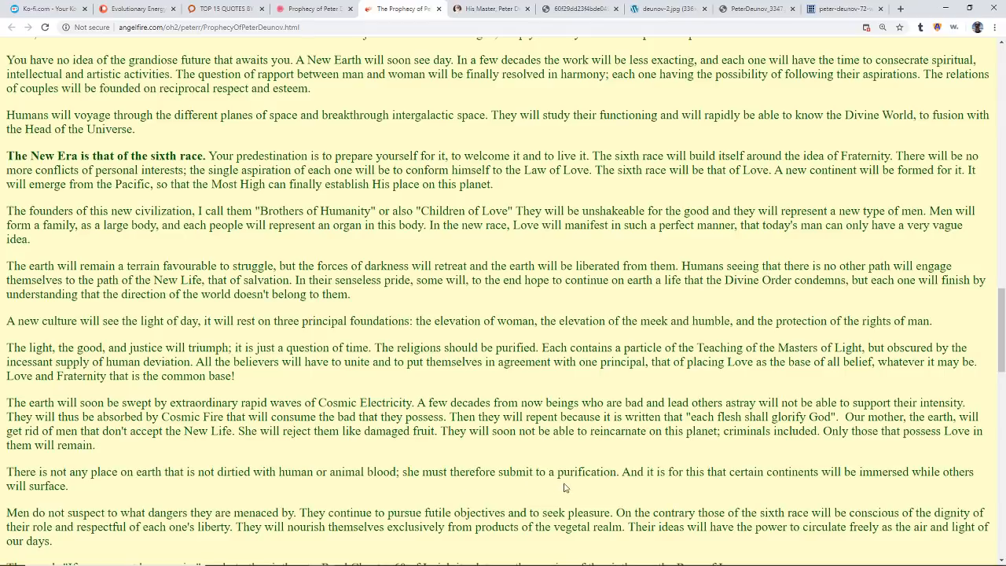
{"action": "mouse_move", "coordinate": [574, 478]}
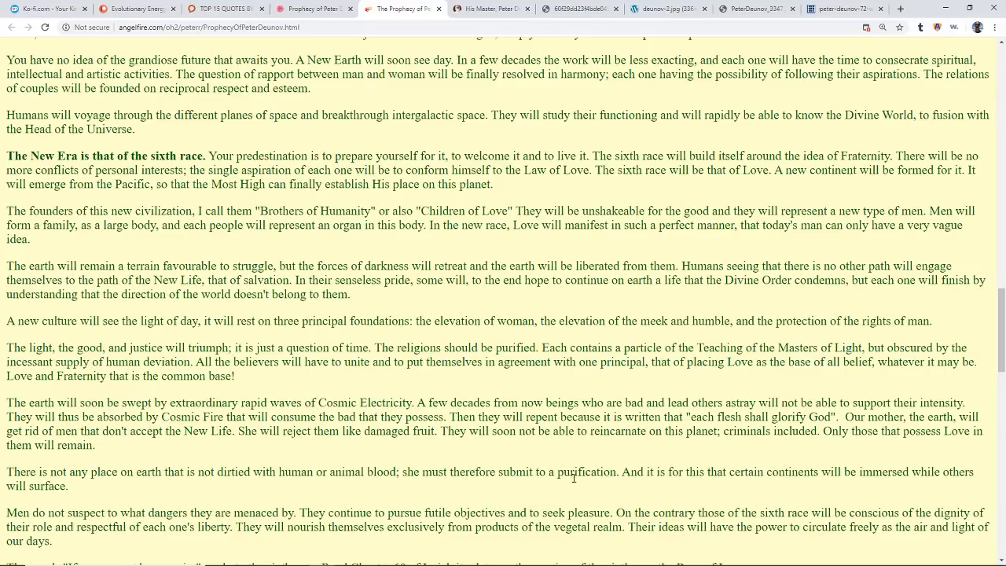
{"action": "mouse_move", "coordinate": [579, 483]}
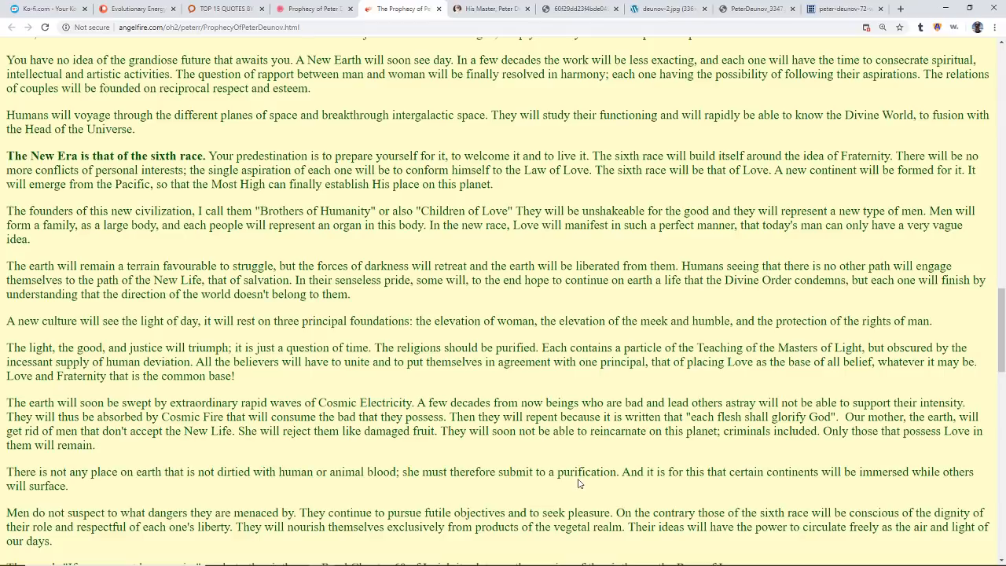
{"action": "mouse_move", "coordinate": [573, 500]}
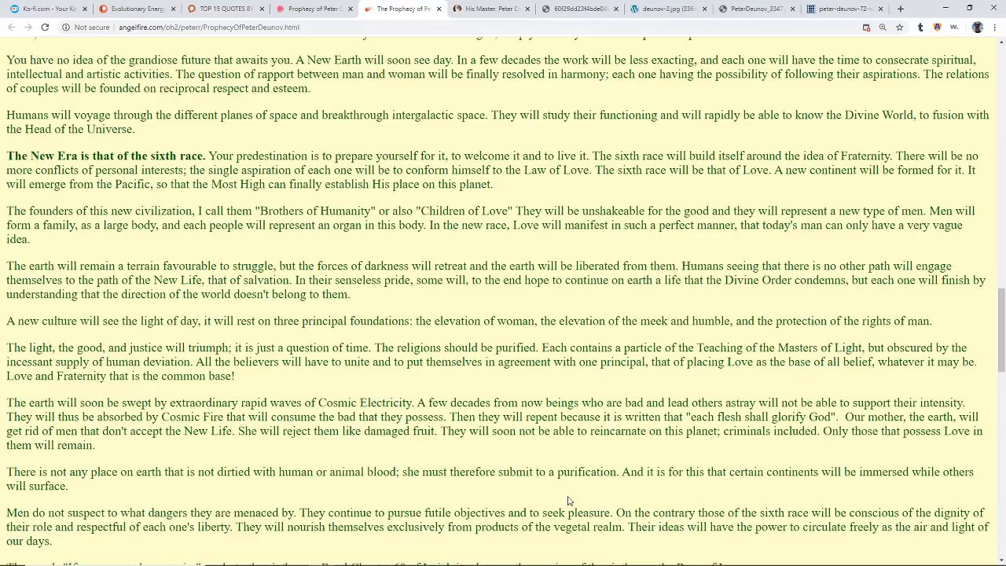
{"action": "mouse_move", "coordinate": [602, 507]}
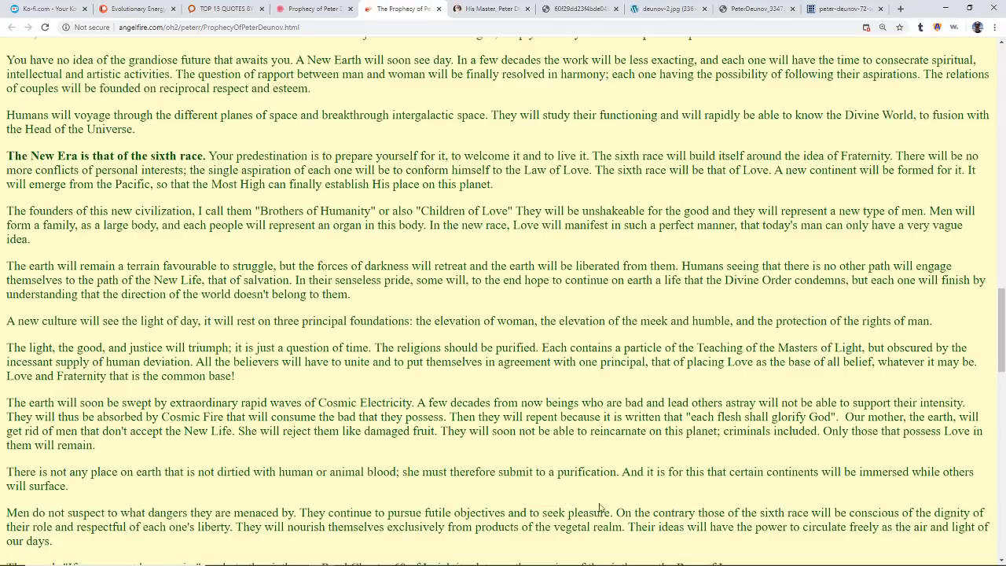
{"action": "mouse_move", "coordinate": [634, 522]}
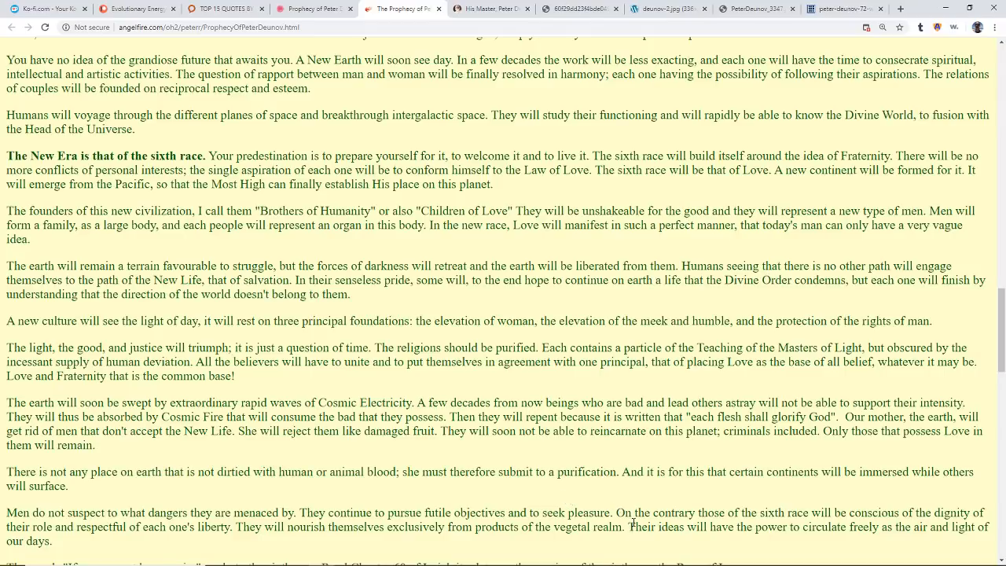
Scroll to the 'If you are not born again' and 'The parasites will disappear' paragraphs.
{"action": "scroll", "scroll_direction": "down", "scroll_amount": 3}
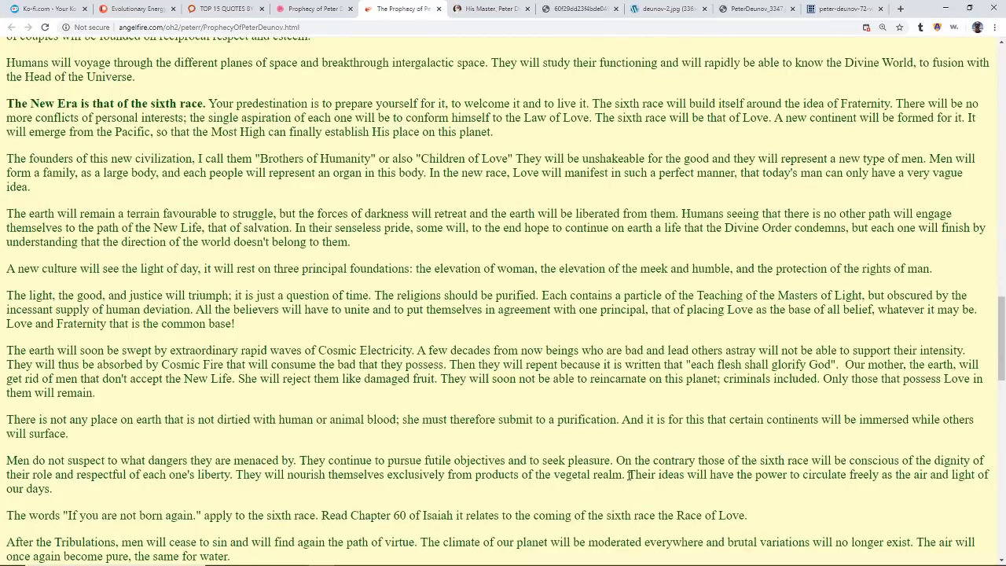
{"action": "mouse_move", "coordinate": [653, 486]}
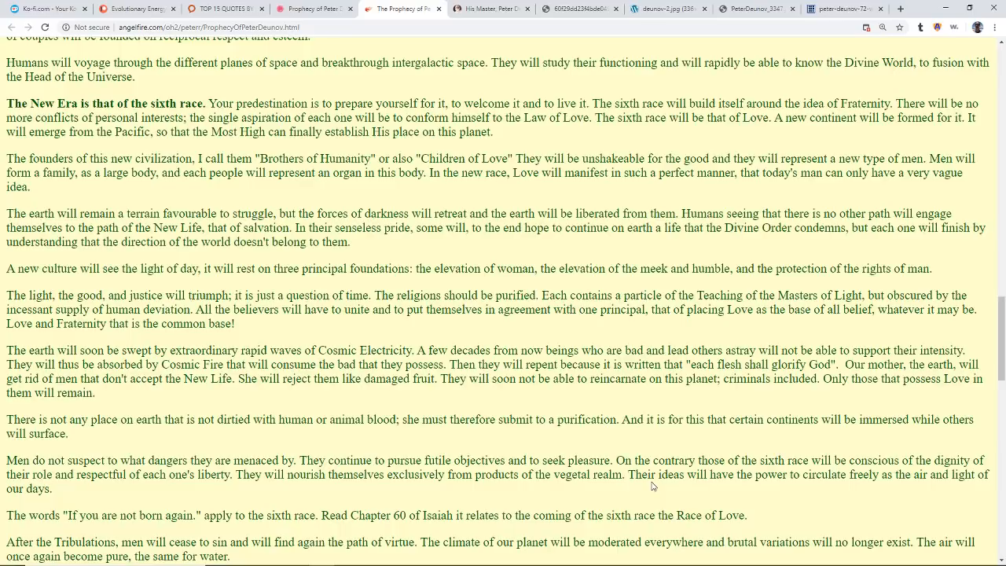
{"action": "mouse_move", "coordinate": [654, 478]}
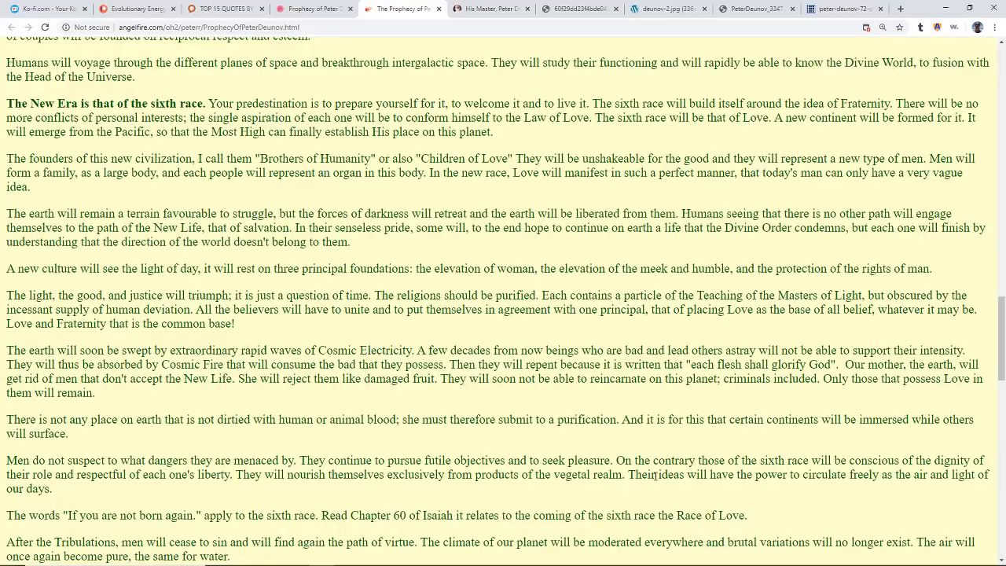
{"action": "mouse_move", "coordinate": [705, 488]}
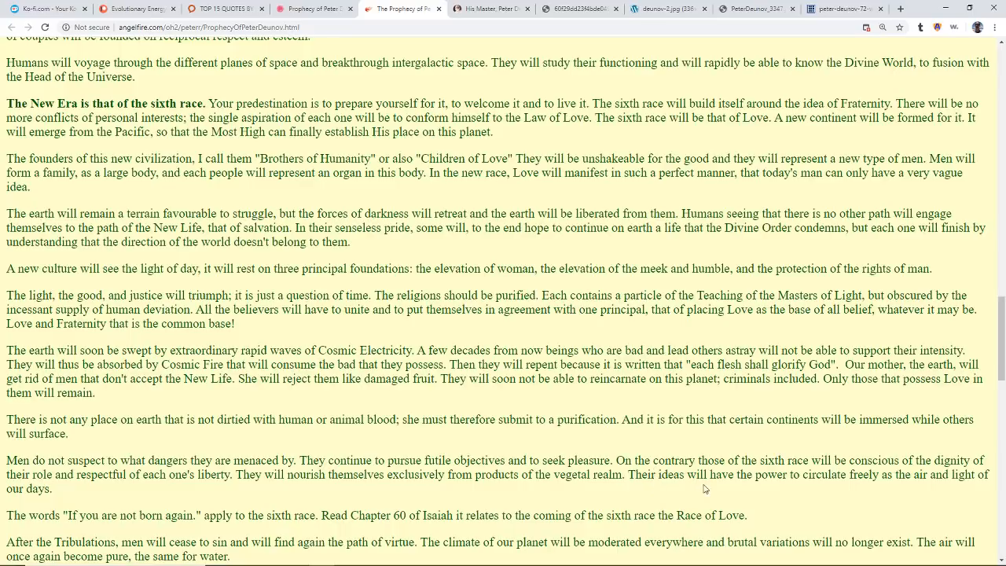
{"action": "scroll", "scroll_direction": "down", "scroll_amount": 3}
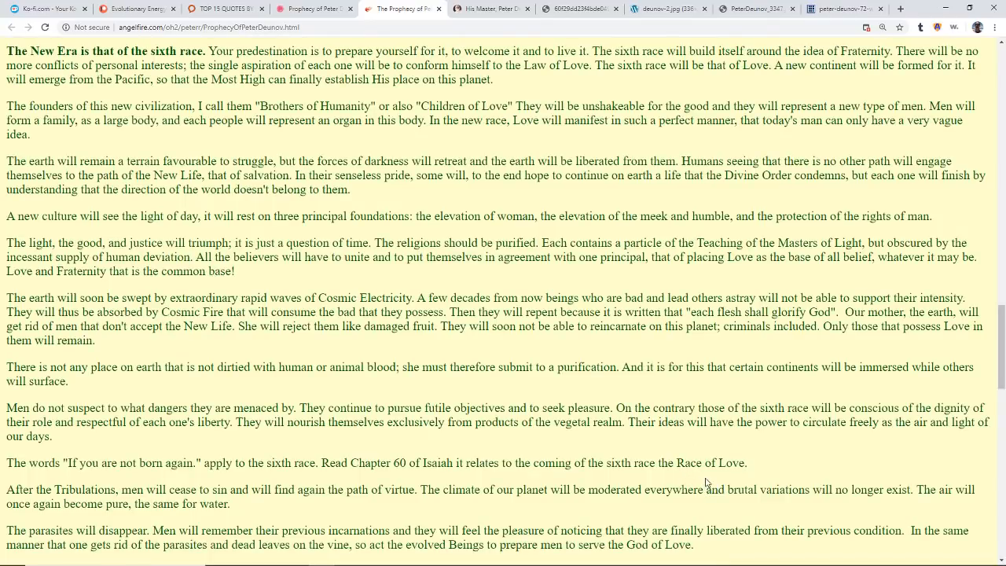
{"action": "mouse_move", "coordinate": [657, 496]}
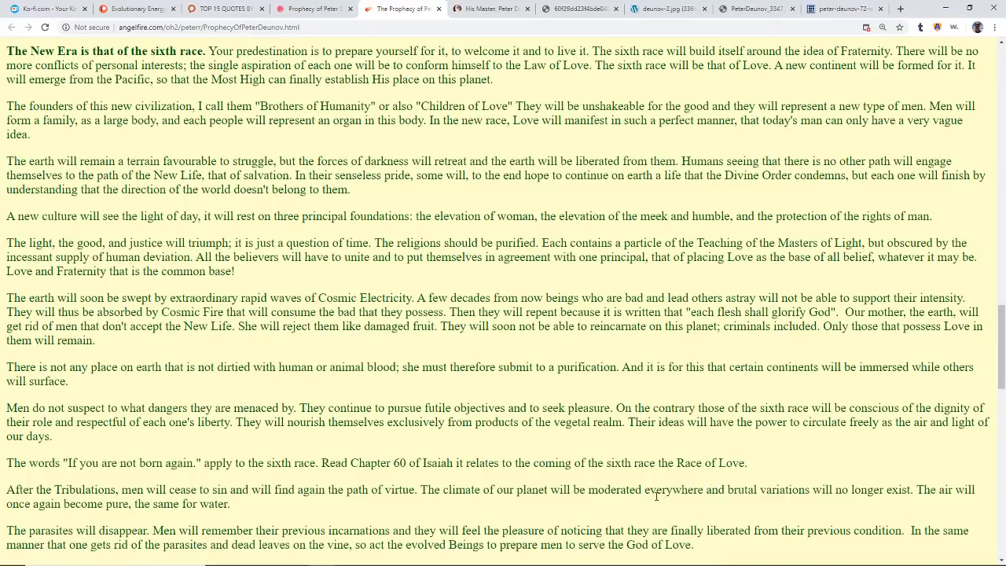
{"action": "mouse_move", "coordinate": [655, 510]}
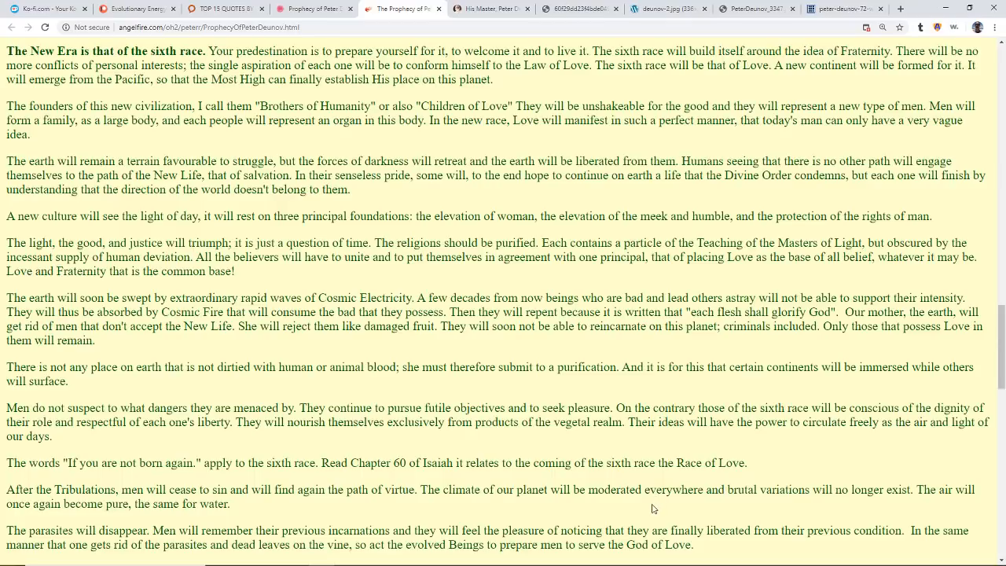
{"action": "mouse_move", "coordinate": [668, 509]}
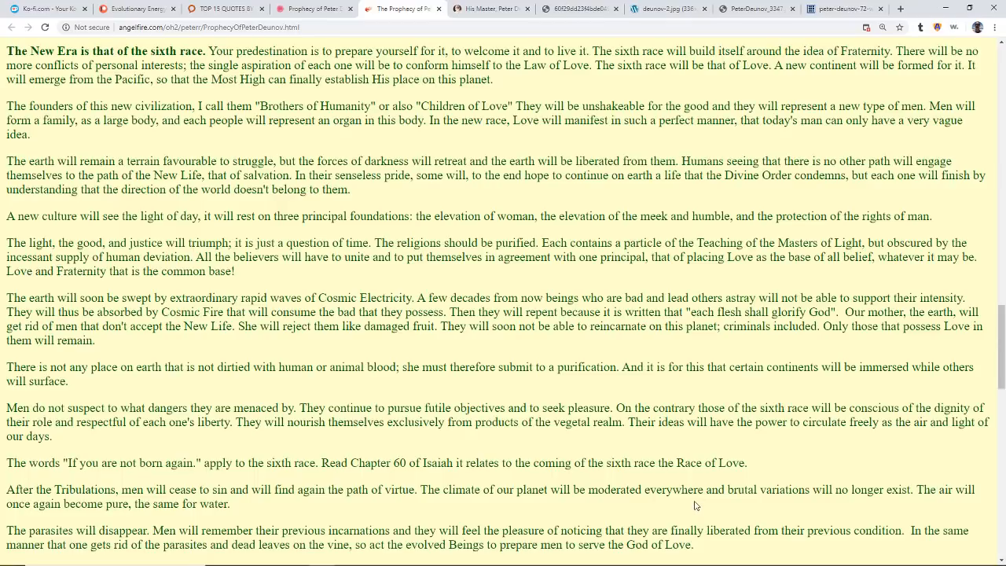
Scroll to 'Thanks to the idea of Fraternity' and humanity facing great trials.
{"action": "scroll", "scroll_direction": "down", "scroll_amount": 3}
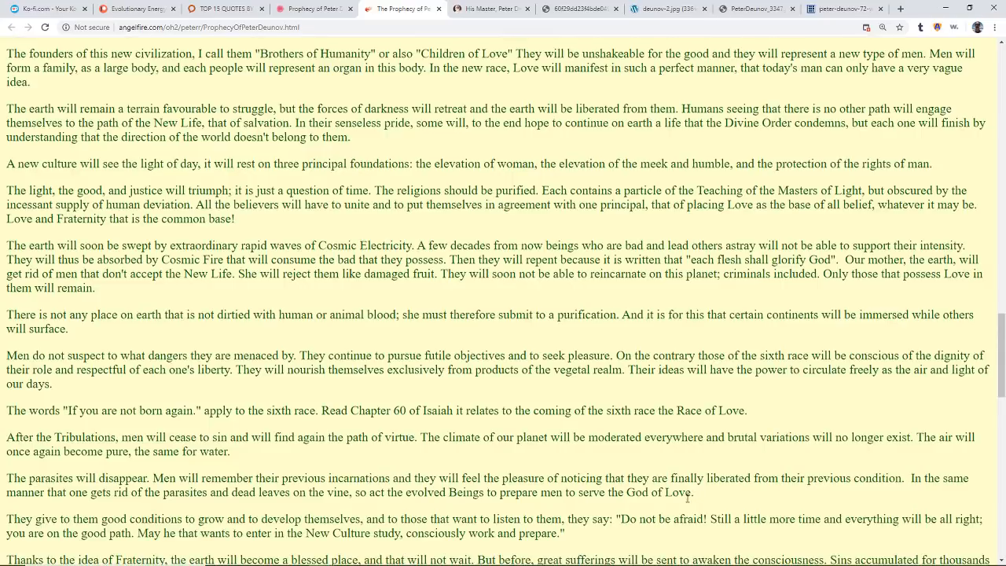
{"action": "mouse_move", "coordinate": [736, 500]}
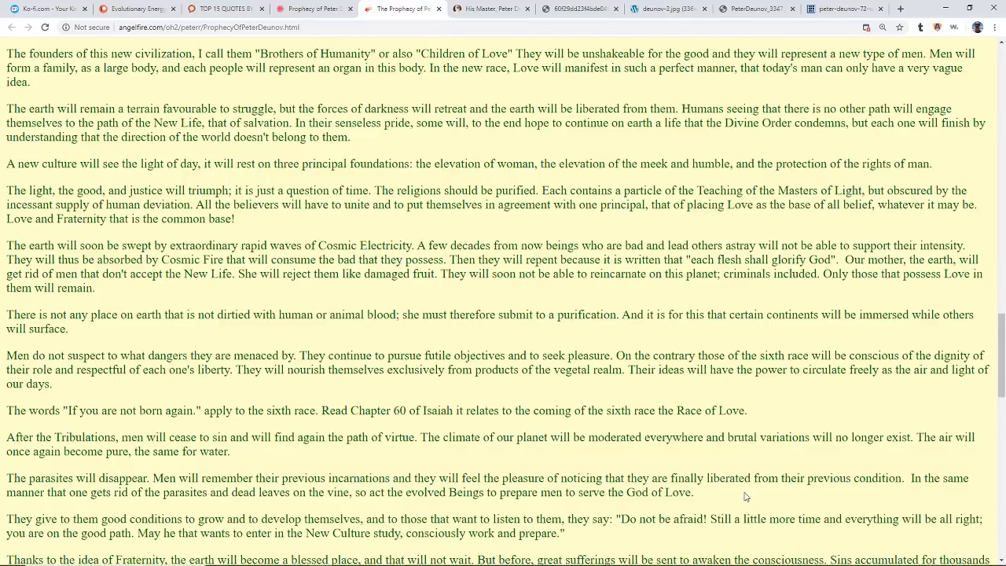
{"action": "mouse_move", "coordinate": [595, 508]}
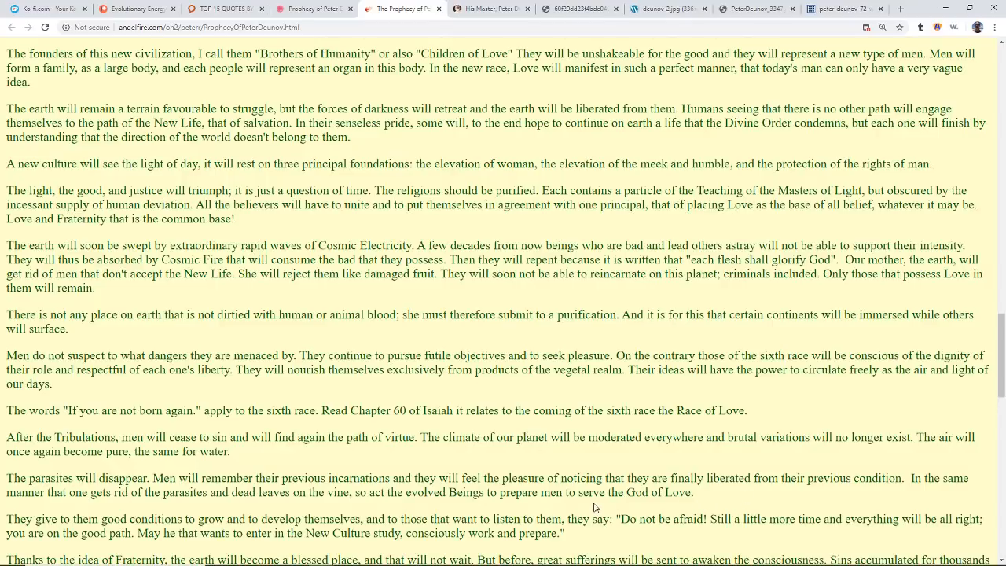
{"action": "scroll", "scroll_direction": "down", "scroll_amount": 3}
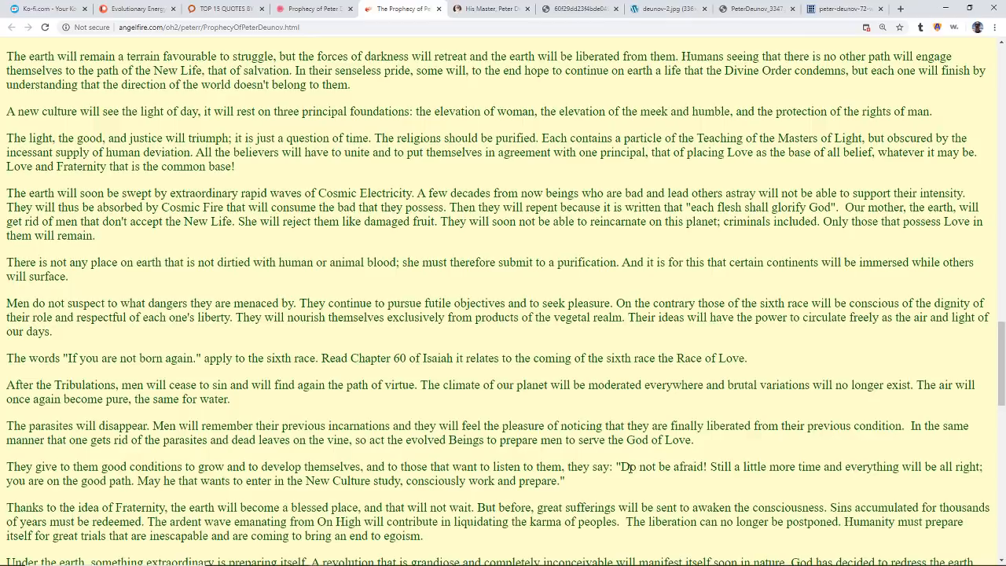
Read the prophecy's closing lines, then return to the page title and introduction.
{"action": "scroll", "scroll_direction": "down", "scroll_amount": 3}
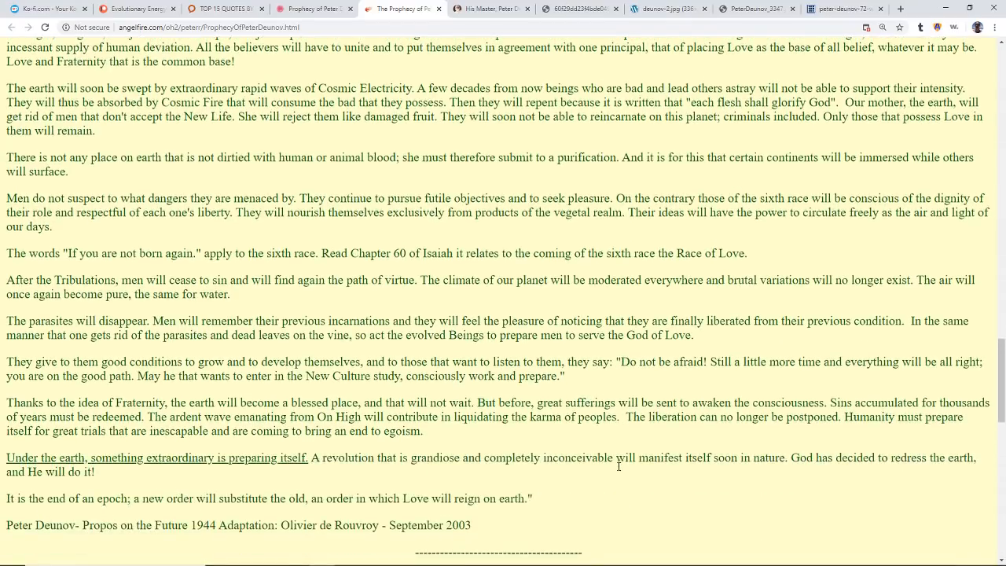
{"action": "mouse_move", "coordinate": [598, 472]}
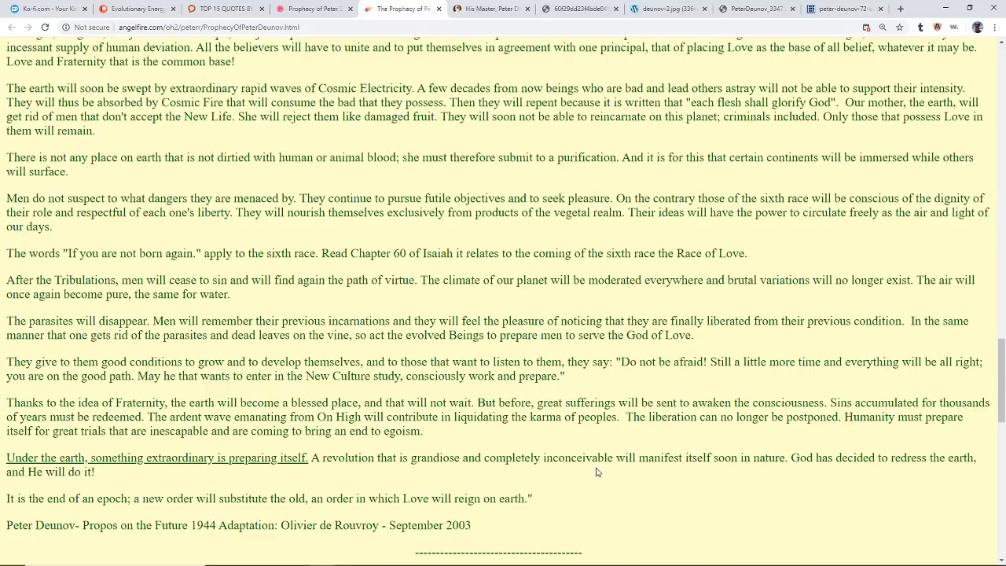
{"action": "mouse_move", "coordinate": [614, 488]}
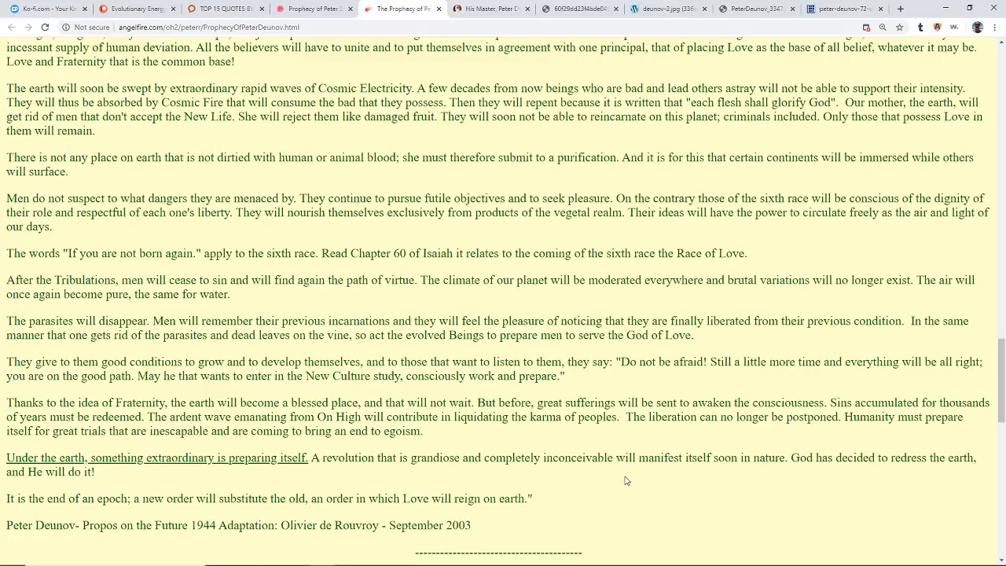
{"action": "mouse_move", "coordinate": [636, 483]}
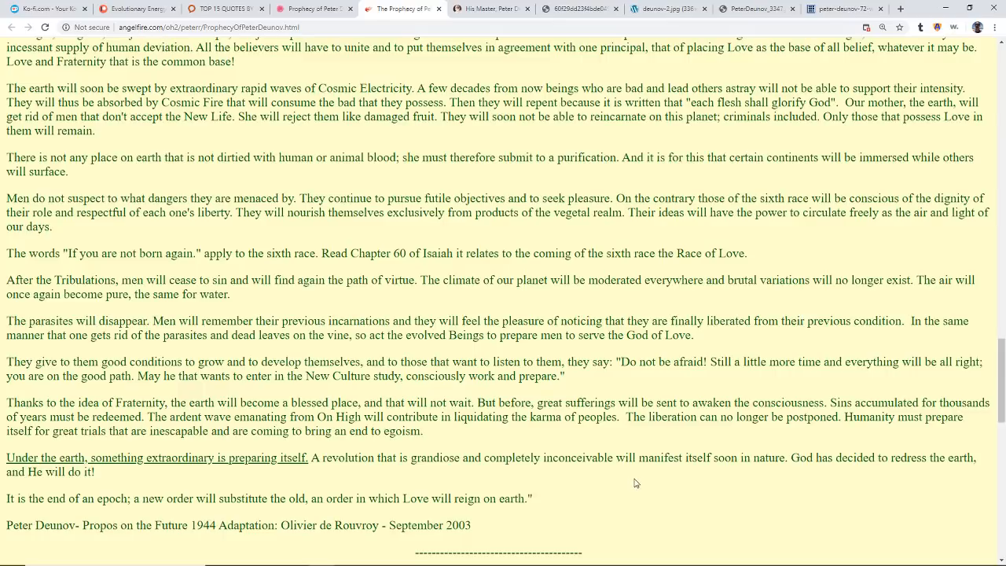
{"action": "mouse_move", "coordinate": [629, 490]}
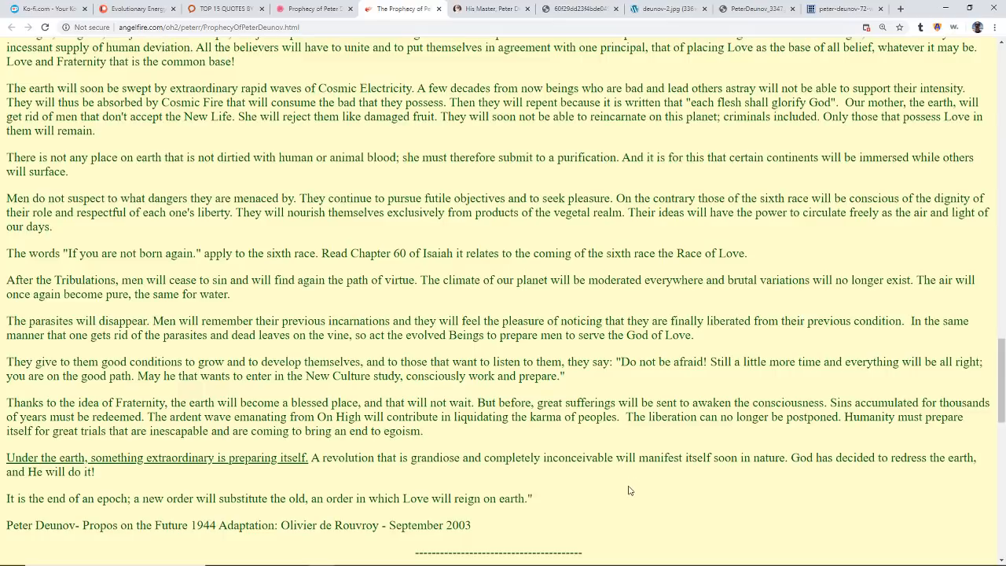
{"action": "mouse_move", "coordinate": [553, 518]}
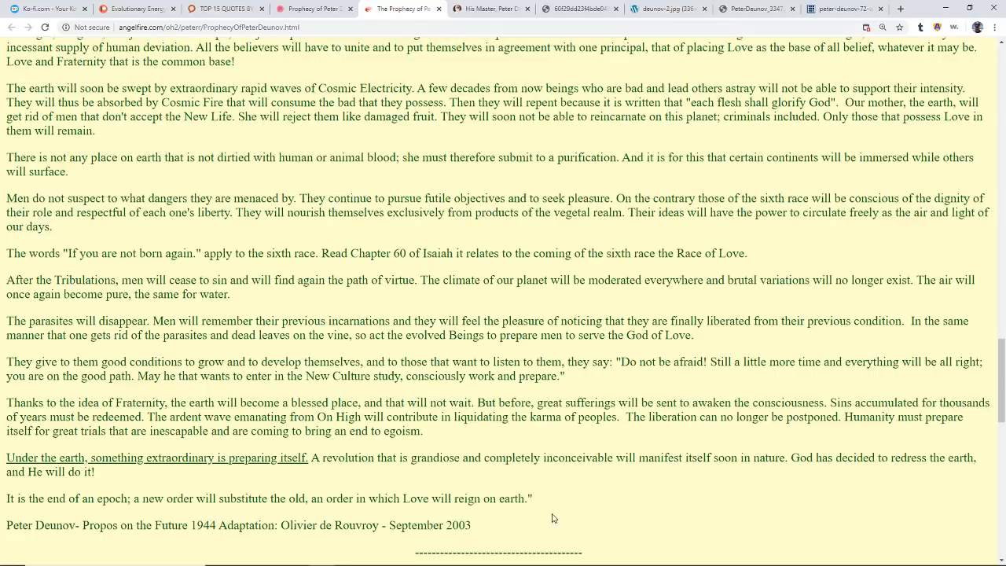
{"action": "mouse_move", "coordinate": [246, 521]}
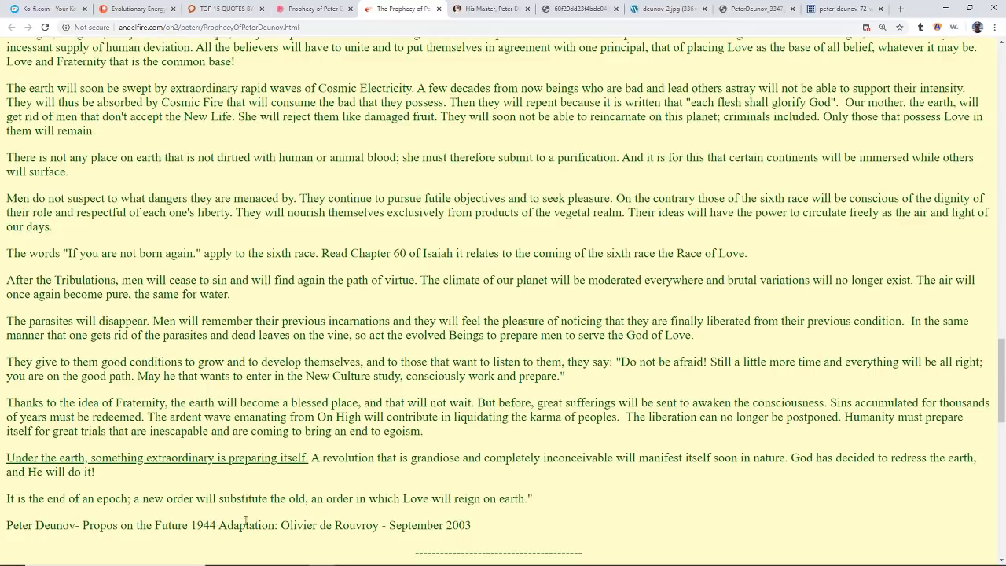
{"action": "scroll", "scroll_direction": "up", "scroll_amount": 3}
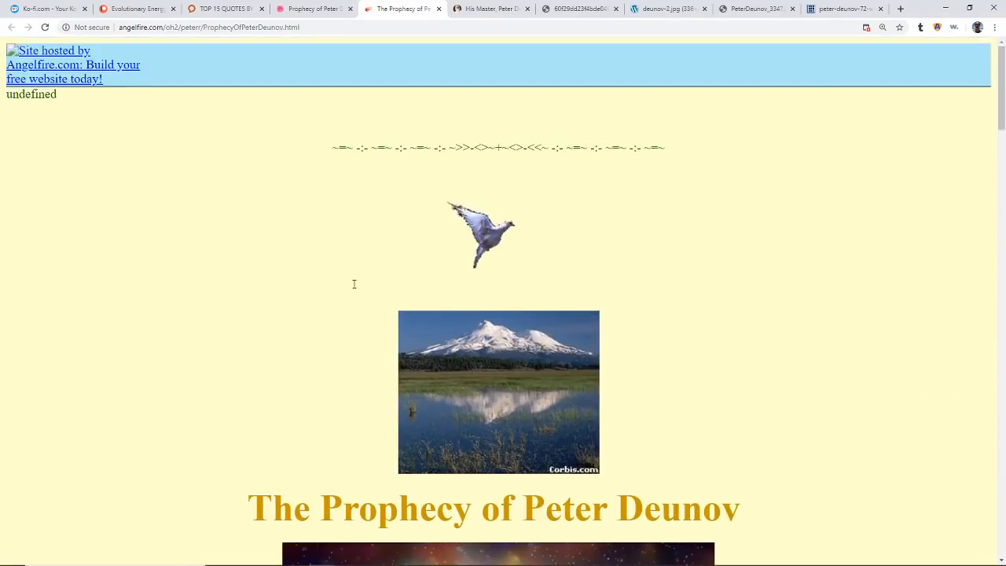
{"action": "scroll", "scroll_direction": "down", "scroll_amount": 3}
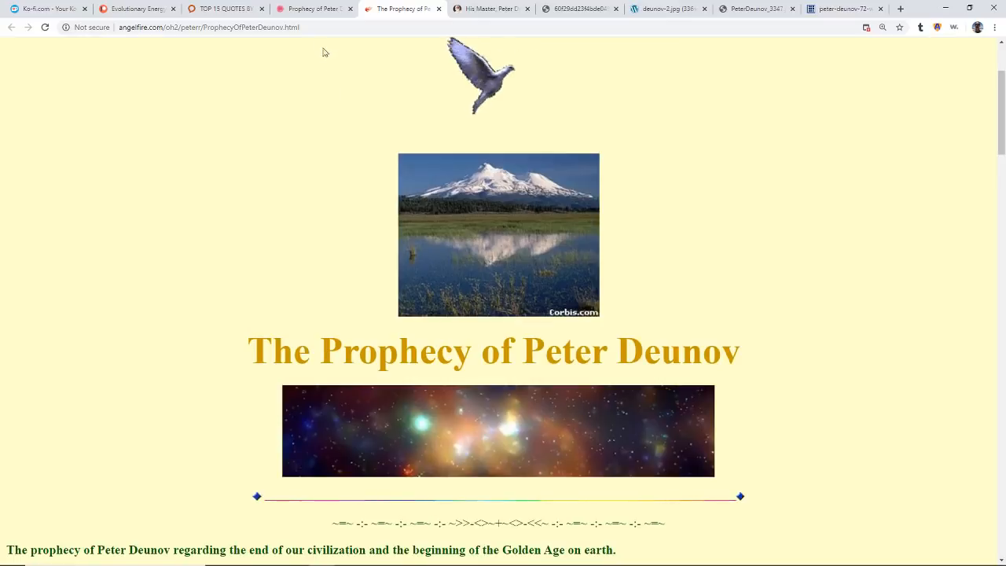
Switch to the sophiafoundation.org 'Prophecy of Peter Deunov' PDF tab showing Robert Powell's introduction.
{"action": "left_click", "coordinate": [314, 9]}
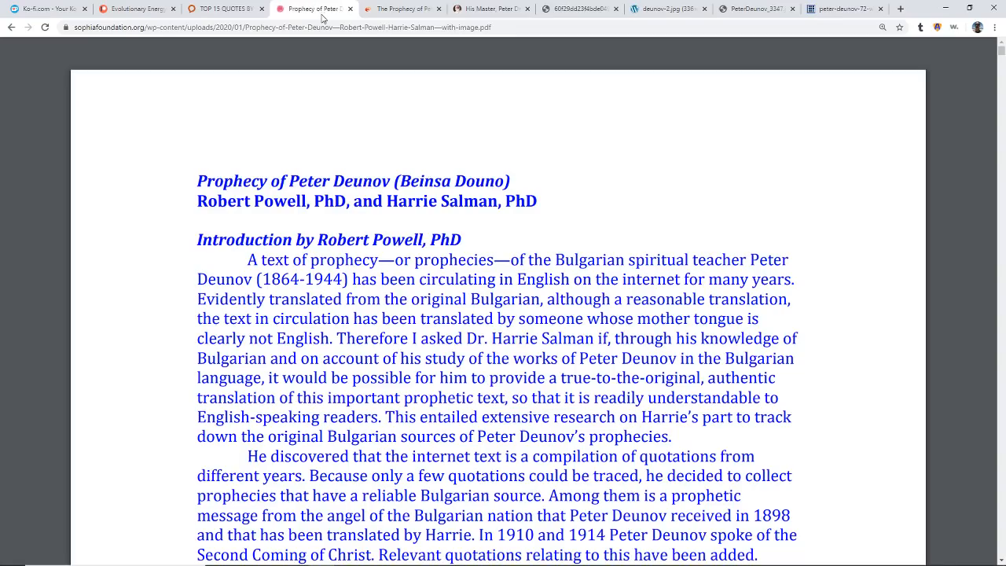
{"action": "mouse_move", "coordinate": [226, 9]}
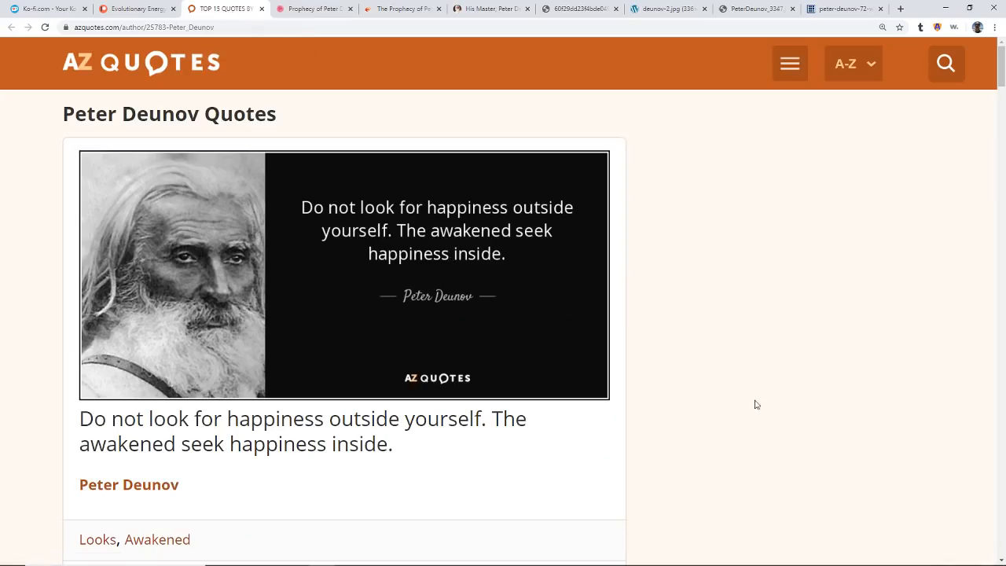
Scroll the AZ Quotes Deunov page through the first quotes to the one about giving love first.
{"action": "scroll", "scroll_direction": "down", "scroll_amount": 3}
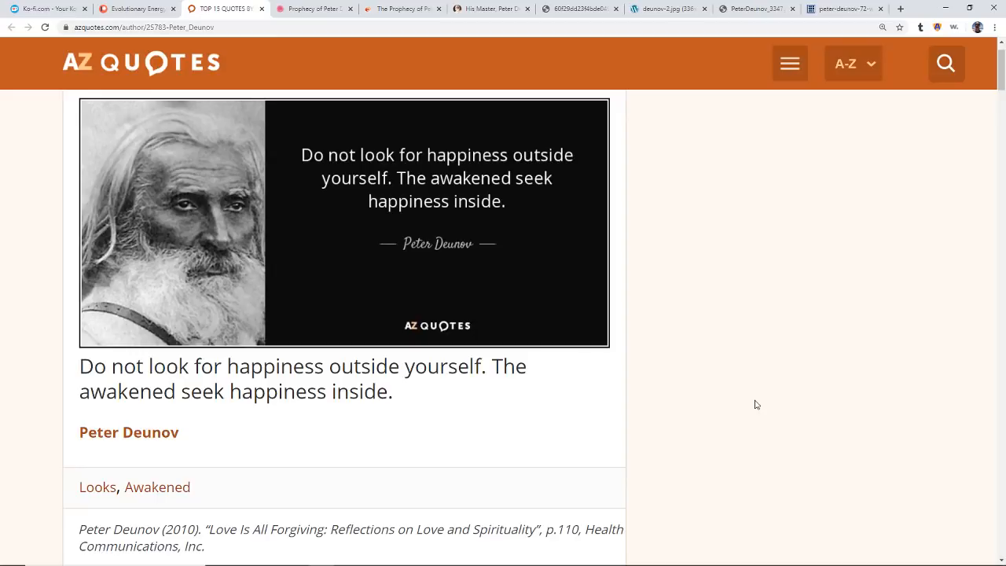
{"action": "scroll", "scroll_direction": "down", "scroll_amount": 3}
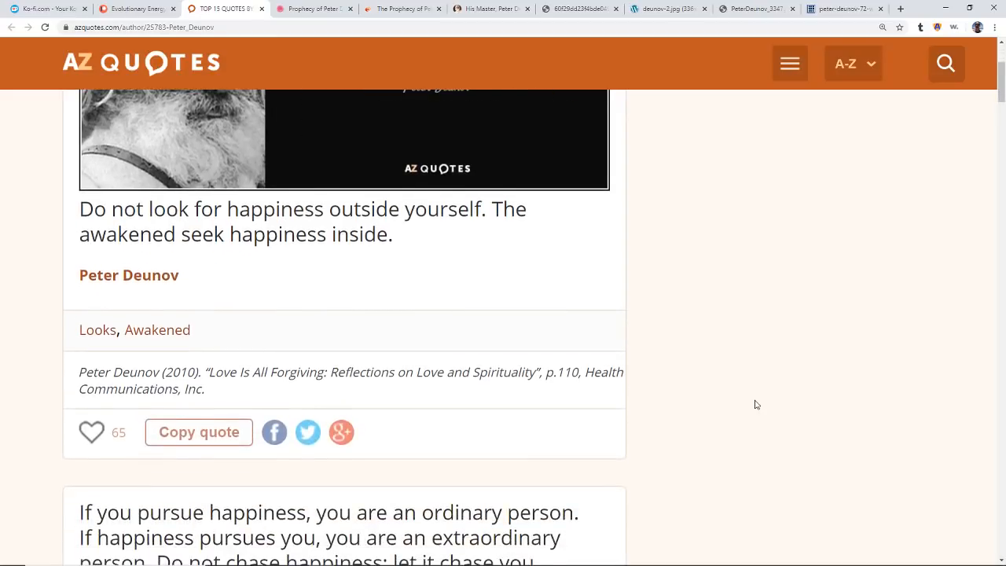
{"action": "scroll", "scroll_direction": "down", "scroll_amount": 3}
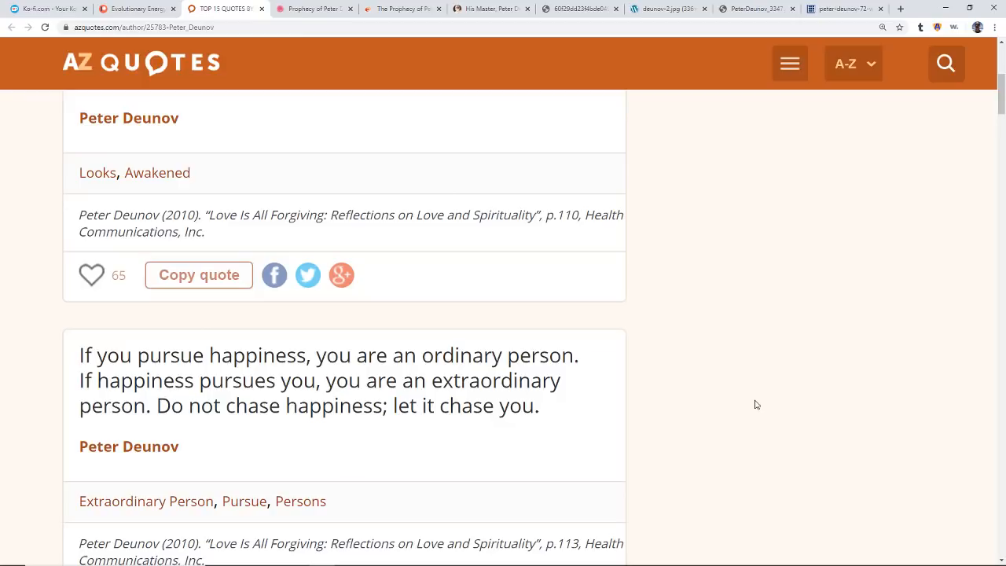
{"action": "scroll", "scroll_direction": "down", "scroll_amount": 3}
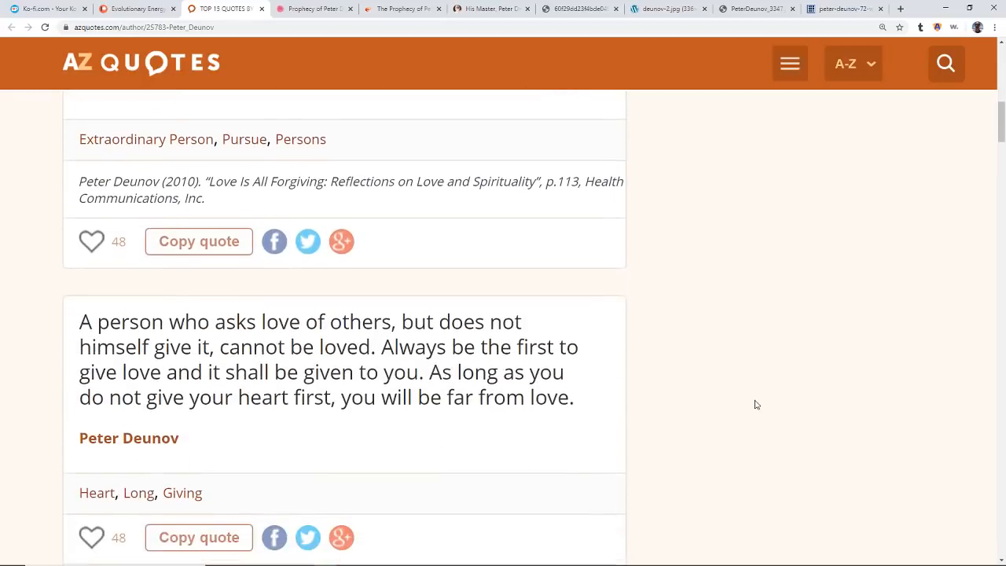
{"action": "scroll", "scroll_direction": "down", "scroll_amount": 3}
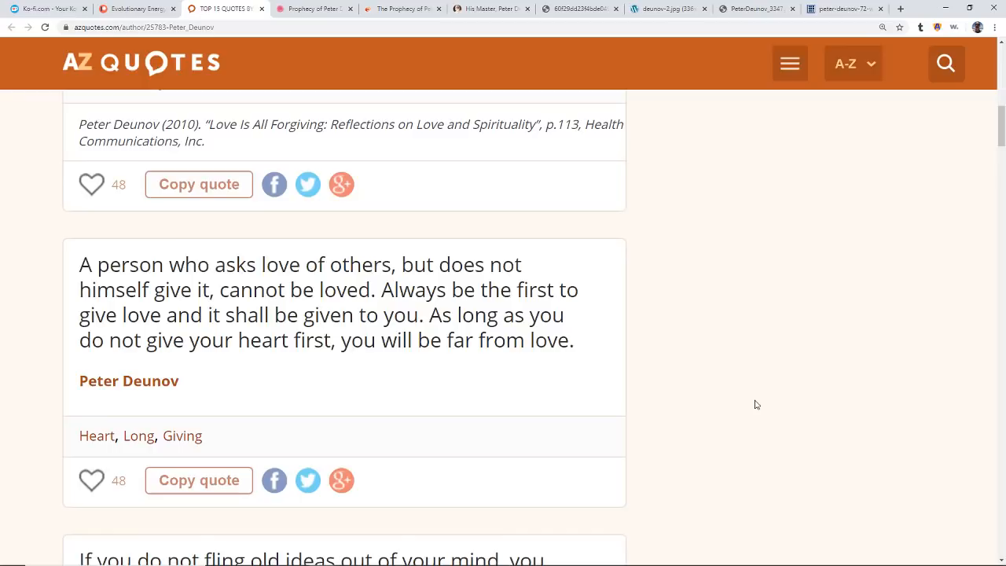
{"action": "mouse_move", "coordinate": [723, 404]}
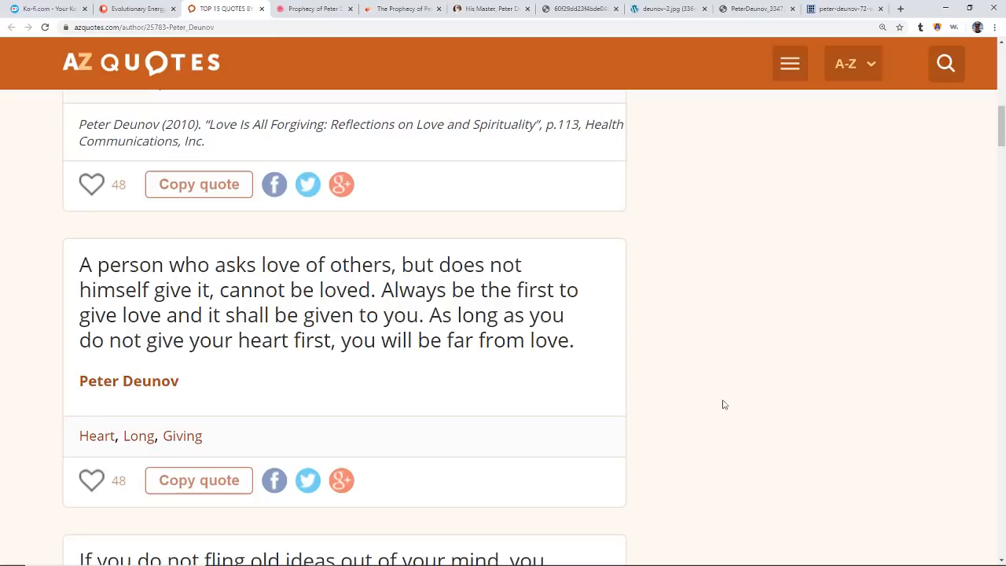
Scroll through further Peter Deunov quotes on AZ Quotes.
{"action": "scroll", "scroll_direction": "down", "scroll_amount": 3}
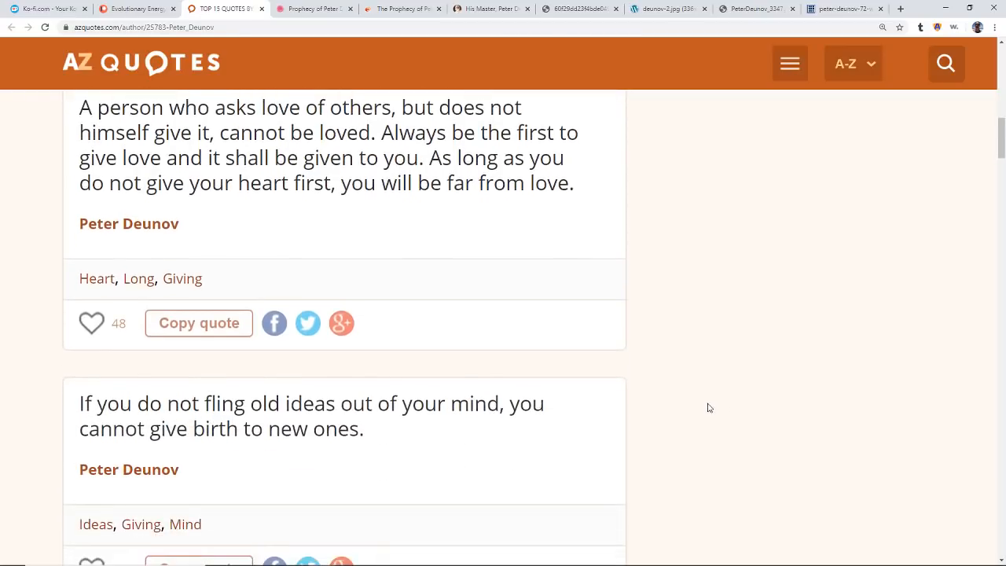
{"action": "scroll", "scroll_direction": "down", "scroll_amount": 3}
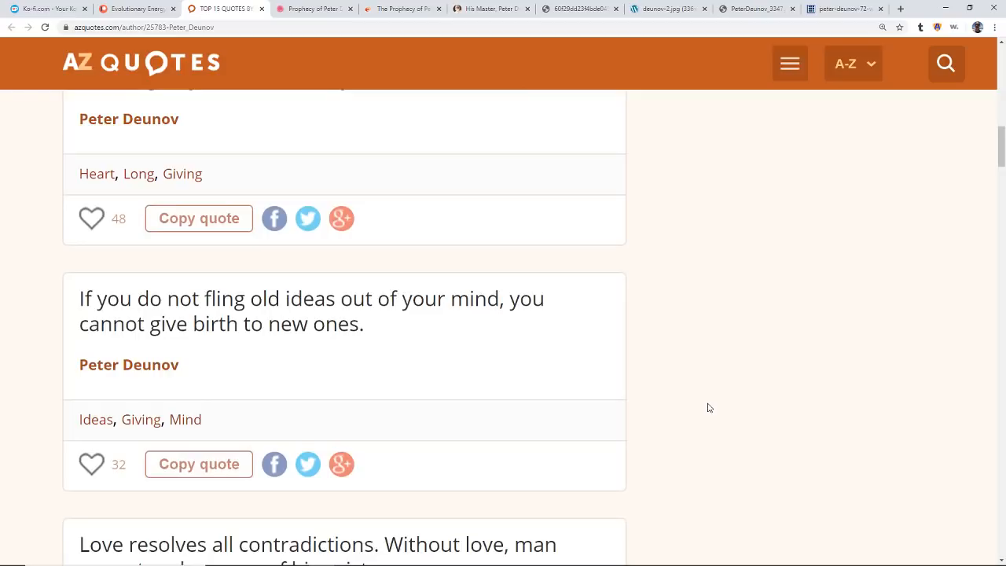
{"action": "scroll", "scroll_direction": "down", "scroll_amount": 3}
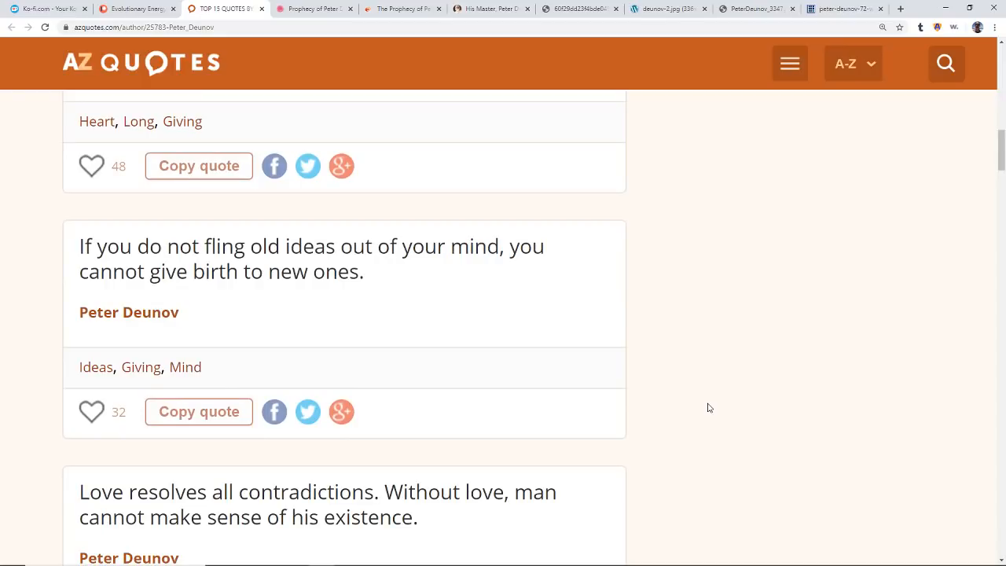
{"action": "scroll", "scroll_direction": "down", "scroll_amount": 3}
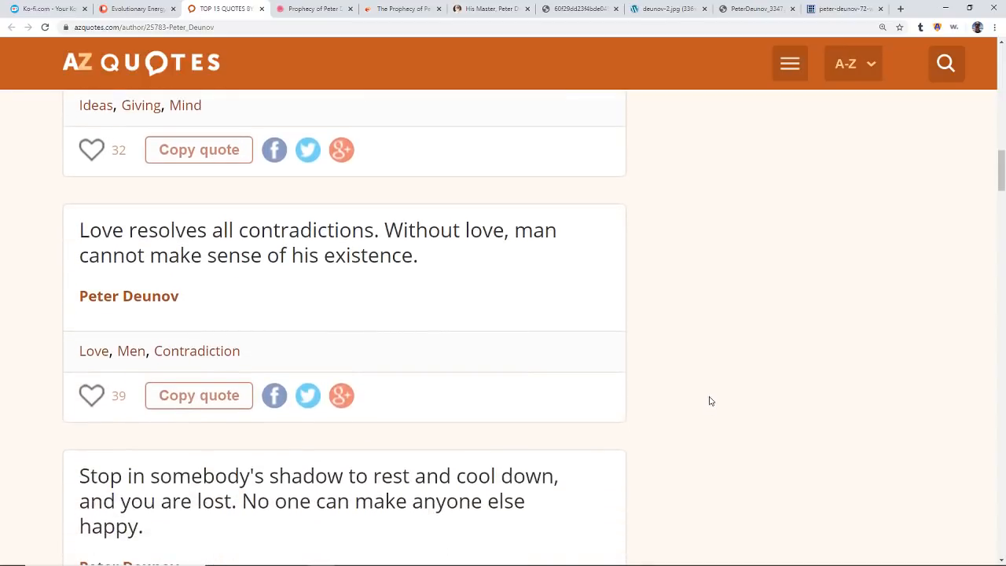
{"action": "scroll", "scroll_direction": "up", "scroll_amount": 3}
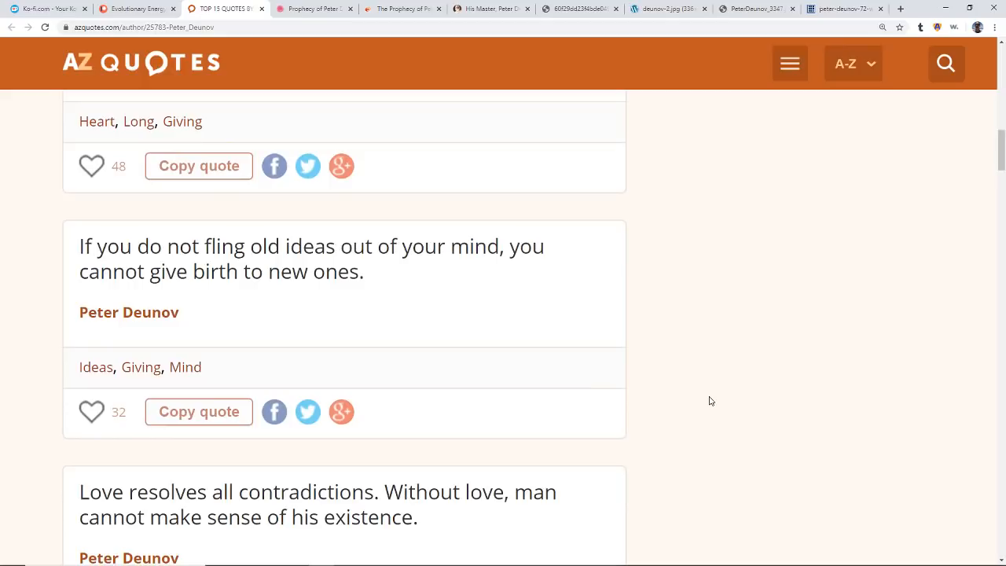
Reach the quote on flinging out old ideas, then visit the creators' Patreon and Ko-fi pages.
{"action": "scroll", "scroll_direction": "down", "scroll_amount": 3}
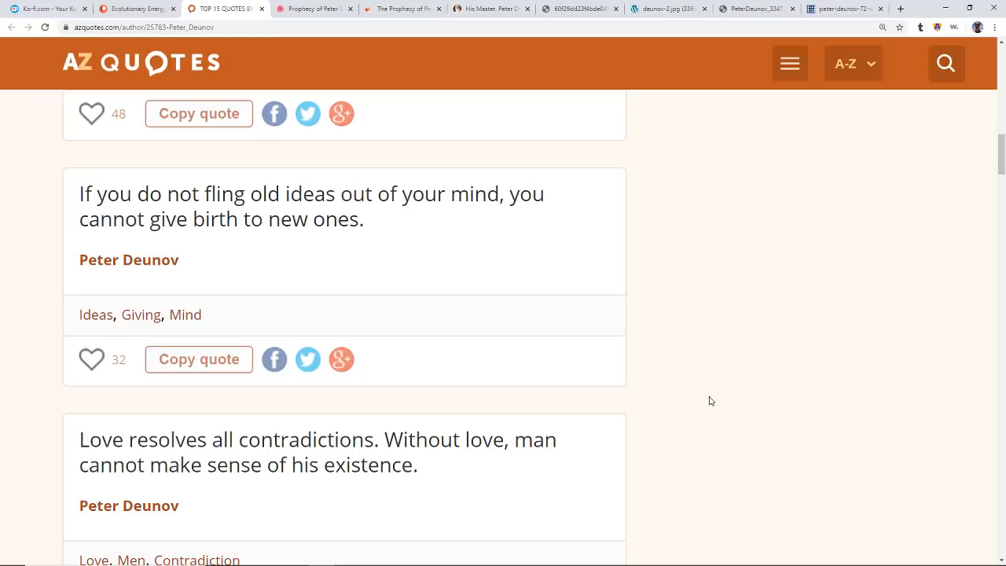
{"action": "mouse_move", "coordinate": [702, 372]}
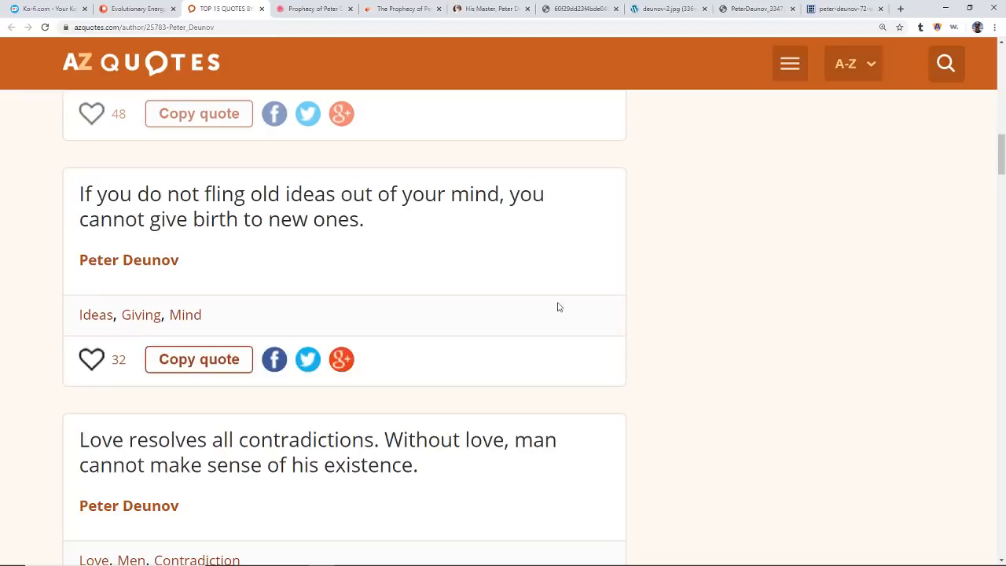
{"action": "left_click", "coordinate": [136, 8]}
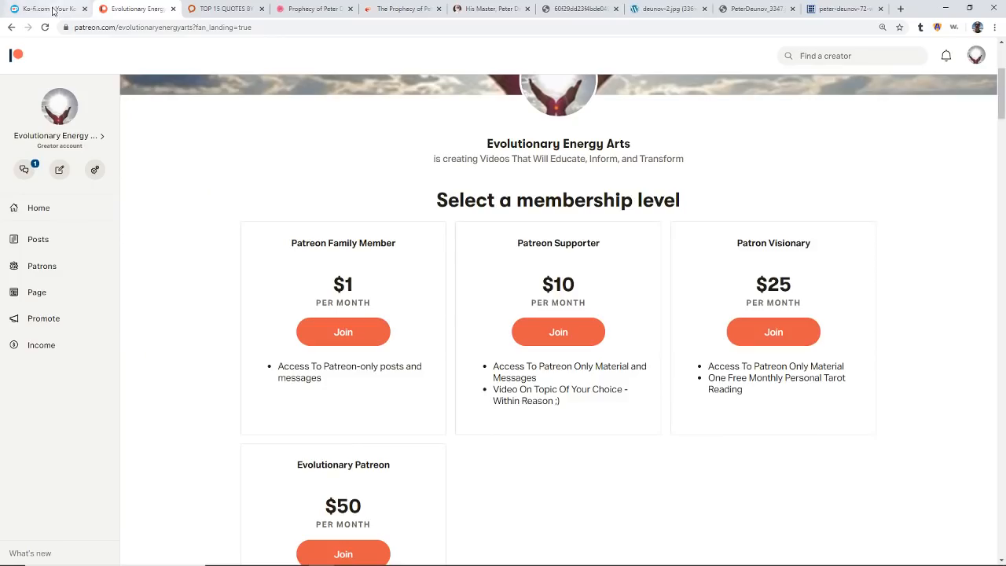
{"action": "left_click", "coordinate": [43, 8]}
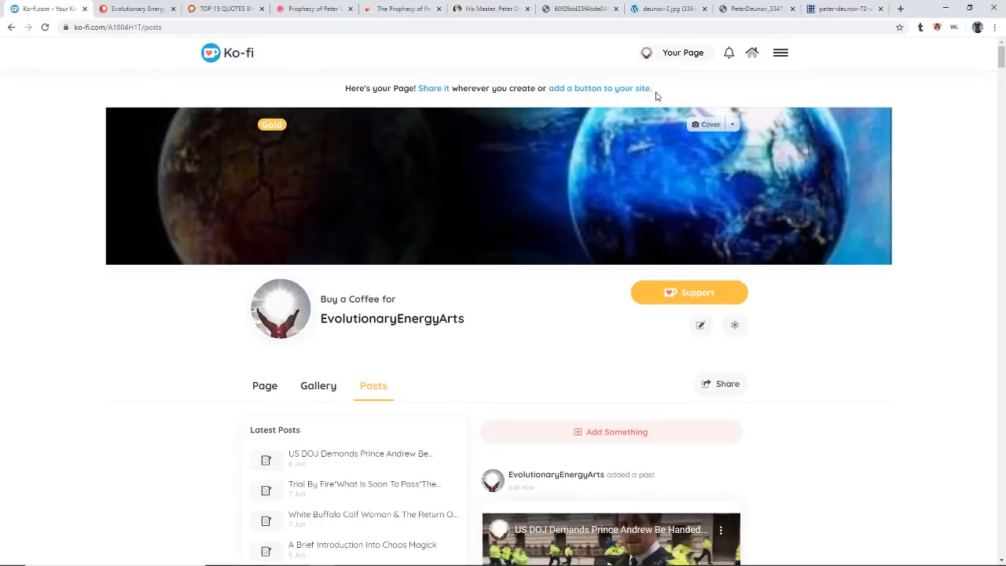
{"action": "mouse_move", "coordinate": [777, 96]}
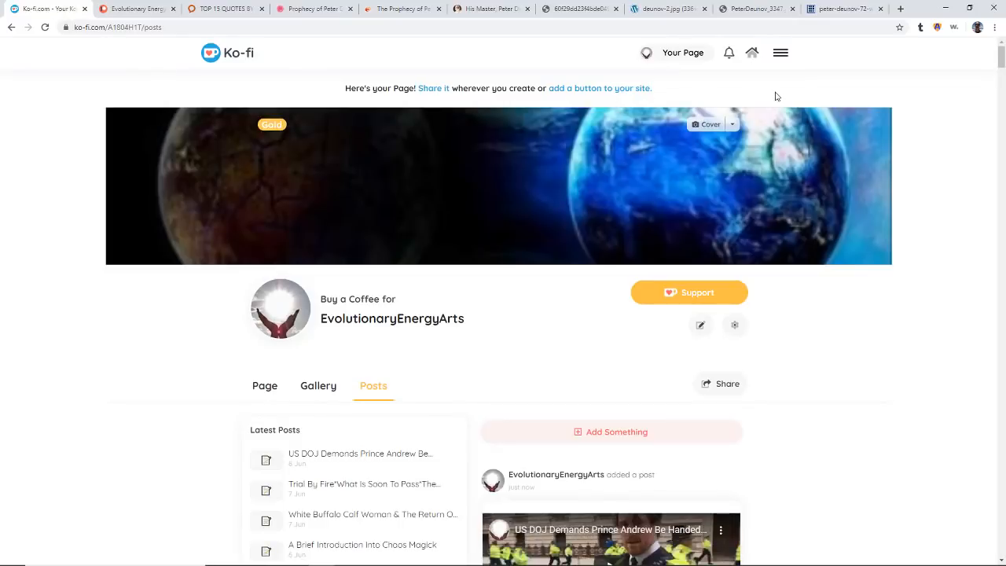